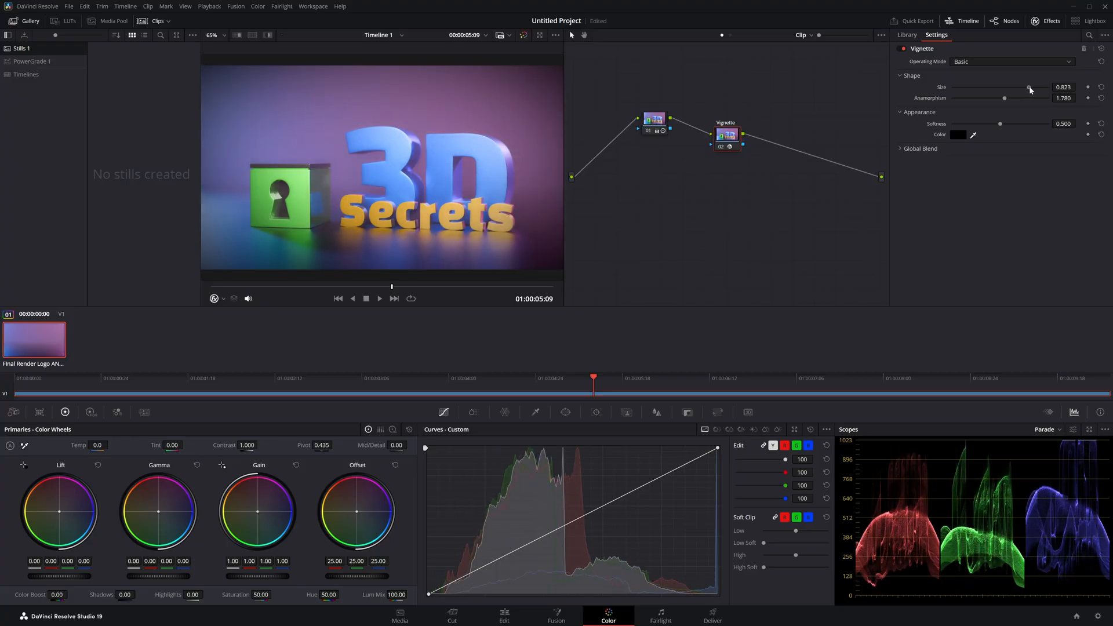
Step: Add a Vignette node from Effects to the logo shot's grade and tune its Size and Softness
click(907, 34)
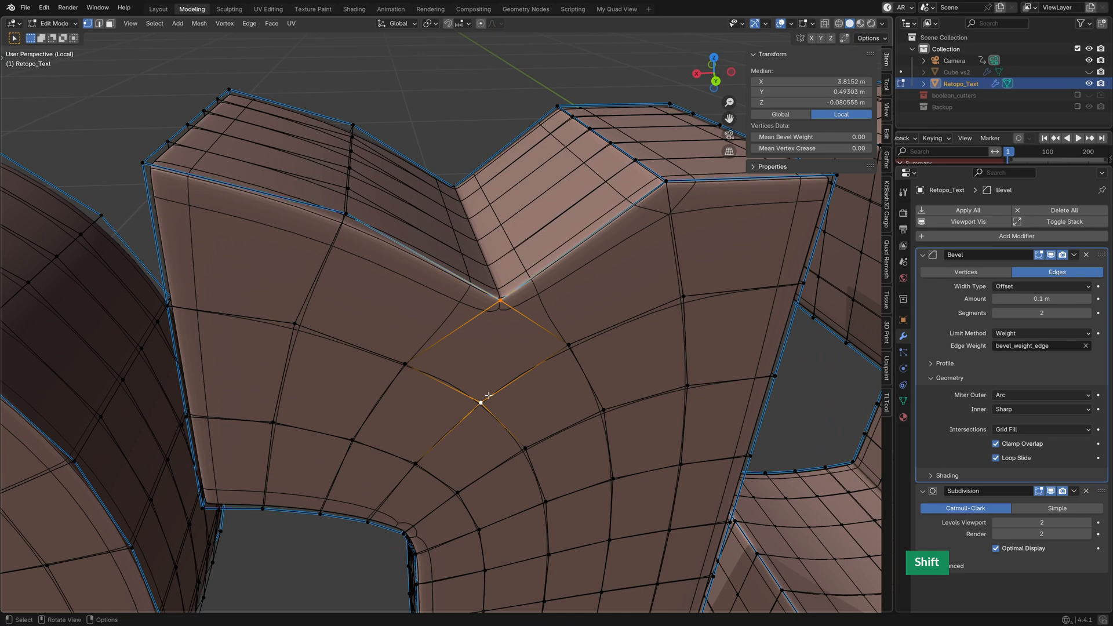
Step: Enable camera depth of field focused on the empty, with F-Stop 0.5
key(Tab)
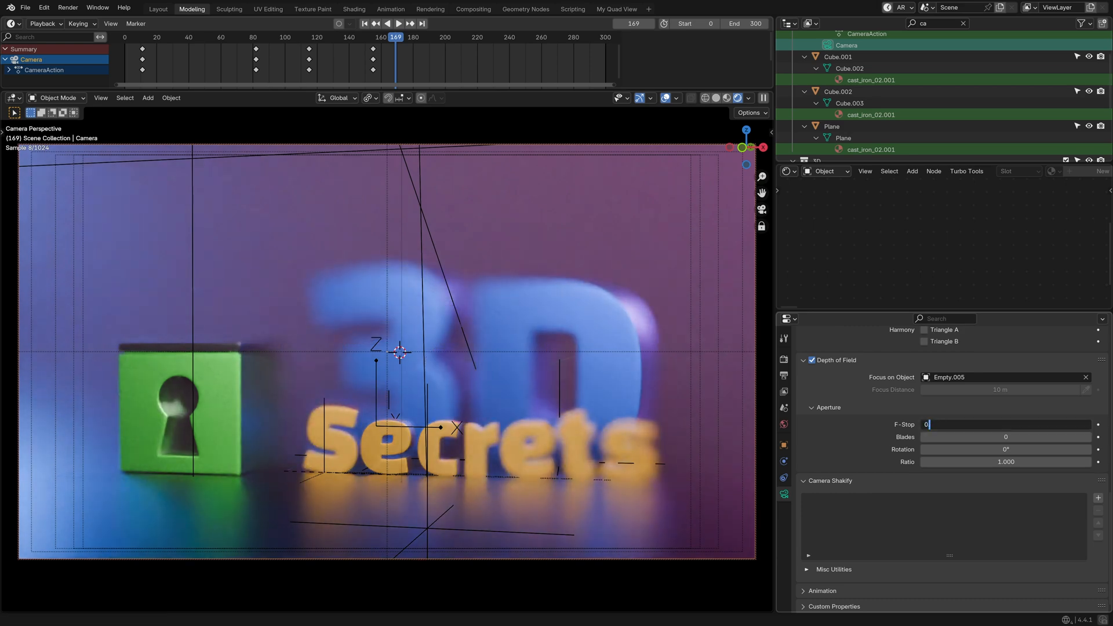
text(0.5)
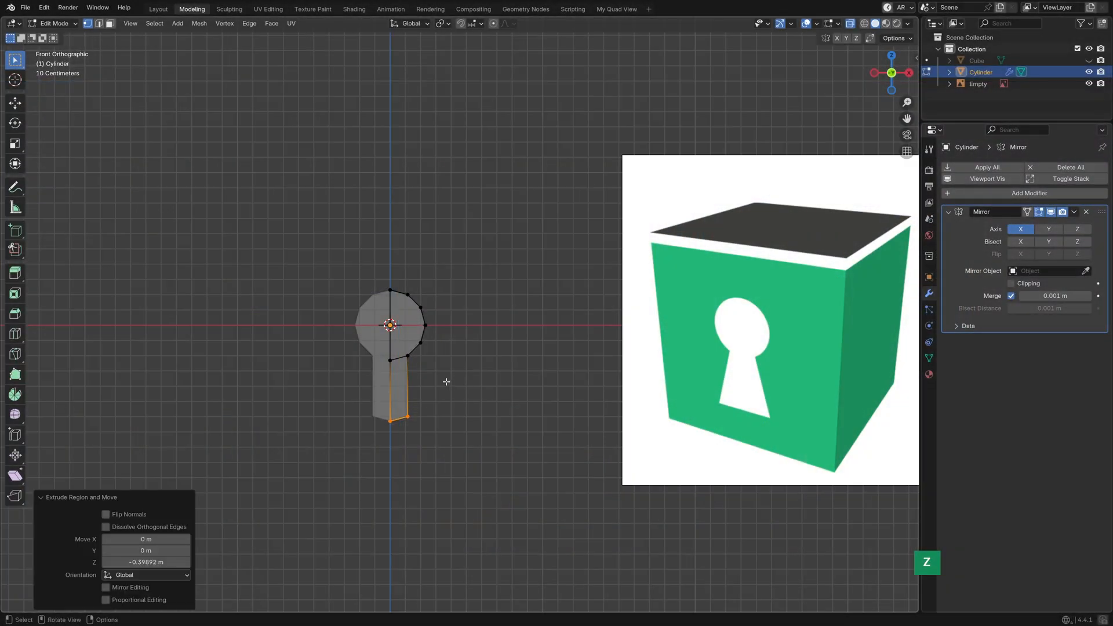
Step: Extrude the cylinder outline into a keyhole, add Mirror and Subdivision Surface, and thicken it
key(s)
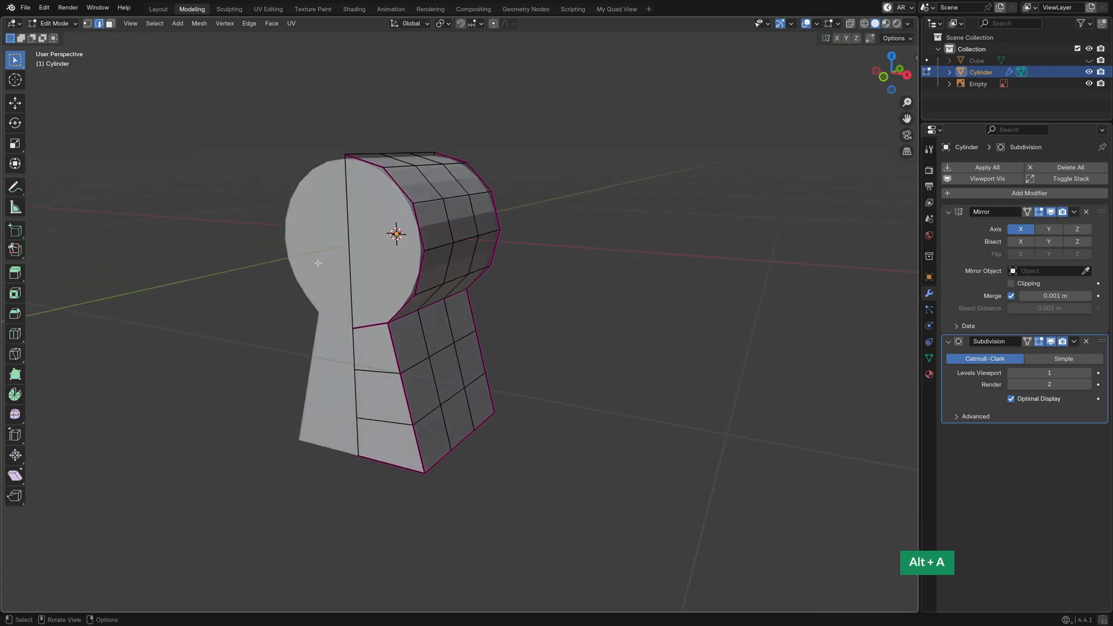
key(k)
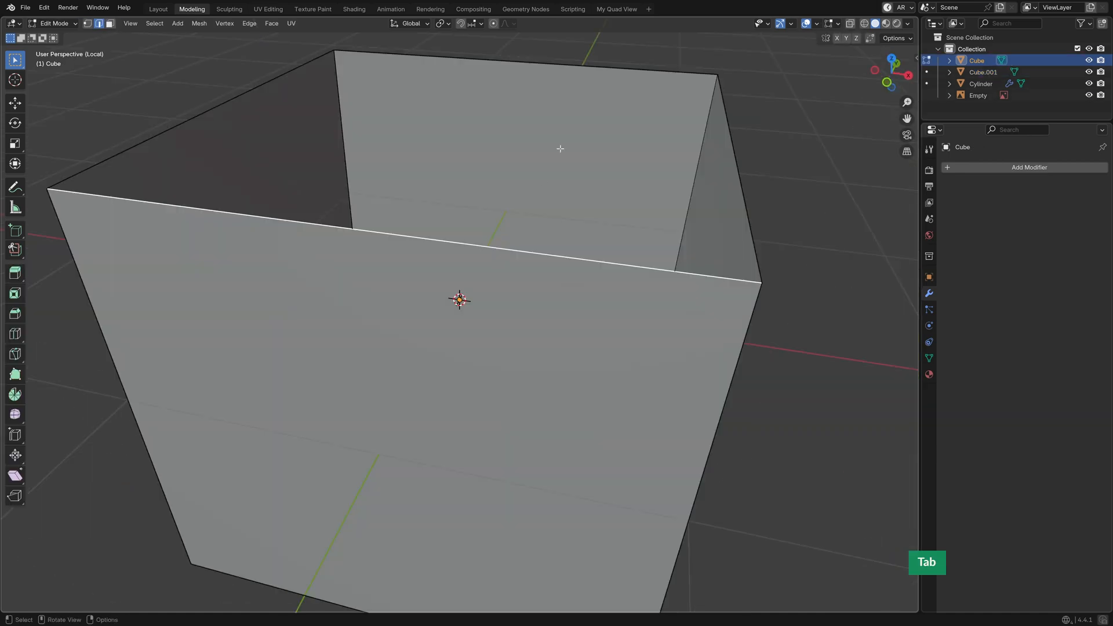
Step: Add a Difference Boolean with the Cylinder to the Cube; move the cutter to boolean_cutters
key(Tab)
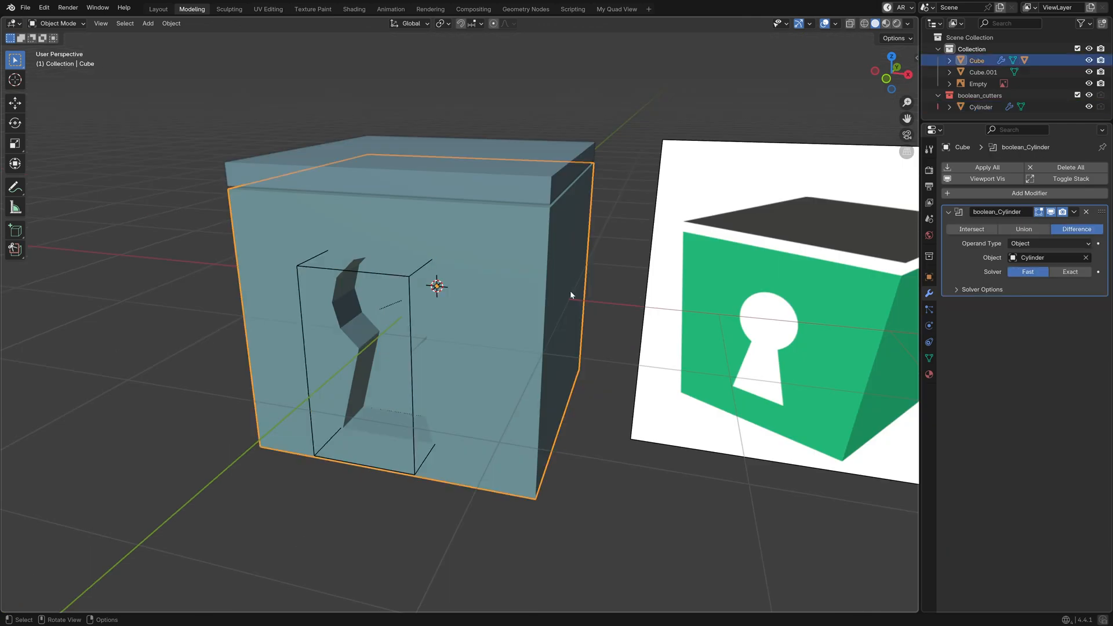
key(ctrl+a)
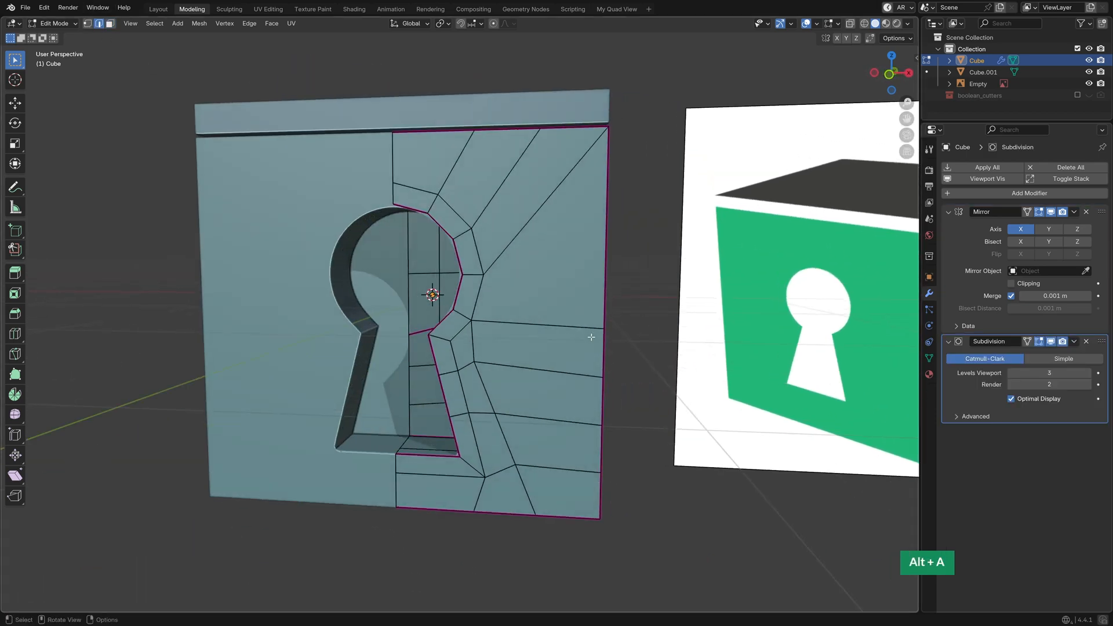
Step: Bevel weighted keyhole edges (0.002 m, 2 segments, Weight limit), then duplicate the cube
key(Tab)
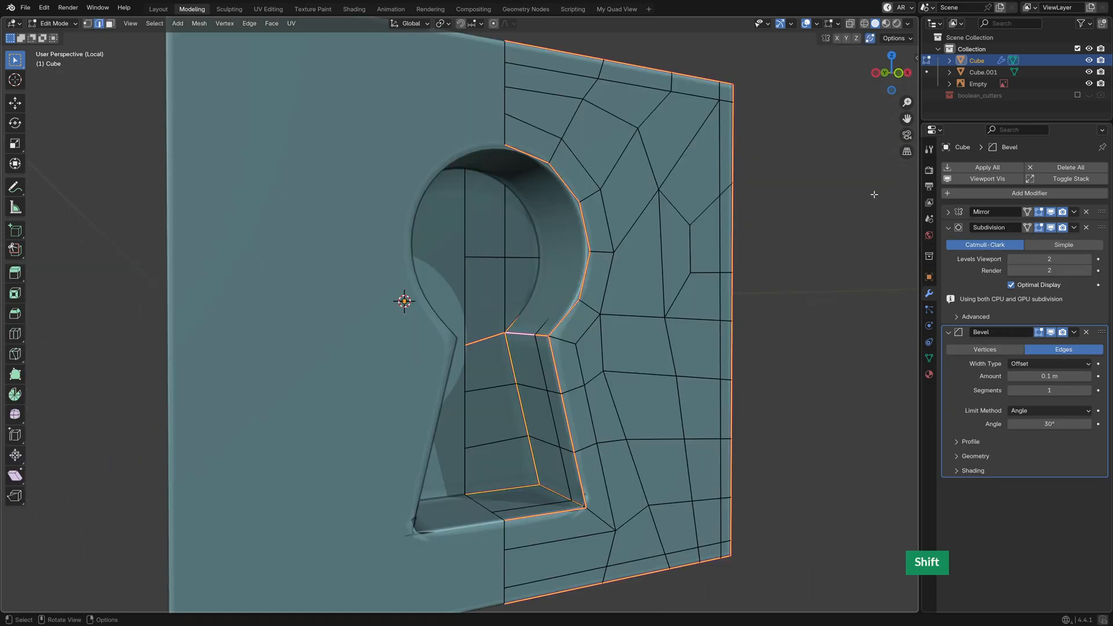
key(n)
text(002)
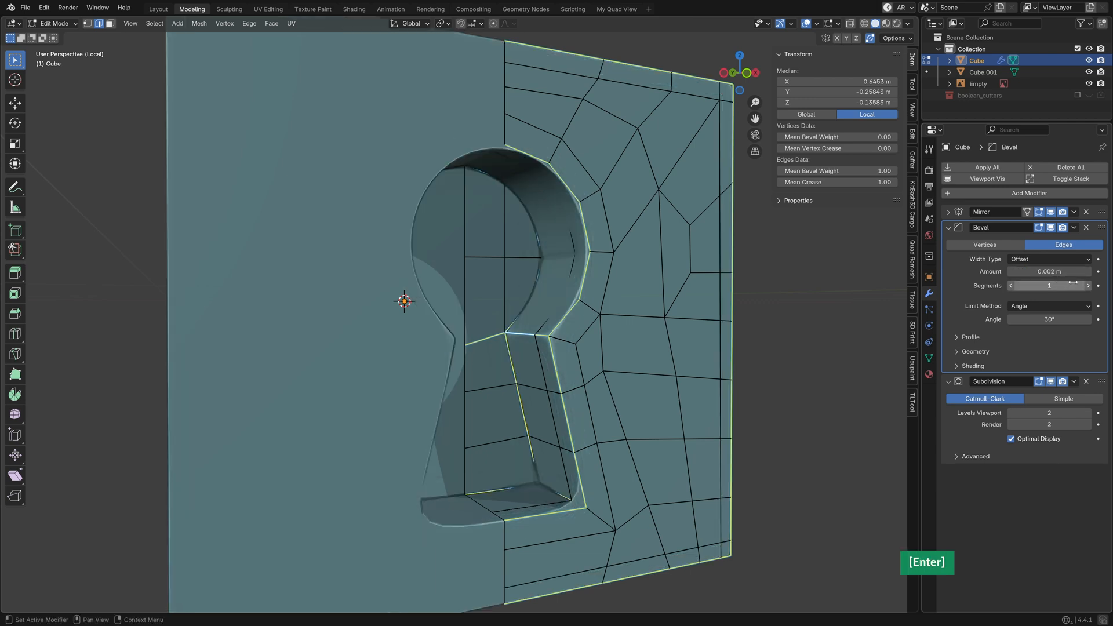
click(1047, 306)
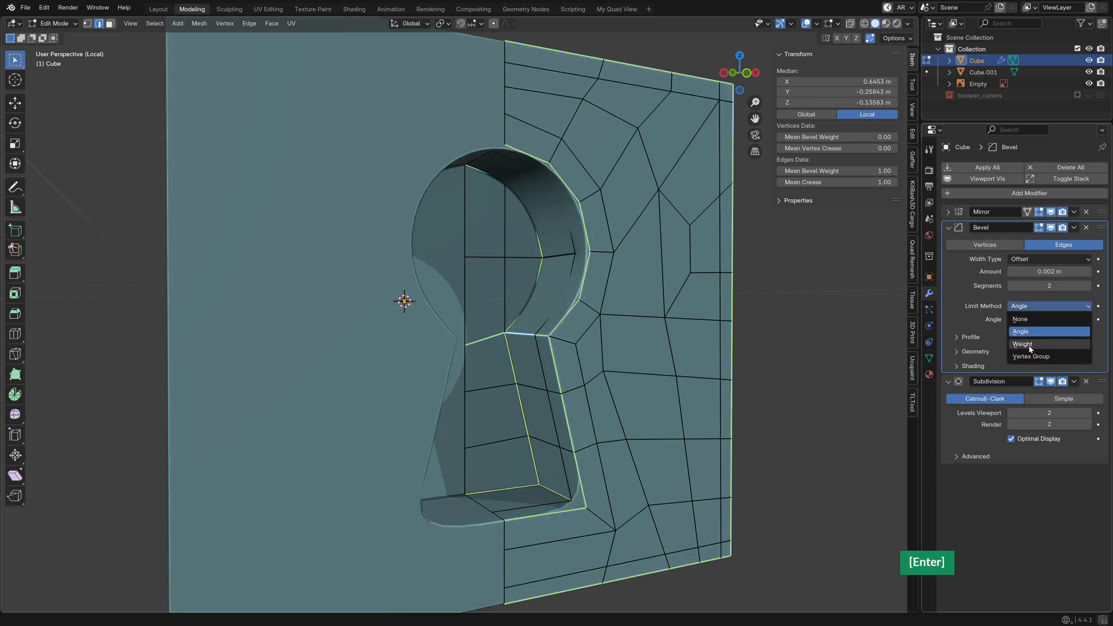
click(1022, 344)
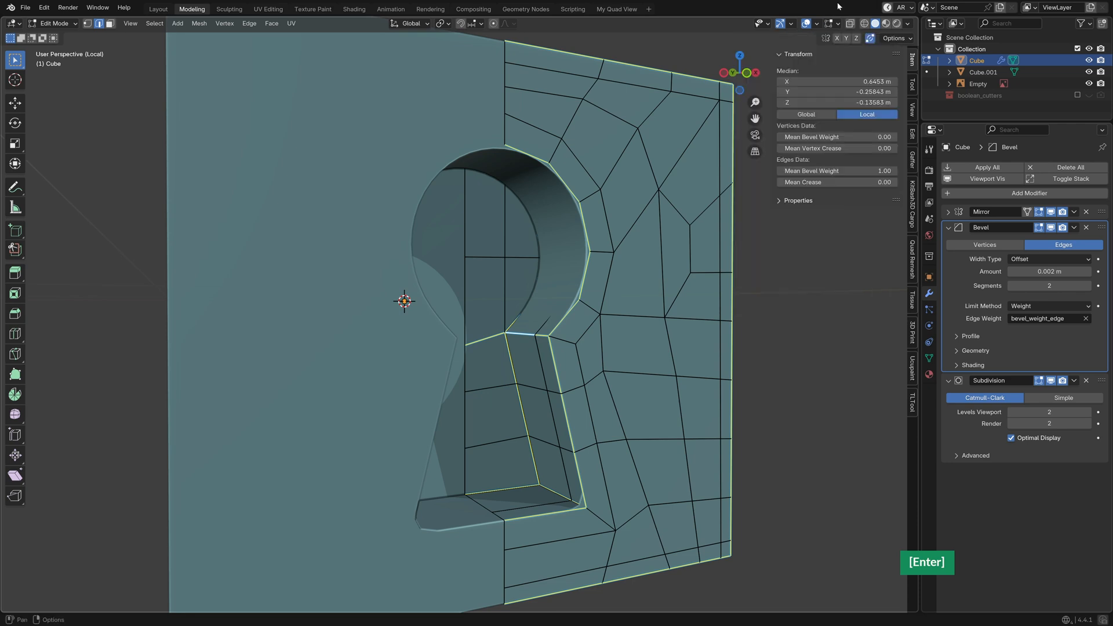
click(817, 24)
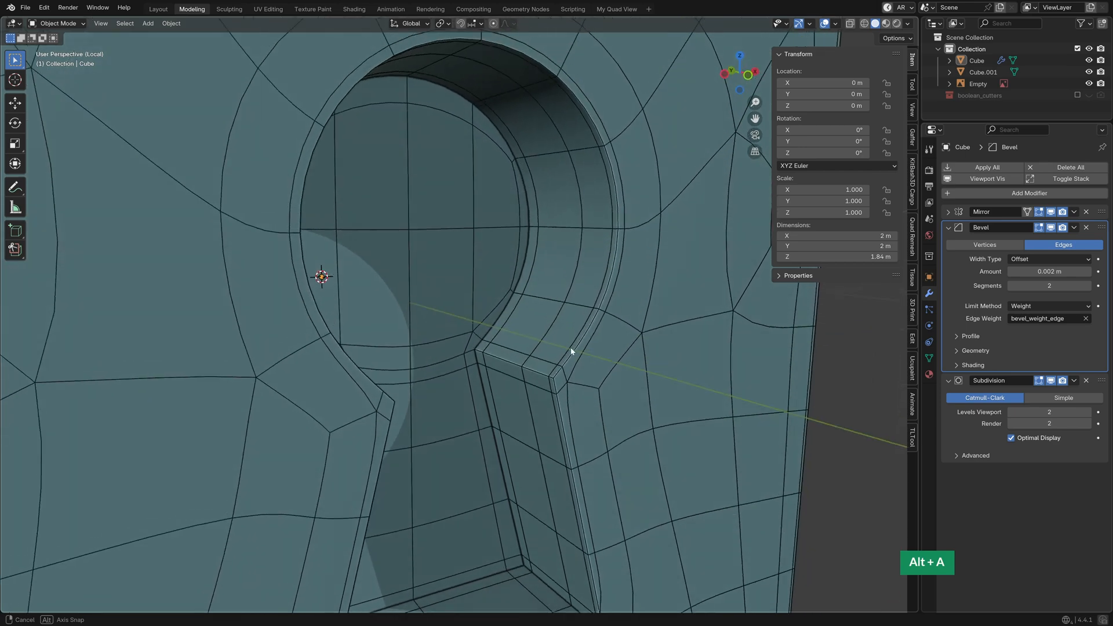
key(Tab)
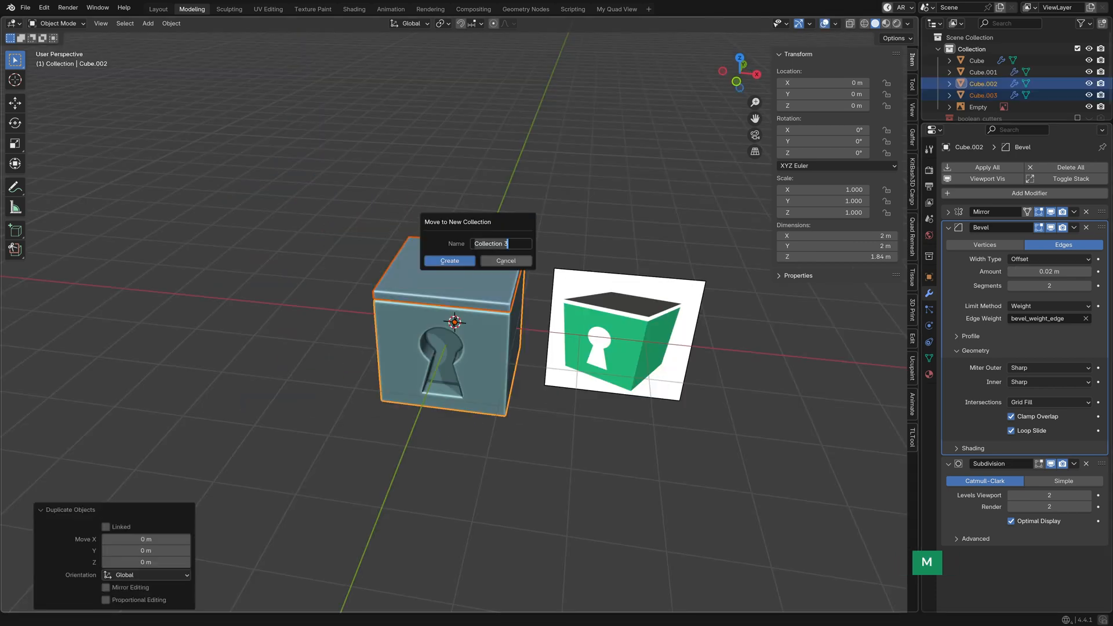
Step: Create a new collection named 'Backup' for the cube copy
text(Backup)
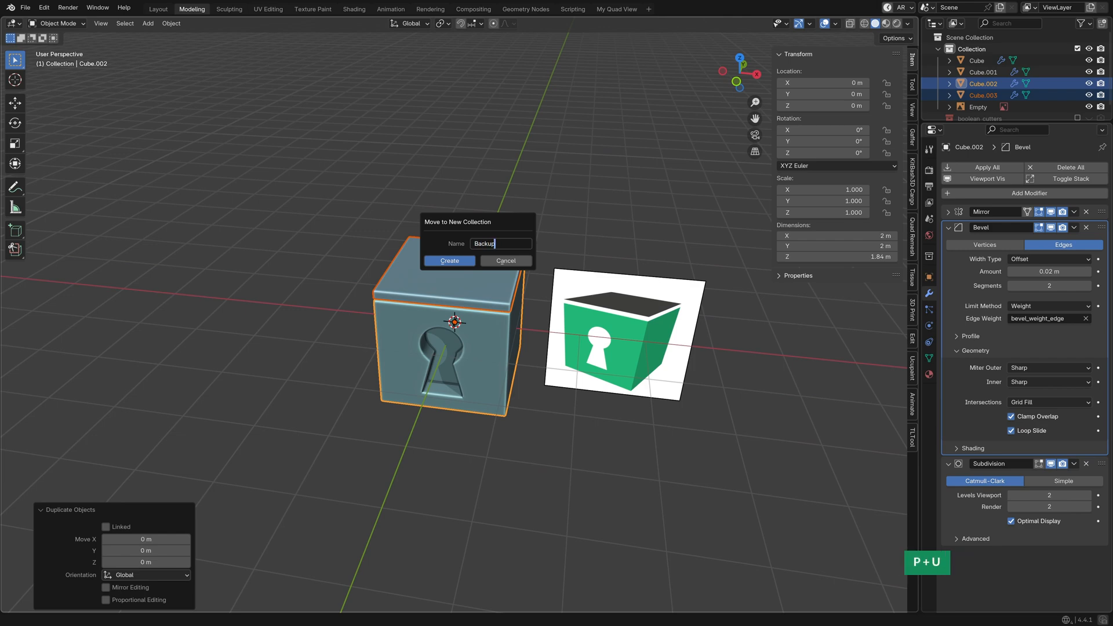
click(449, 260)
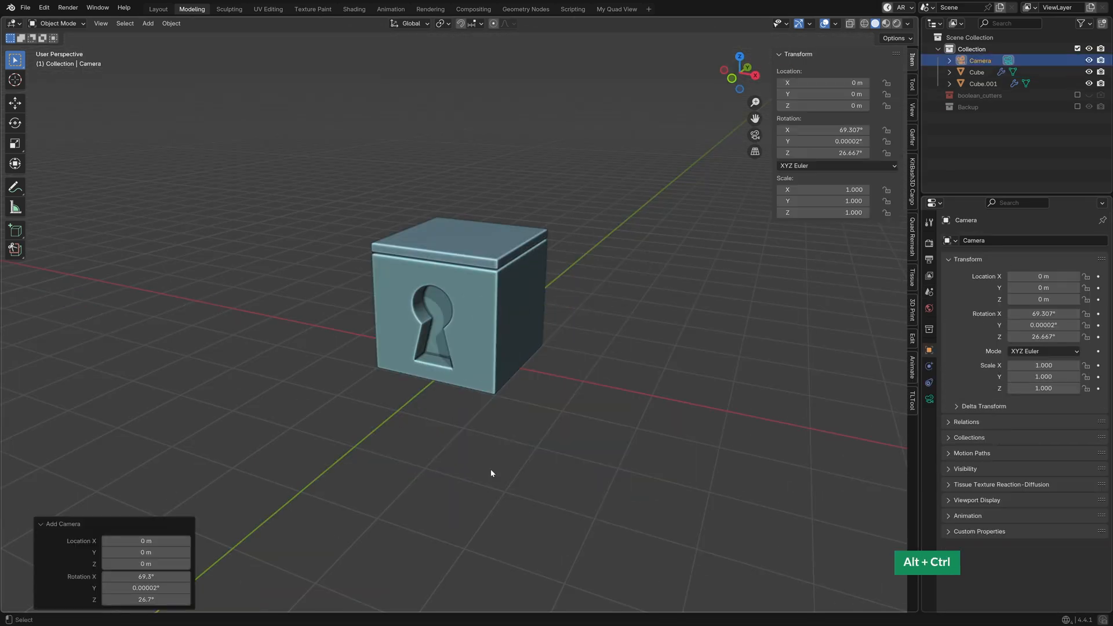
Step: Cycle Cube Lid's Simple Deform through Taper, Bend and Twist, twisting about -23°
key(ctrl+shift+s)
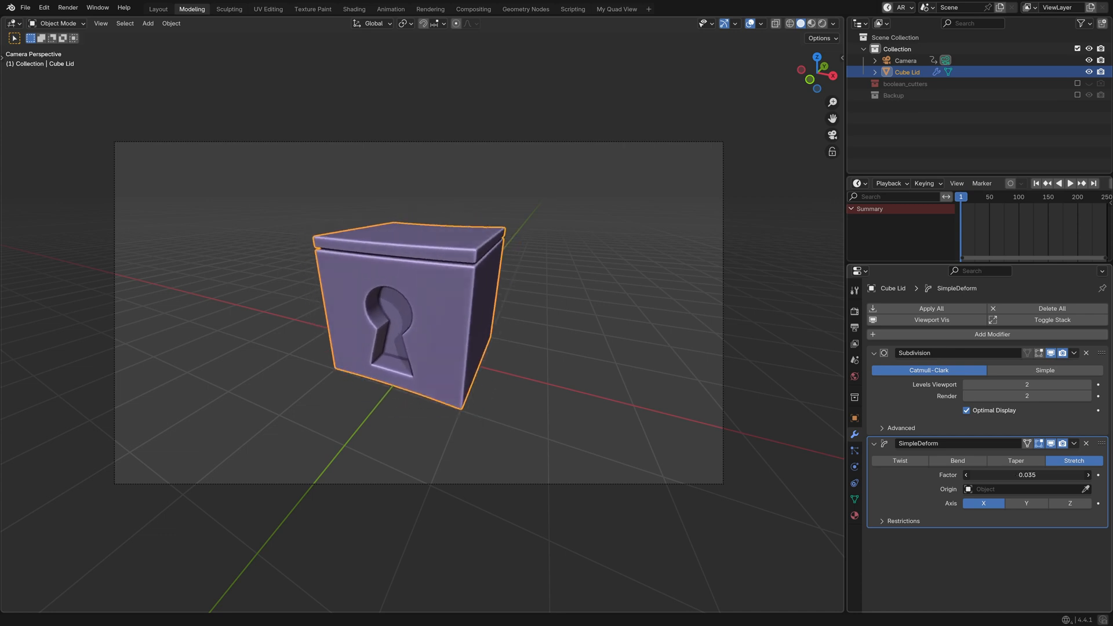
click(1015, 459)
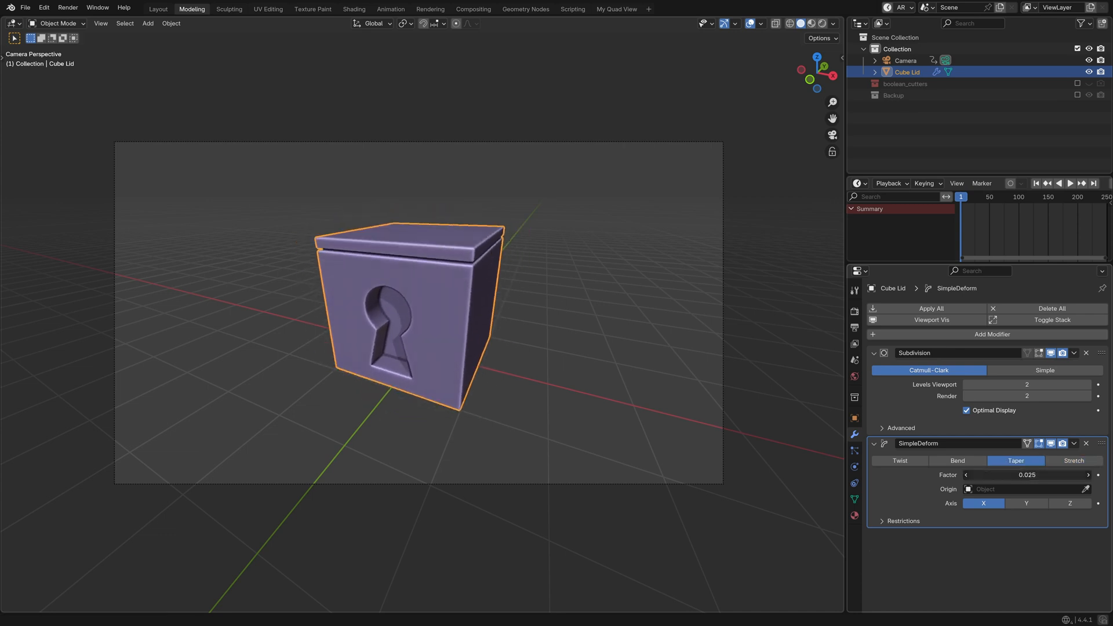
click(957, 460)
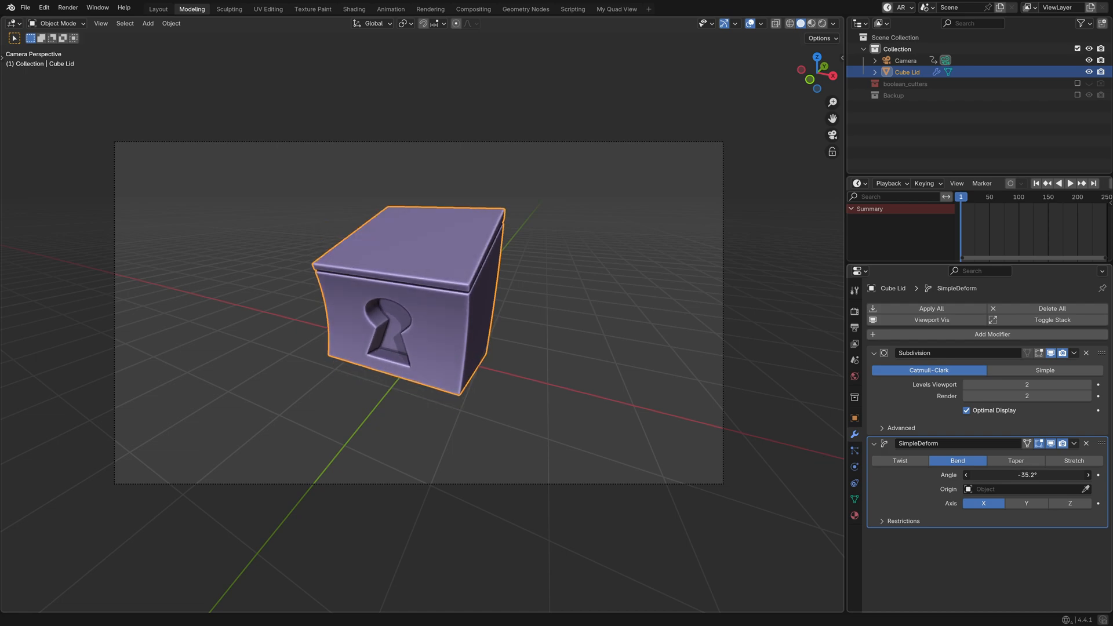
click(899, 461)
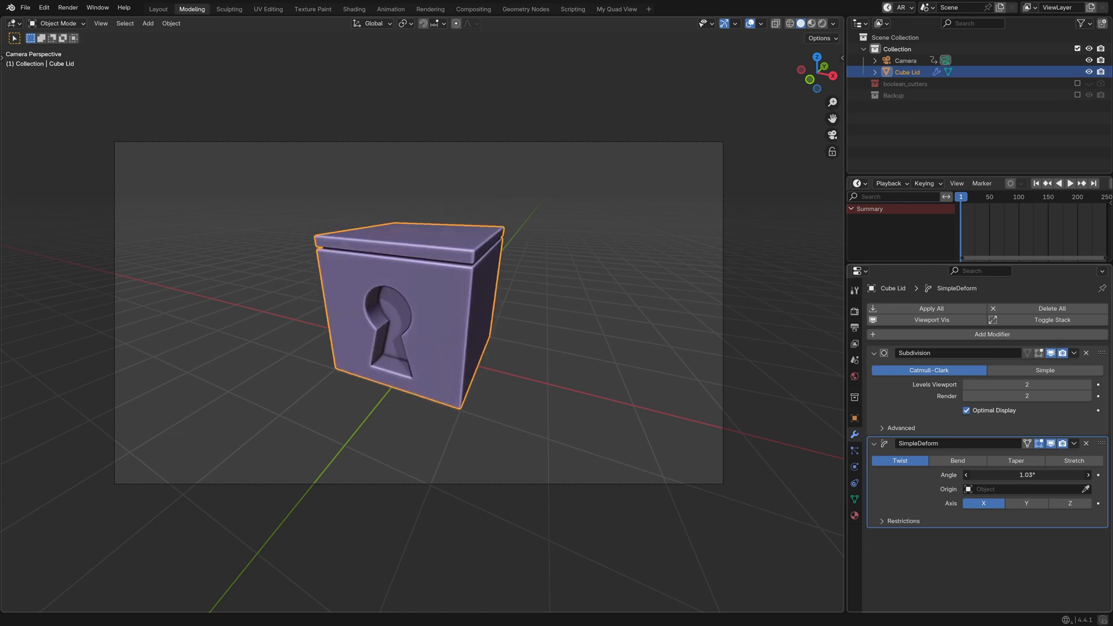
drag(1026, 474, 1008, 475)
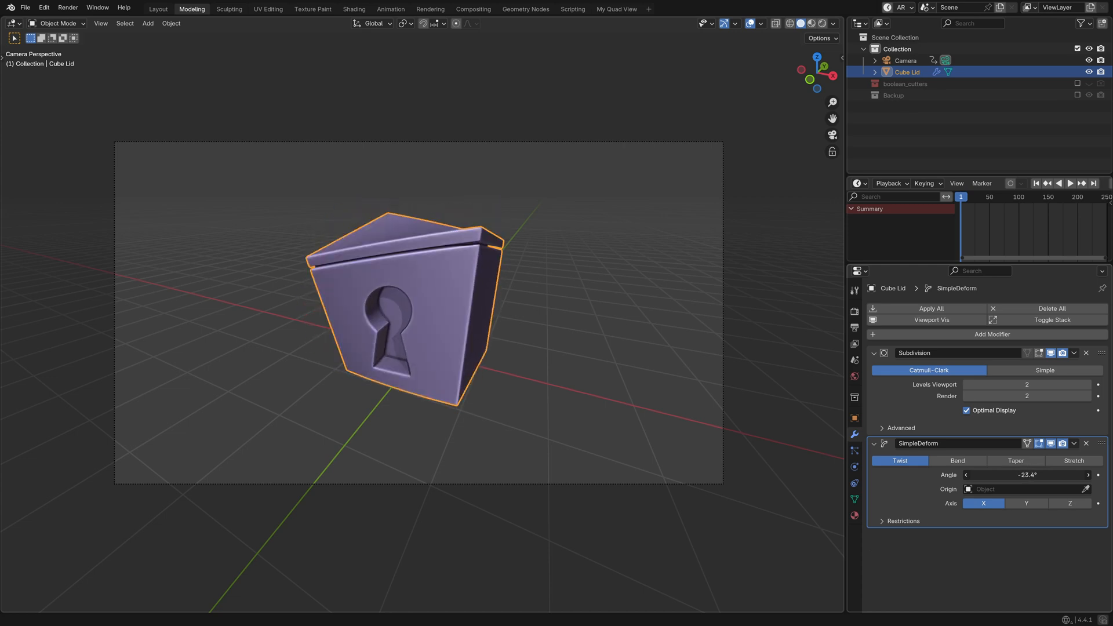
click(956, 460)
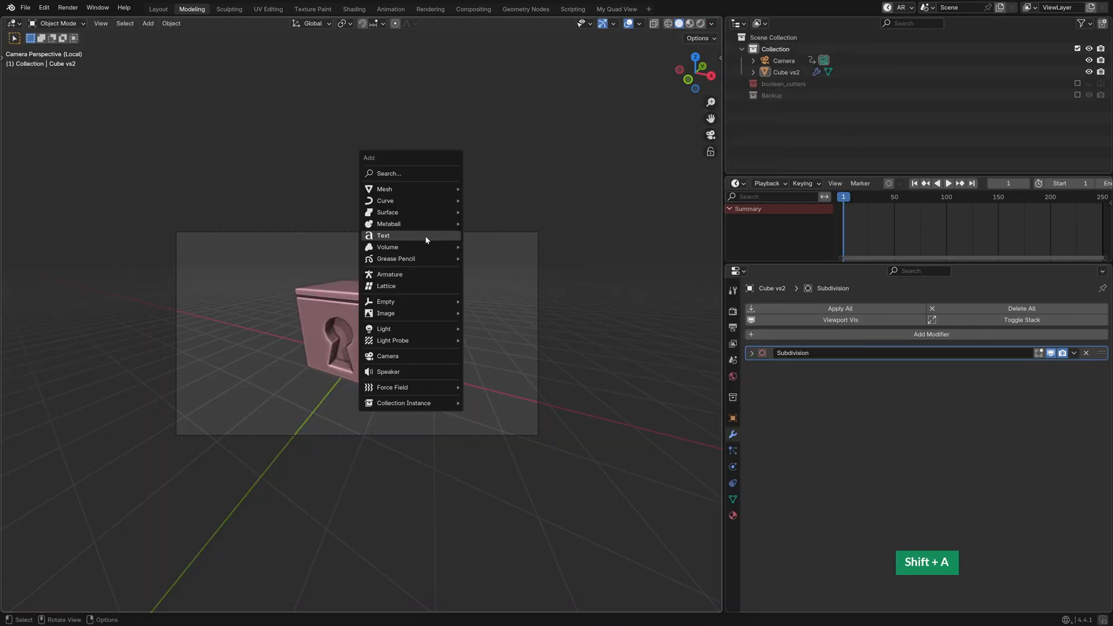
Step: Add a '3D Secrets' text object, extrude it about 0.124 m, and set Black Han Sans font
click(383, 235)
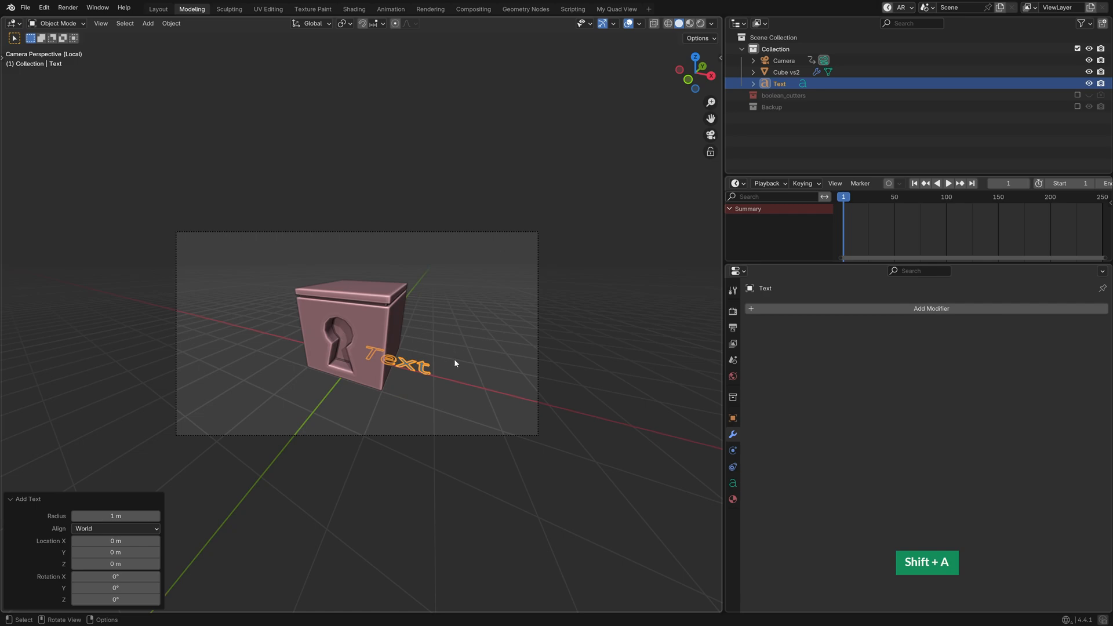
key(Tab)
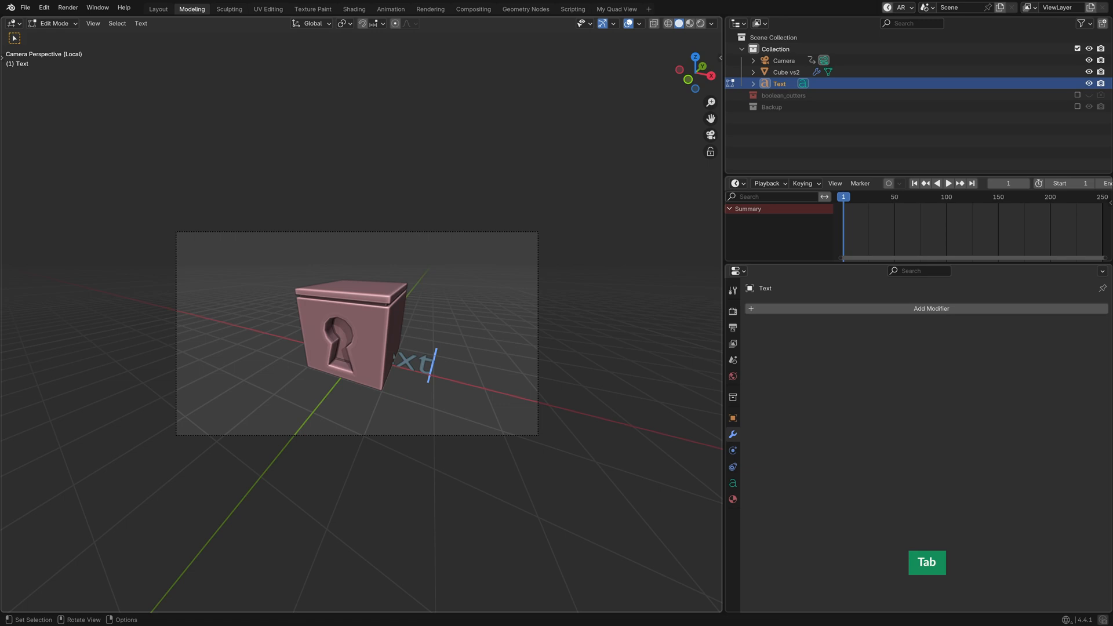
key(Tab)
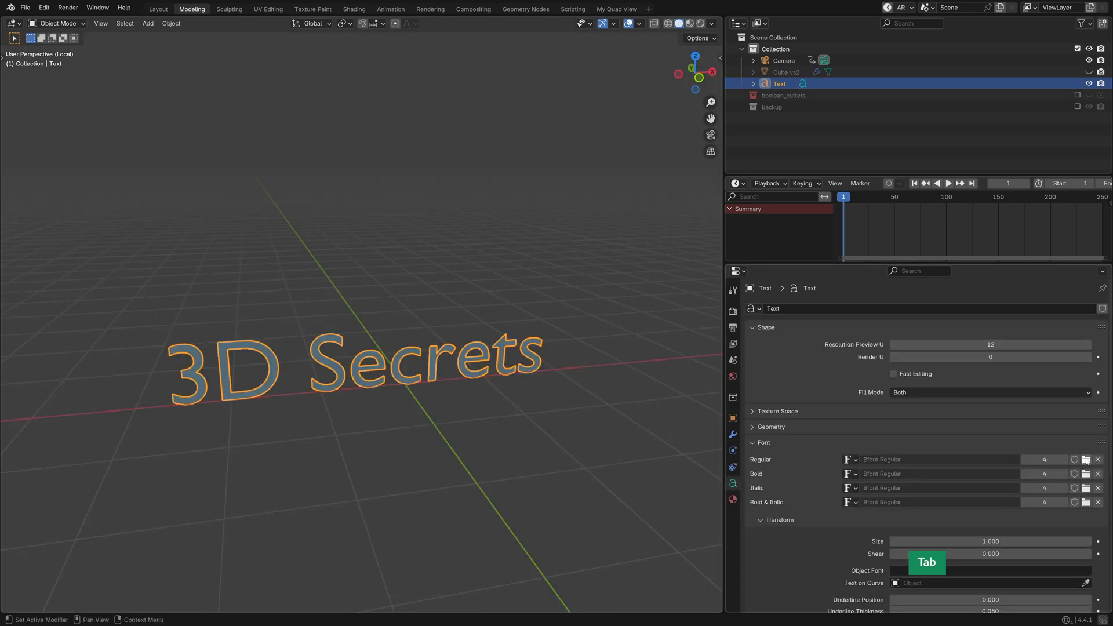
click(1086, 459)
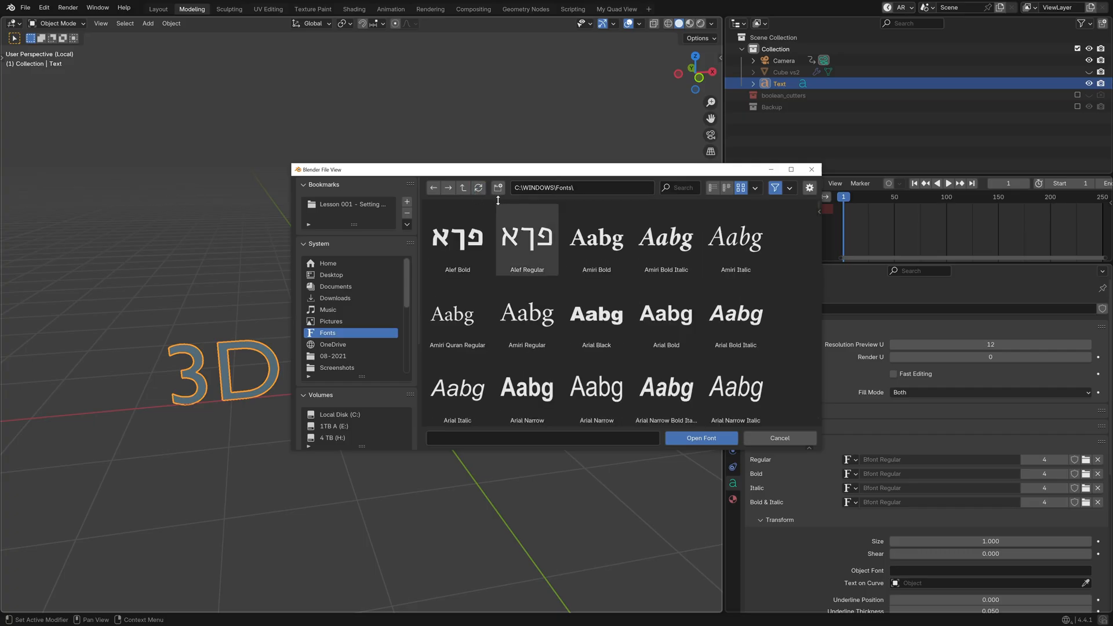
click(596, 237)
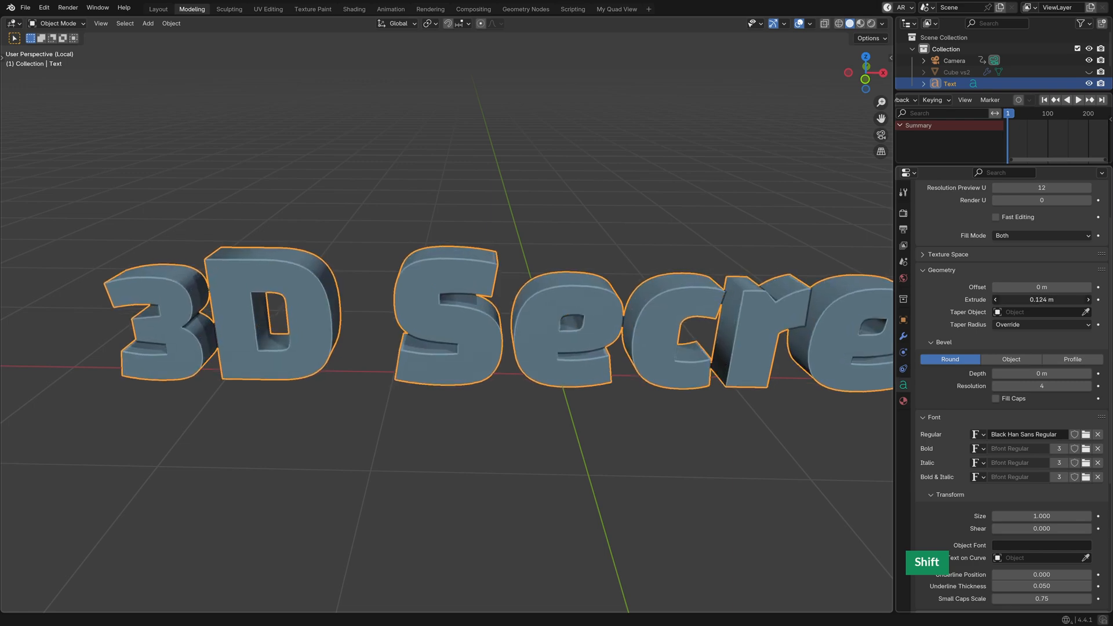
Step: Convert the 3D Secrets text to a mesh and Quad Remesh it at 5000 quads
click(171, 23)
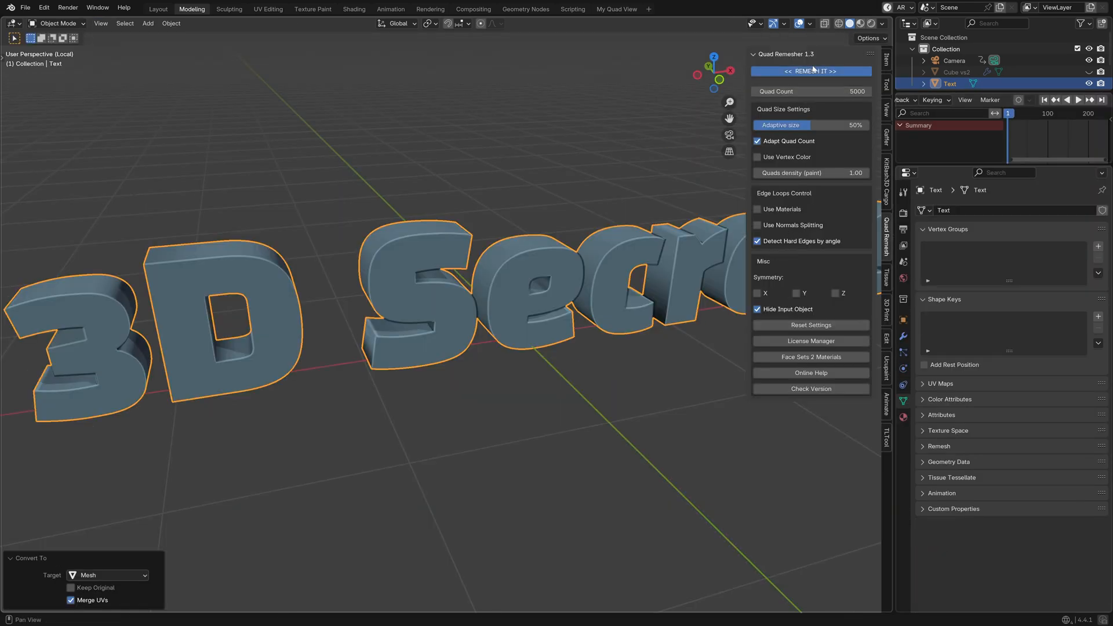
click(810, 71)
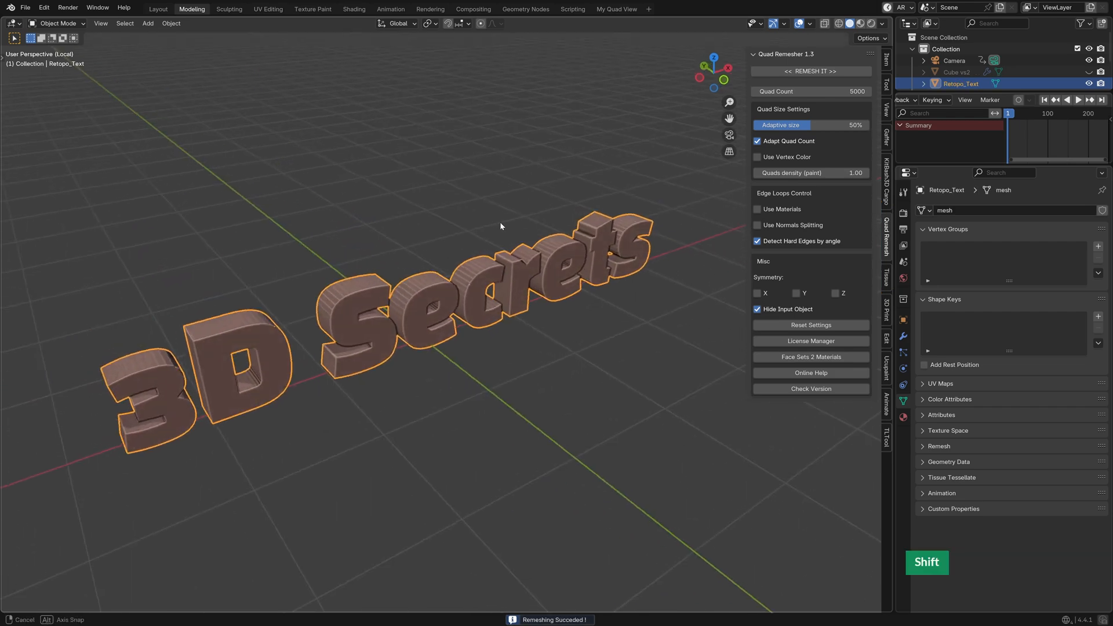
key(Tab)
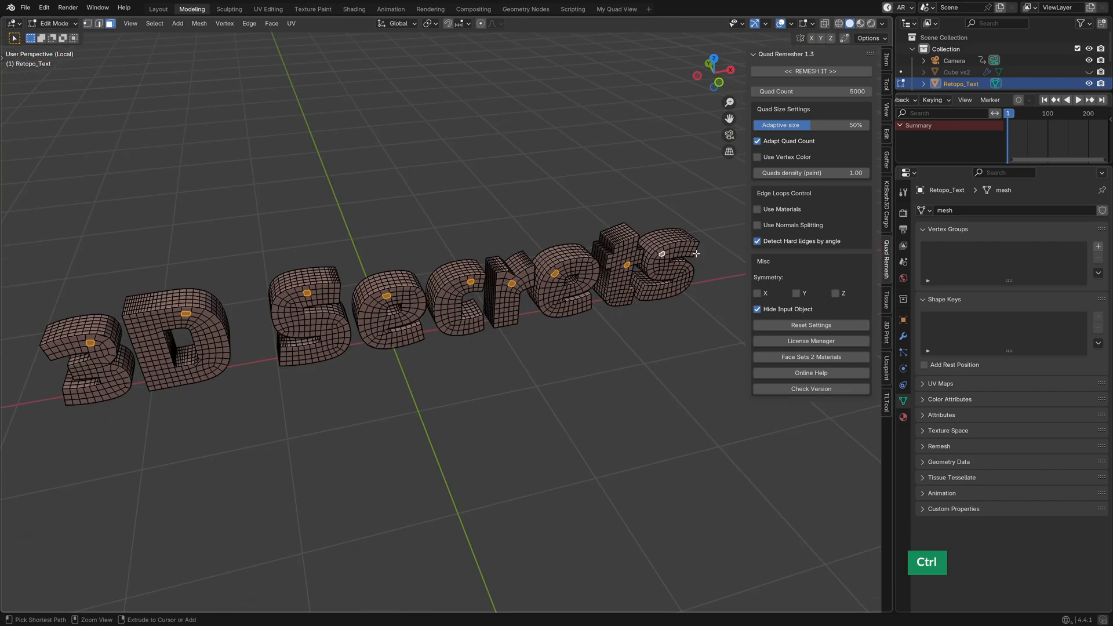
key(ctrl+z)
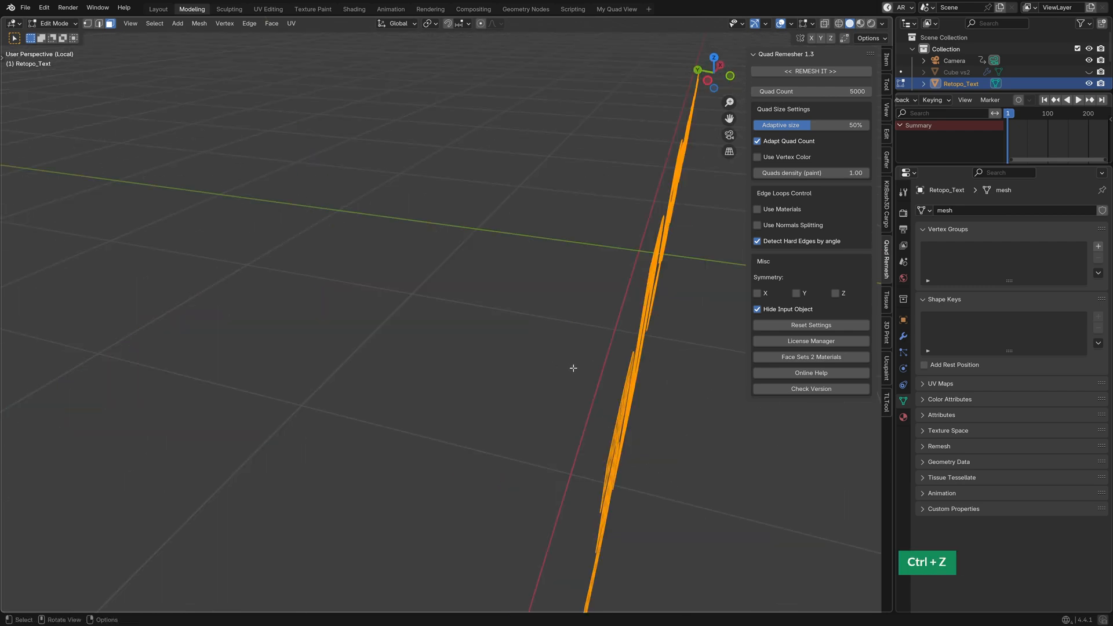
Step: Give Retopo_Text Subdivision and a 2-segment Weight-limited Bevel with Arc outer miters
key(Shift+R)
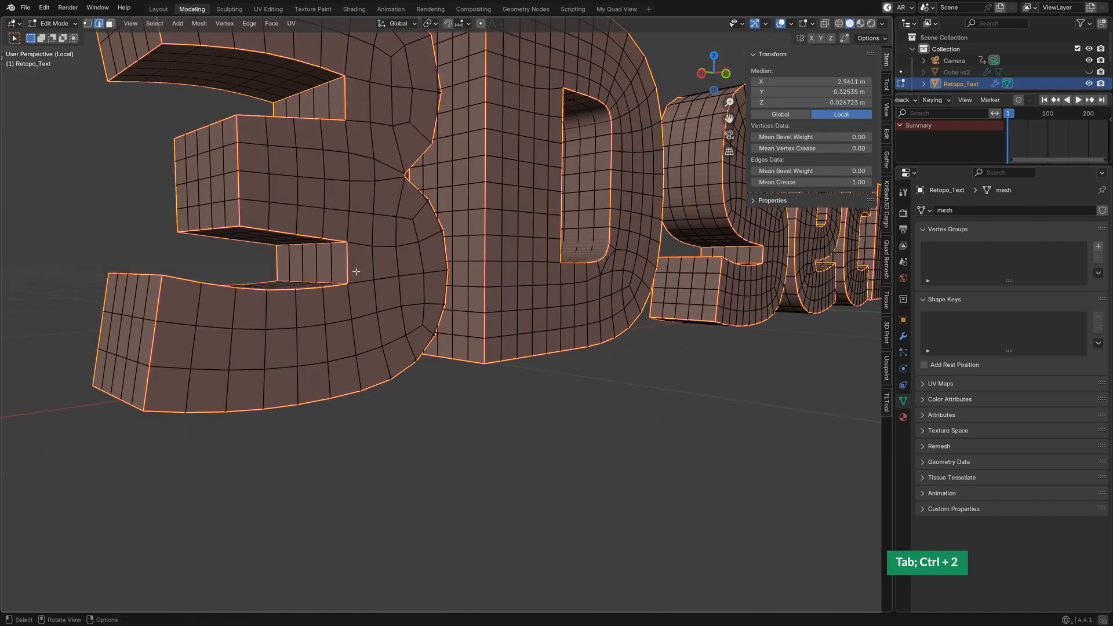
key(shift+g)
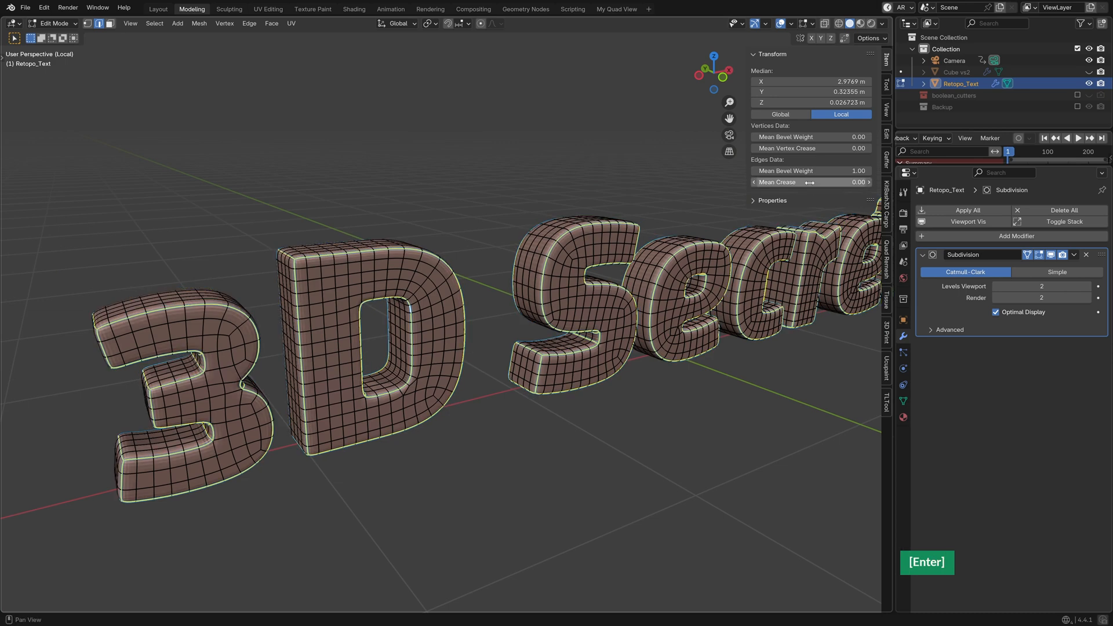
key(Tab)
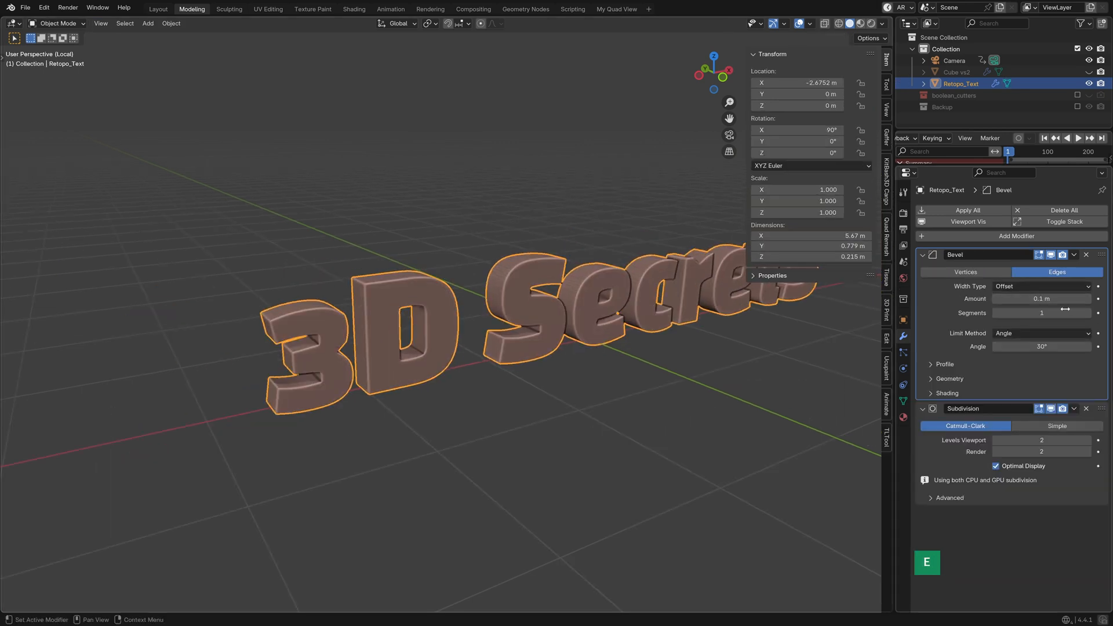
click(1040, 333)
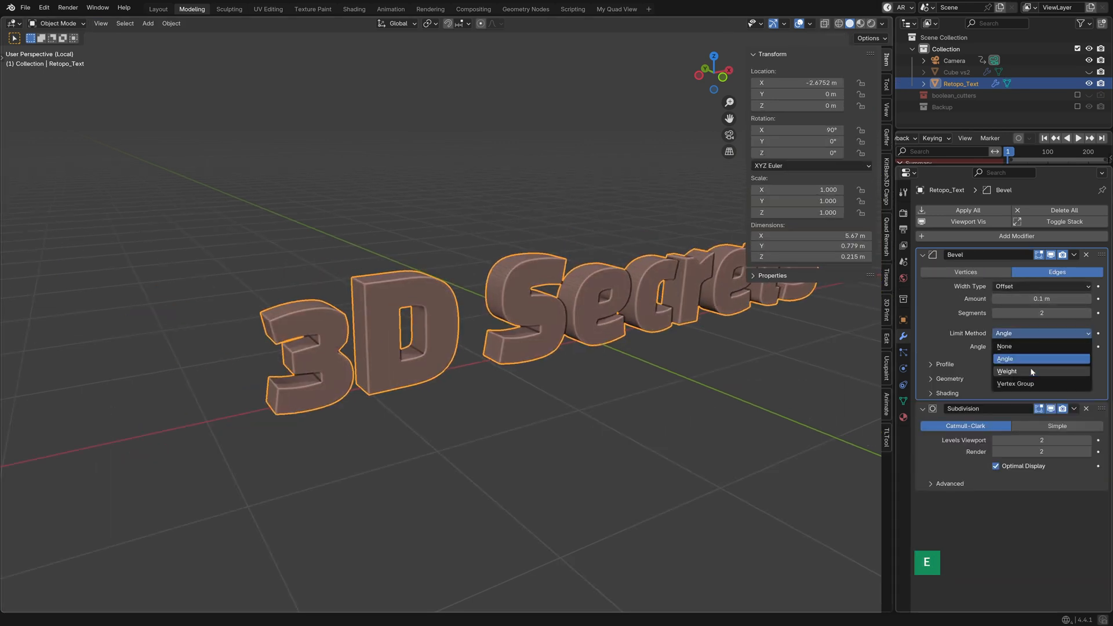
click(1007, 371)
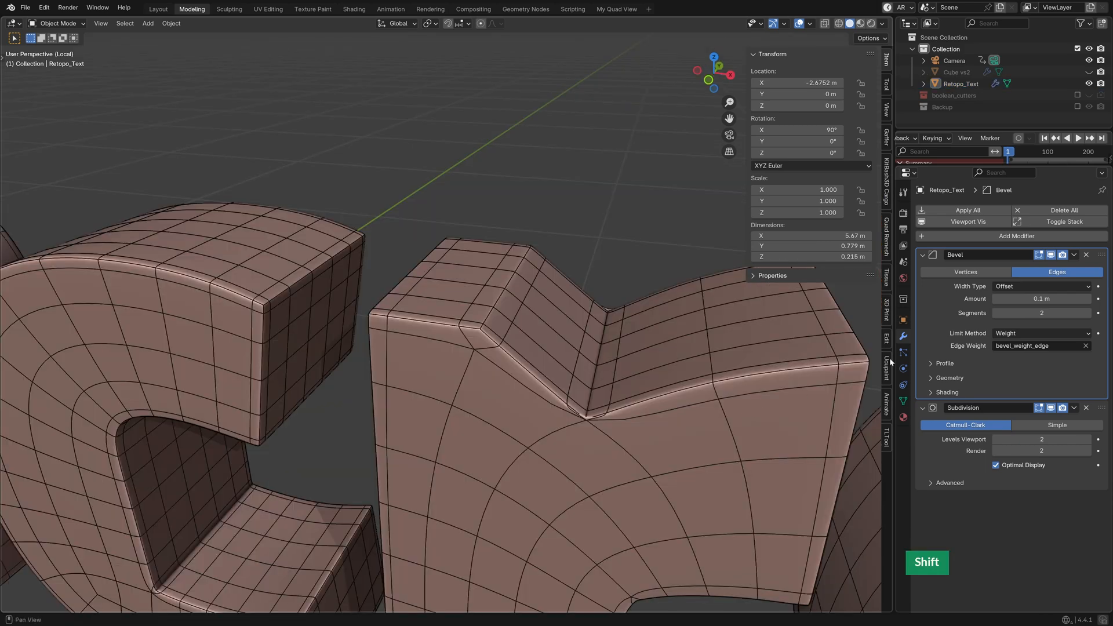
click(949, 378)
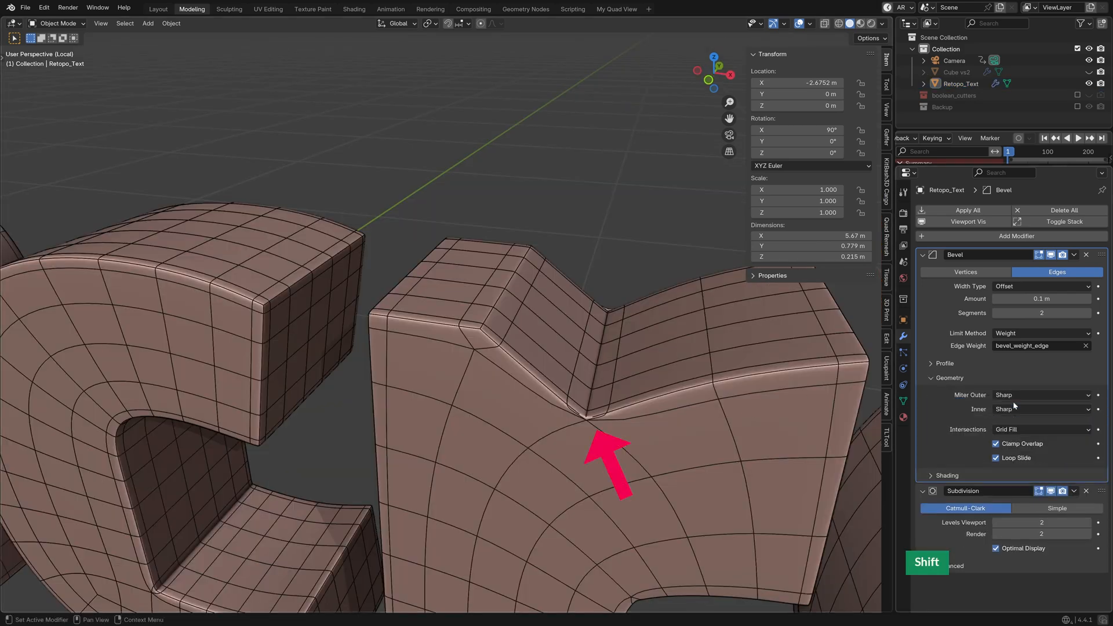
click(1040, 395)
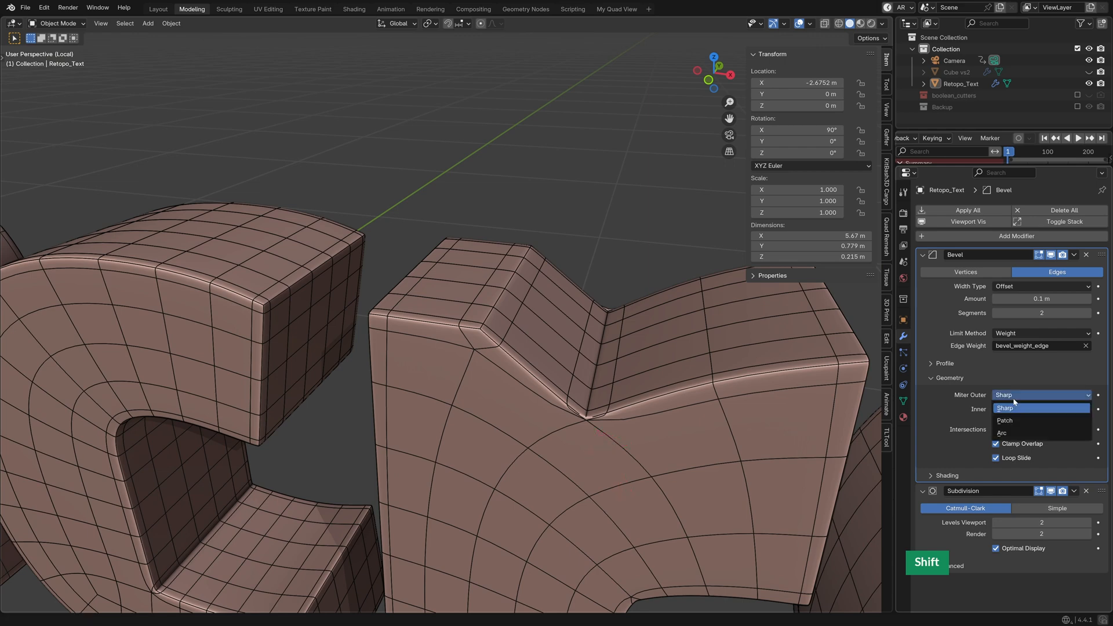
click(1002, 433)
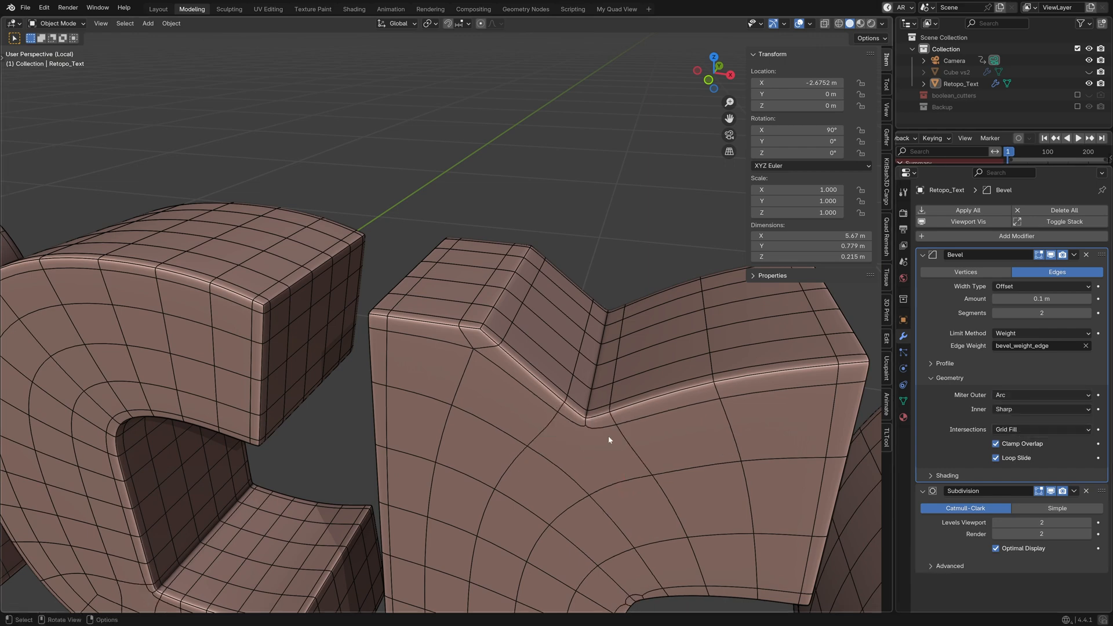
Step: Tweak the corner vertices in Edit Mode to fix the pinched inner corner
key(Tab)
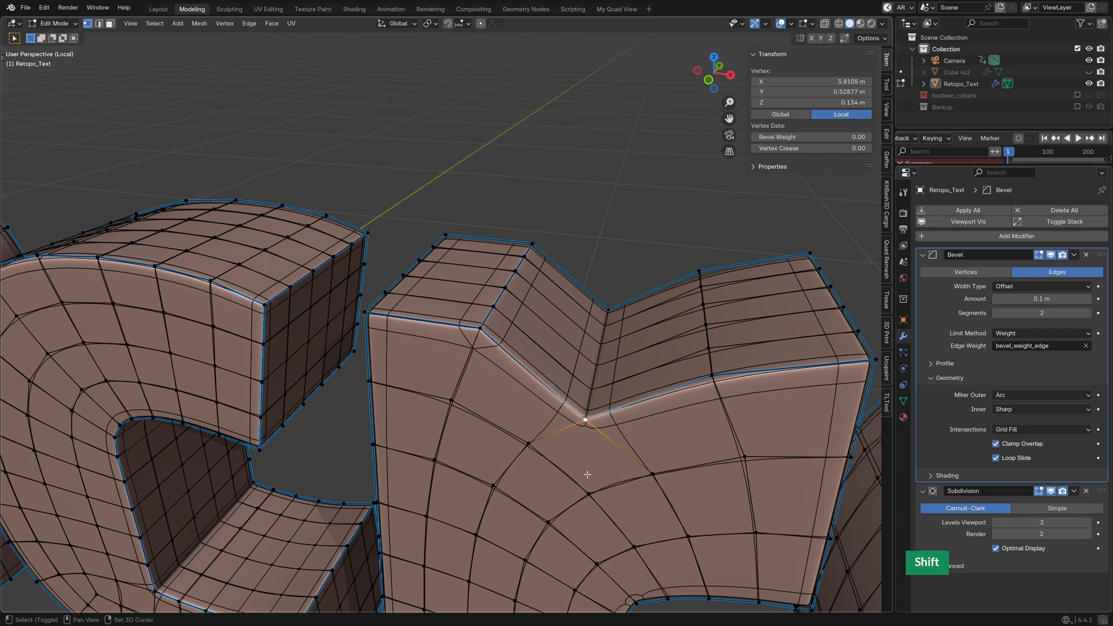
key(Tab)
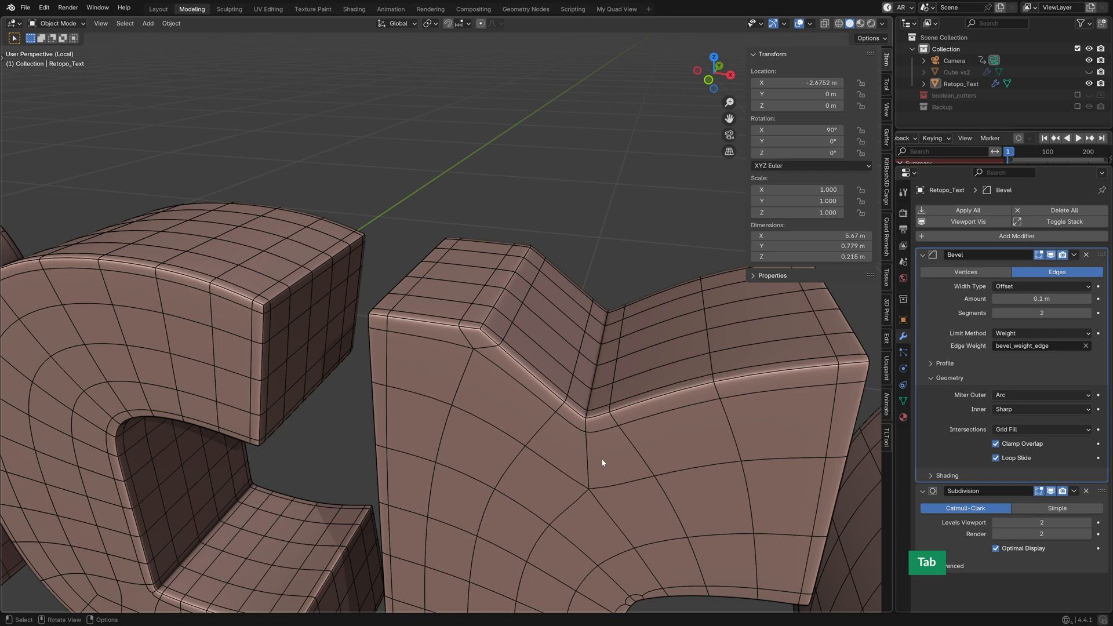
key(Tab)
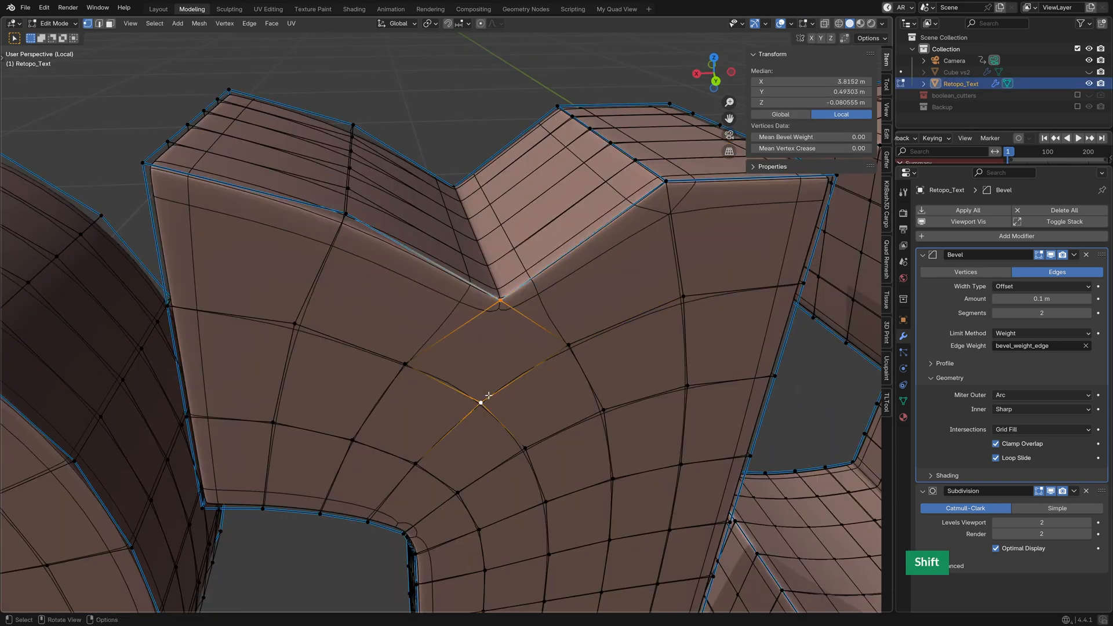
key(Tab)
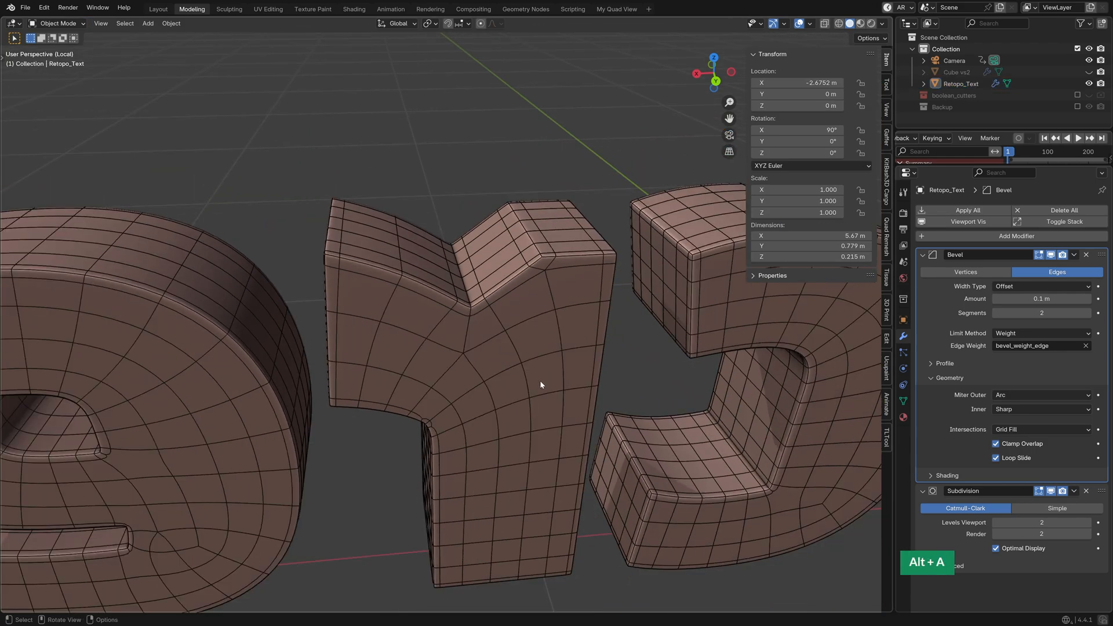
key(Tab)
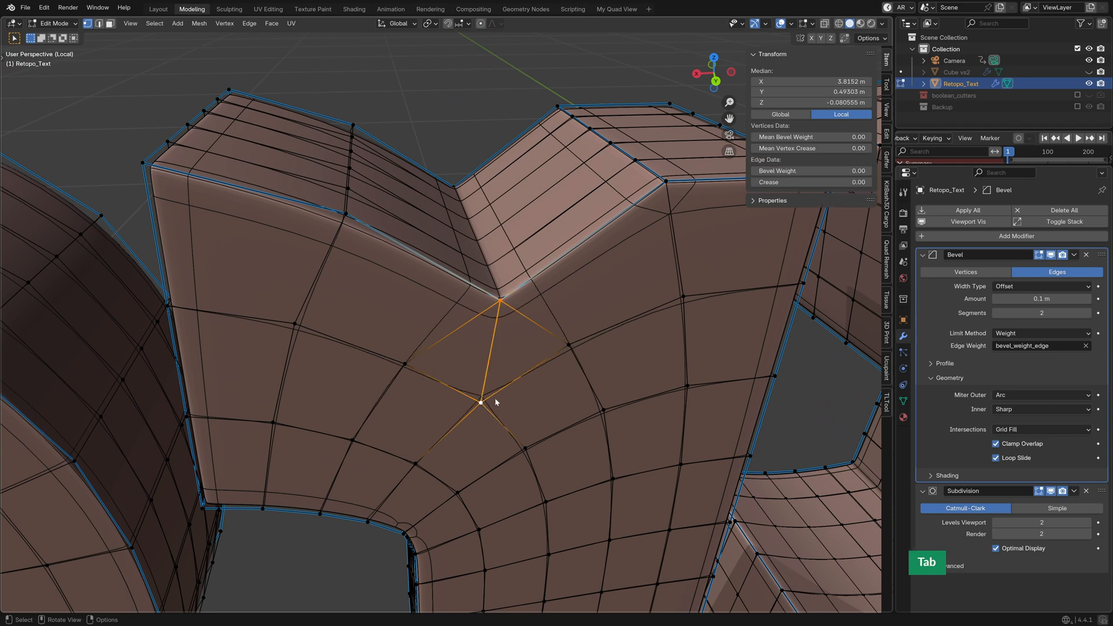
key(Tab)
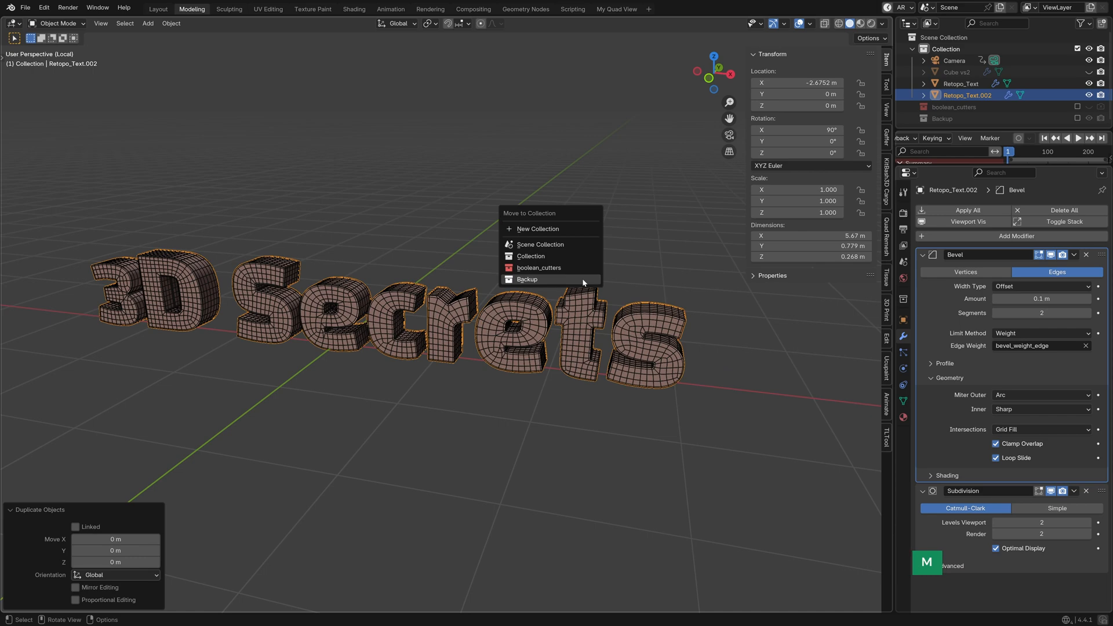
Step: Move the duplicated text into Backup and apply the bevel and subdivision to the original
click(528, 279)
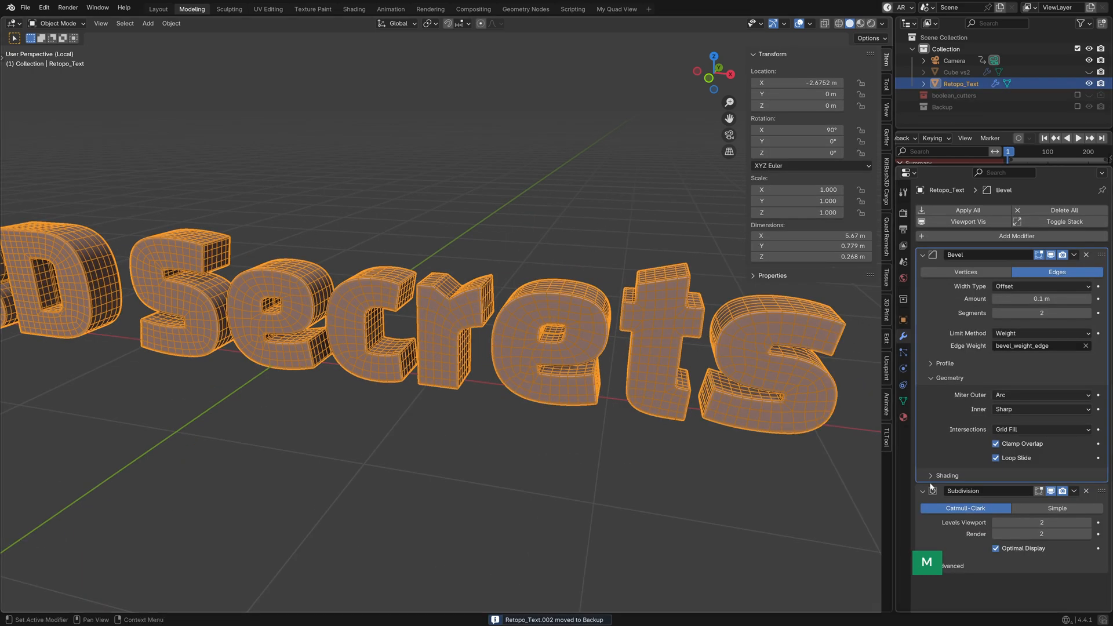
key(Tab)
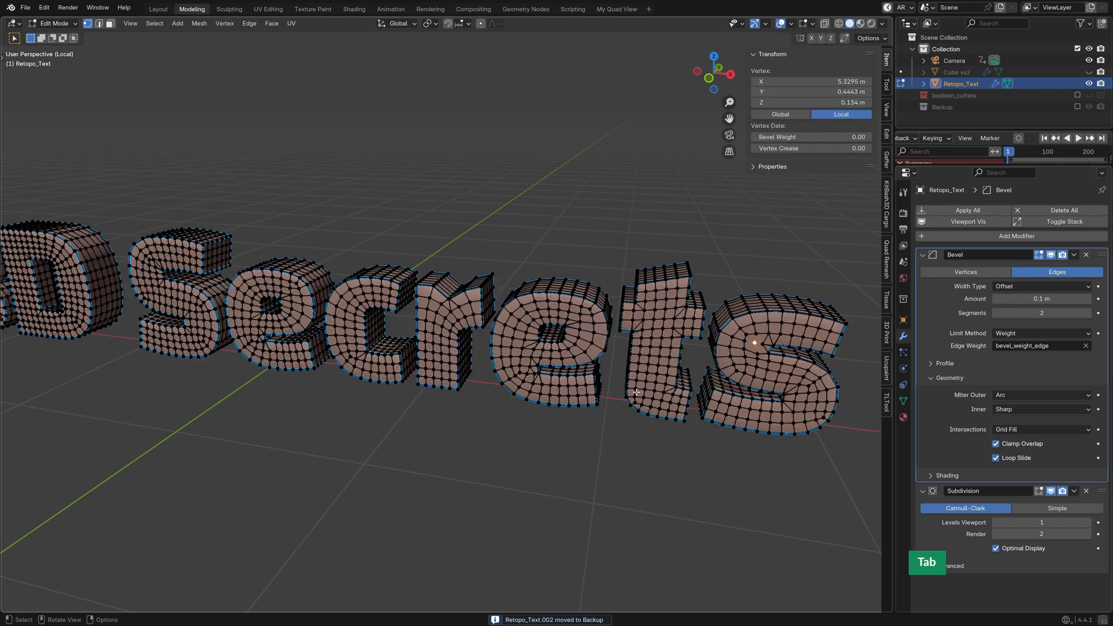
key(Tab)
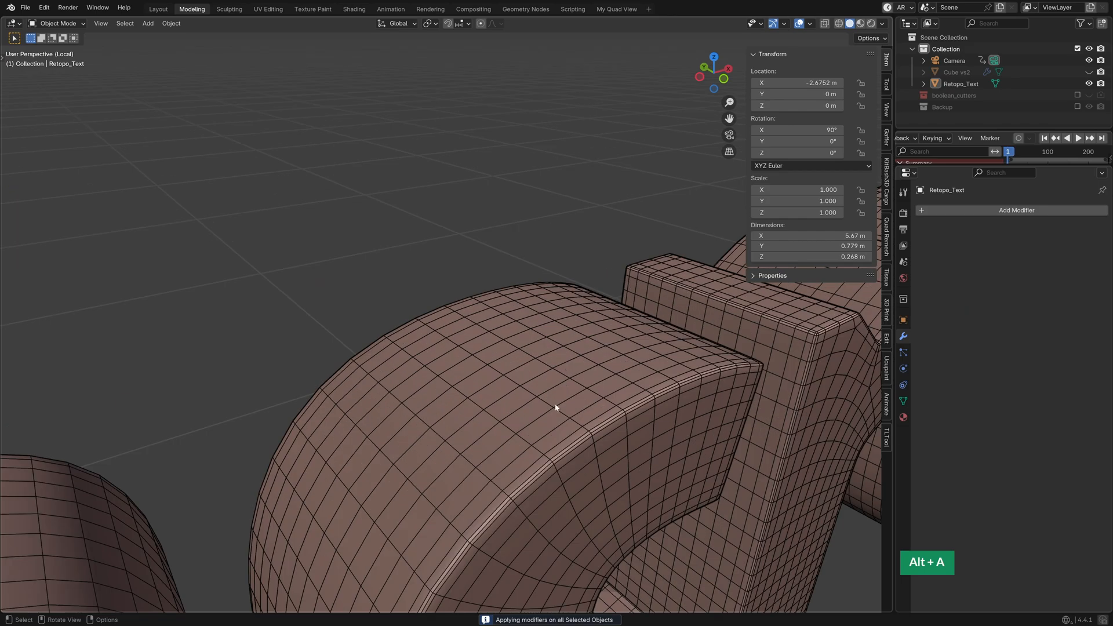
key(p)
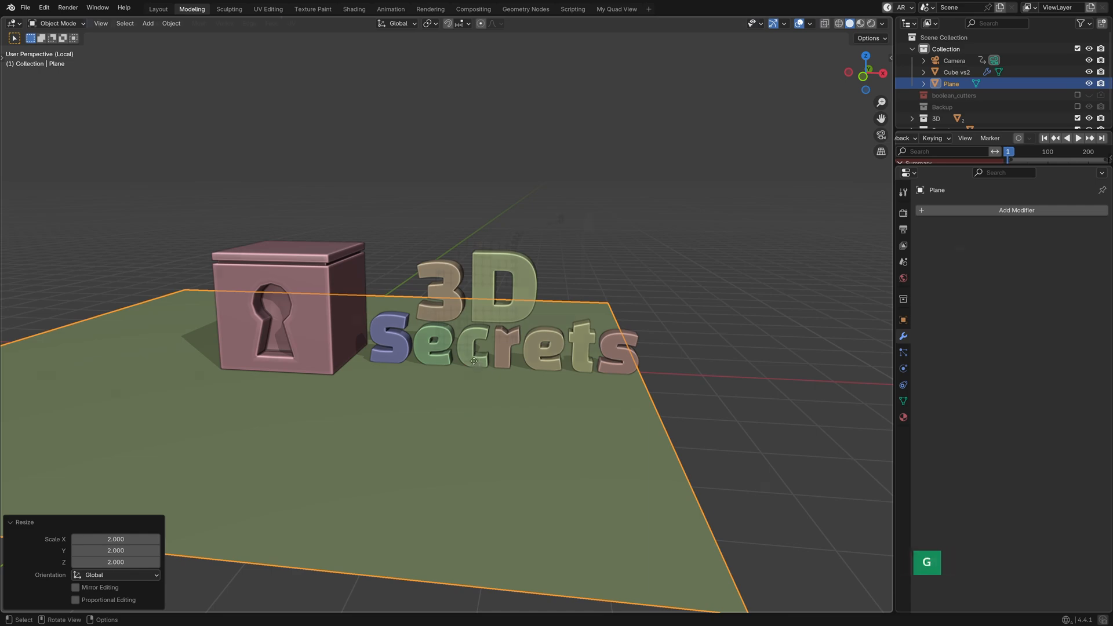
Step: Move each separated Secrets letter's origin to its base, entering and leaving Edit Mode
key(Tab)
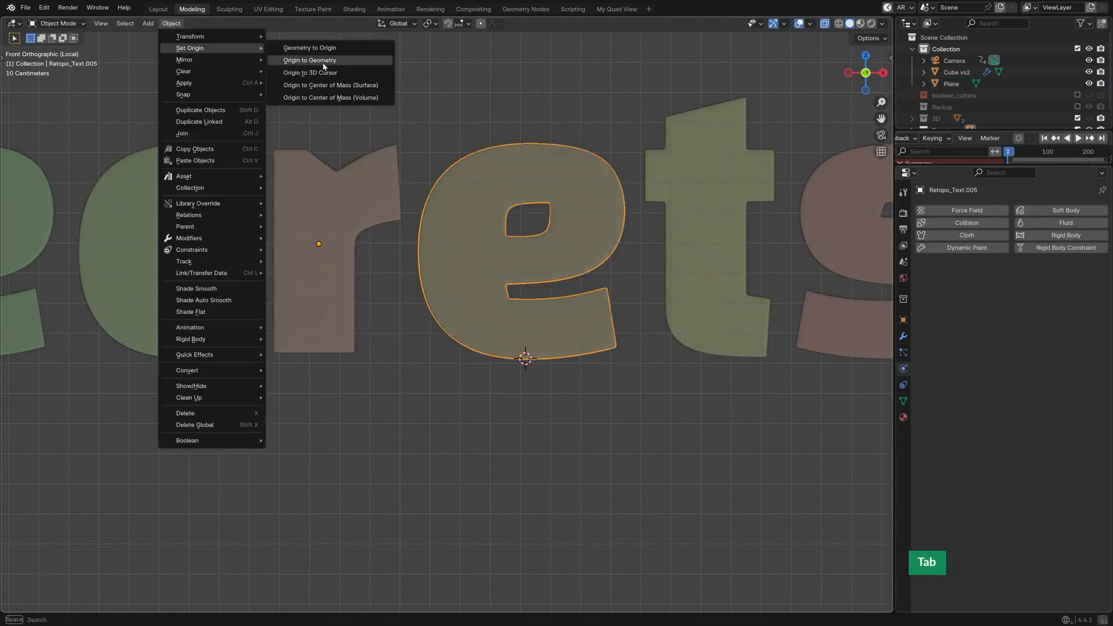
key(Tab)
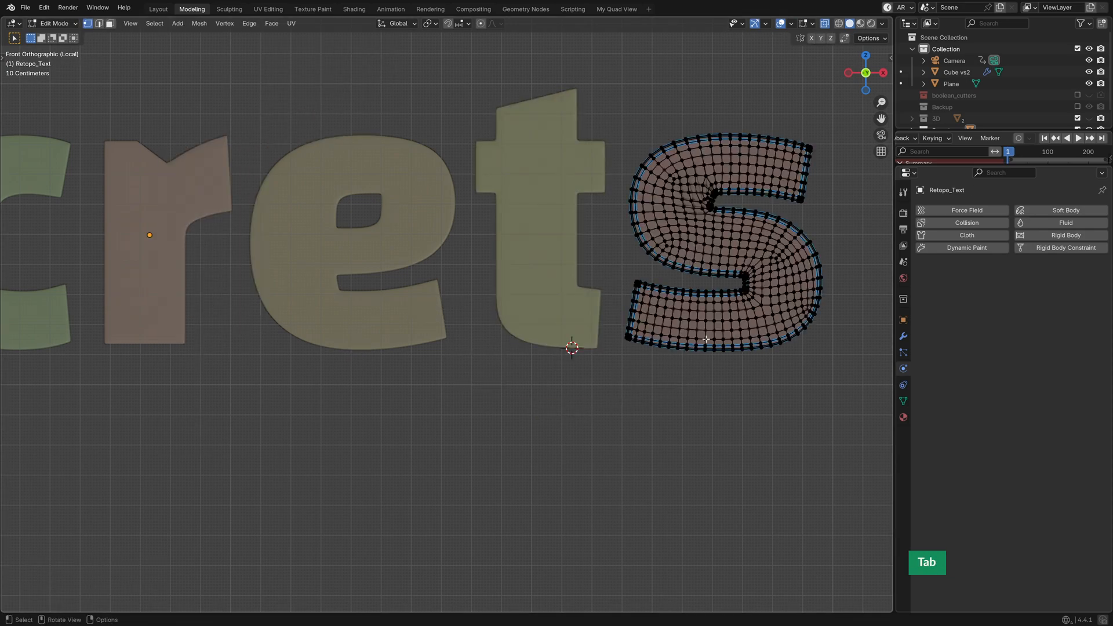
key(Tab)
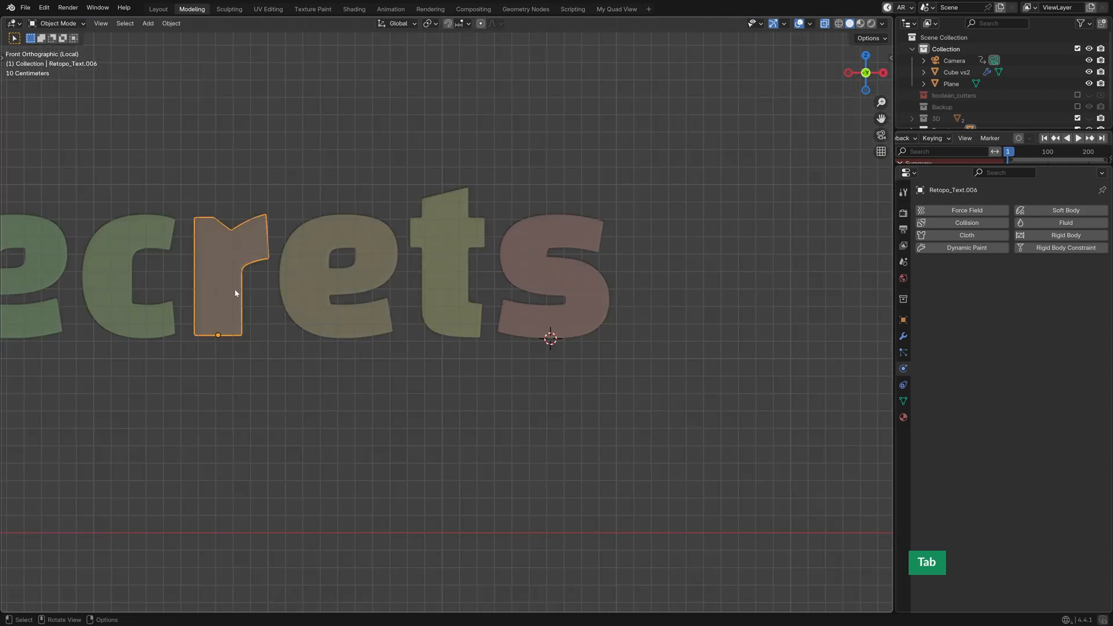
Step: Add active rigid bodies to the Secrets letters, bake their fall to keyframes, and stop playback
click(171, 22)
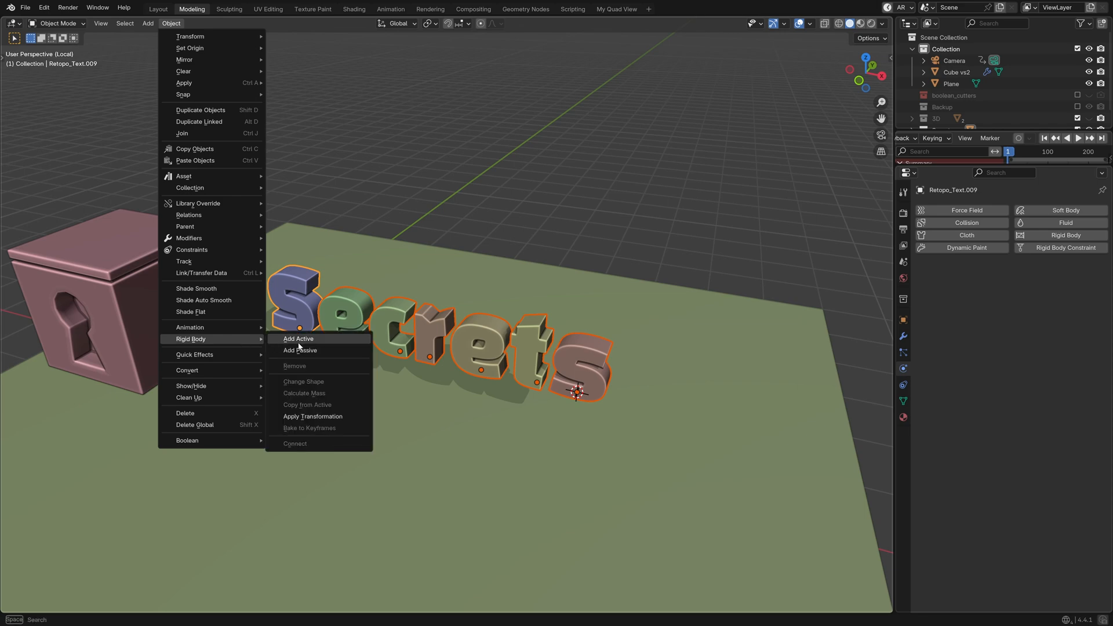
click(297, 339)
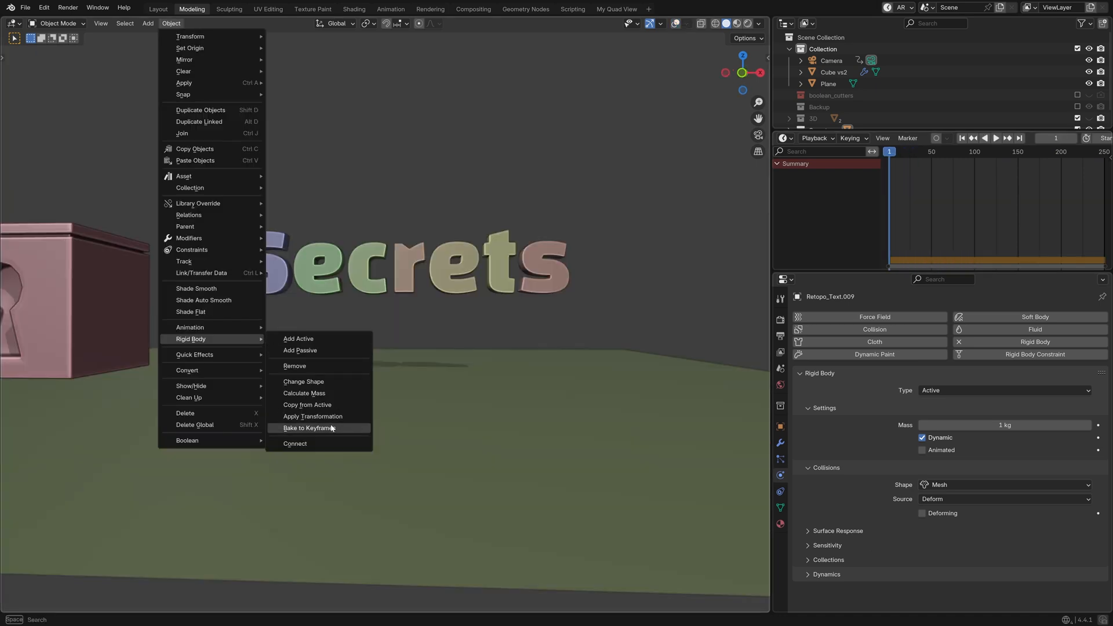
click(309, 428)
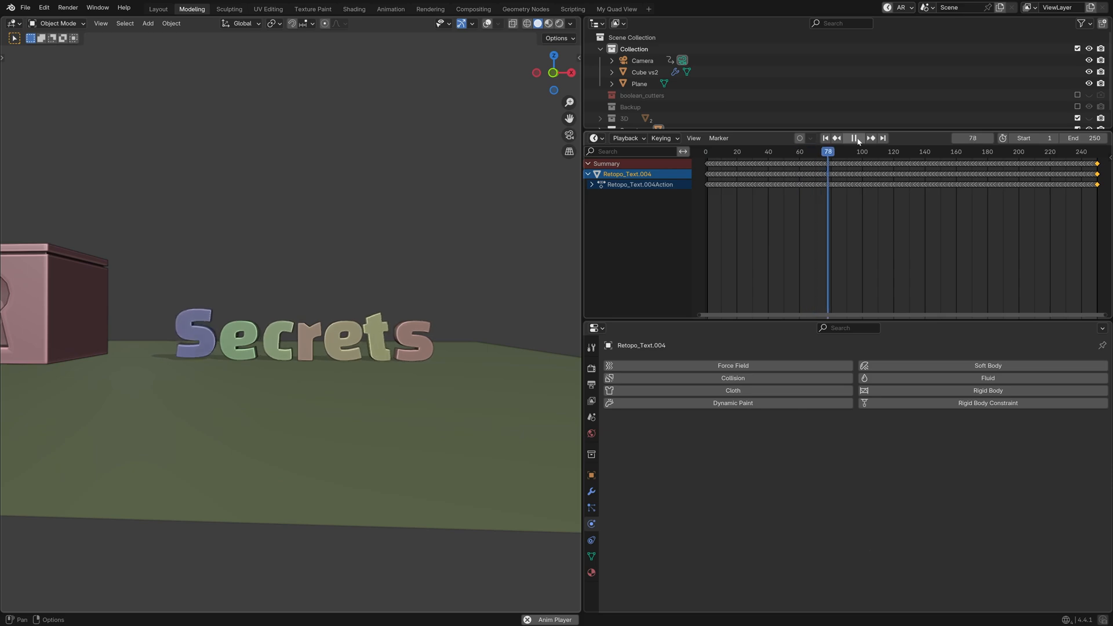
key(shift+Left)
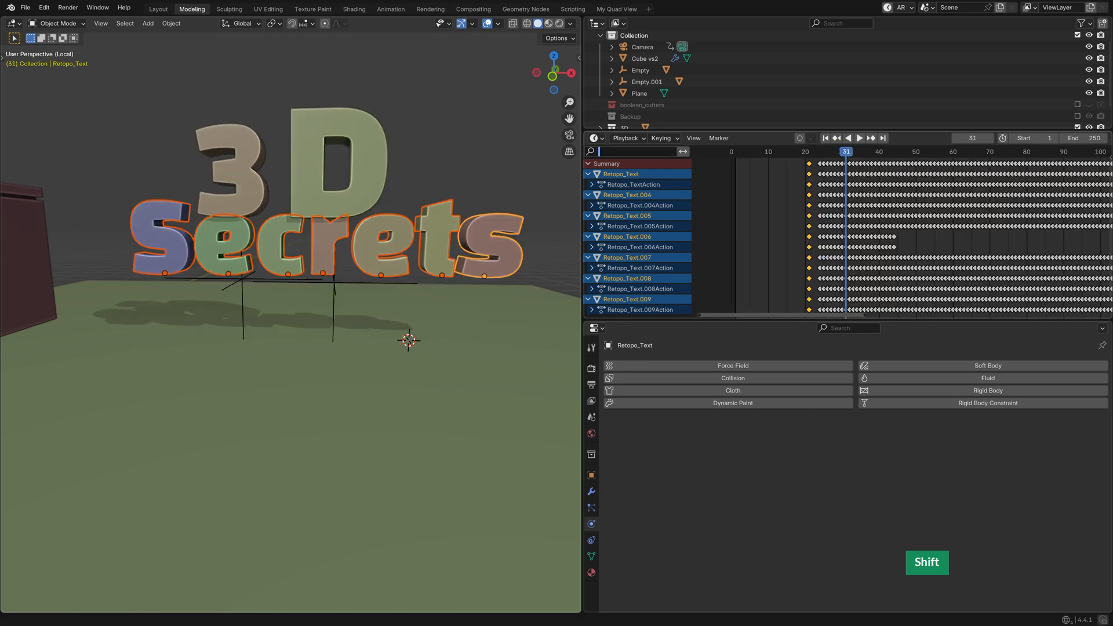
Step: Filter the Dope Sheet by 'scale' and shift the letters' scale keys later
text(scale)
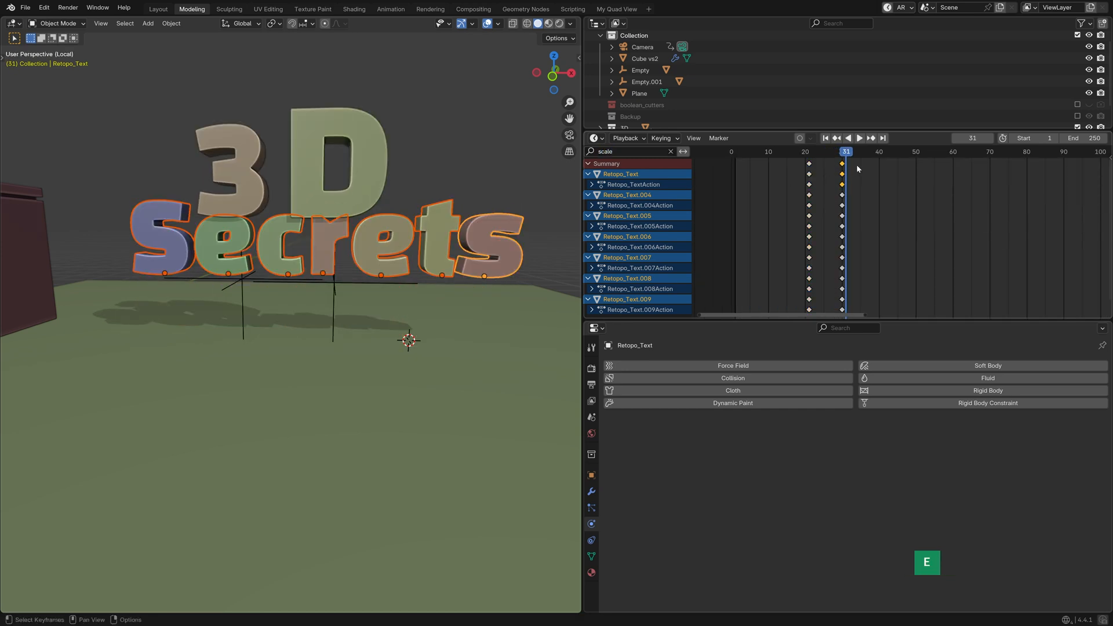
key(g)
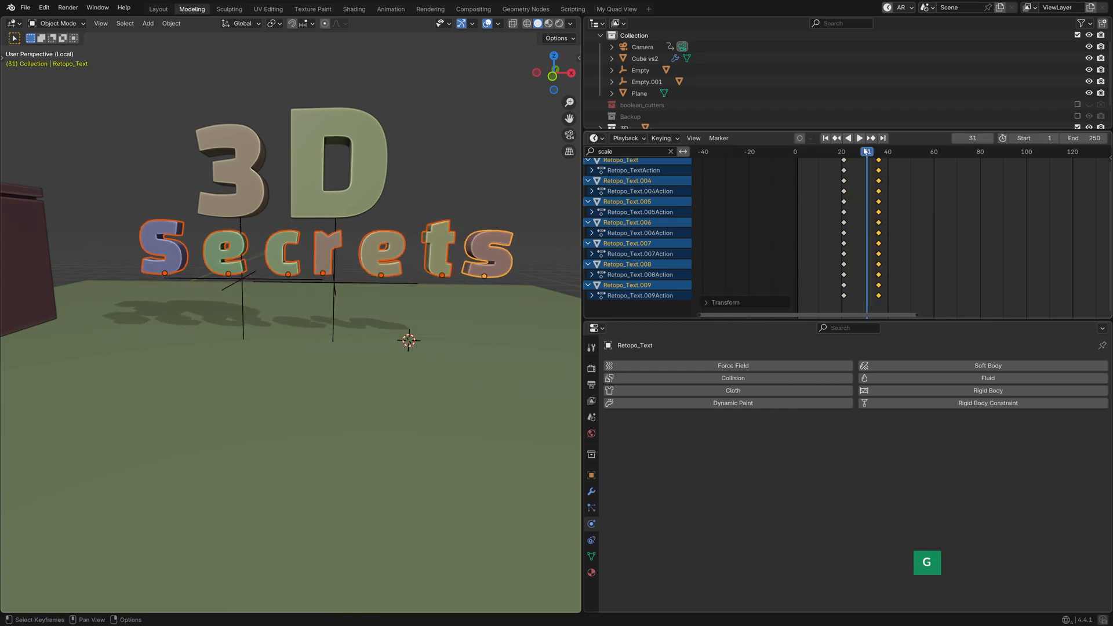
key(space)
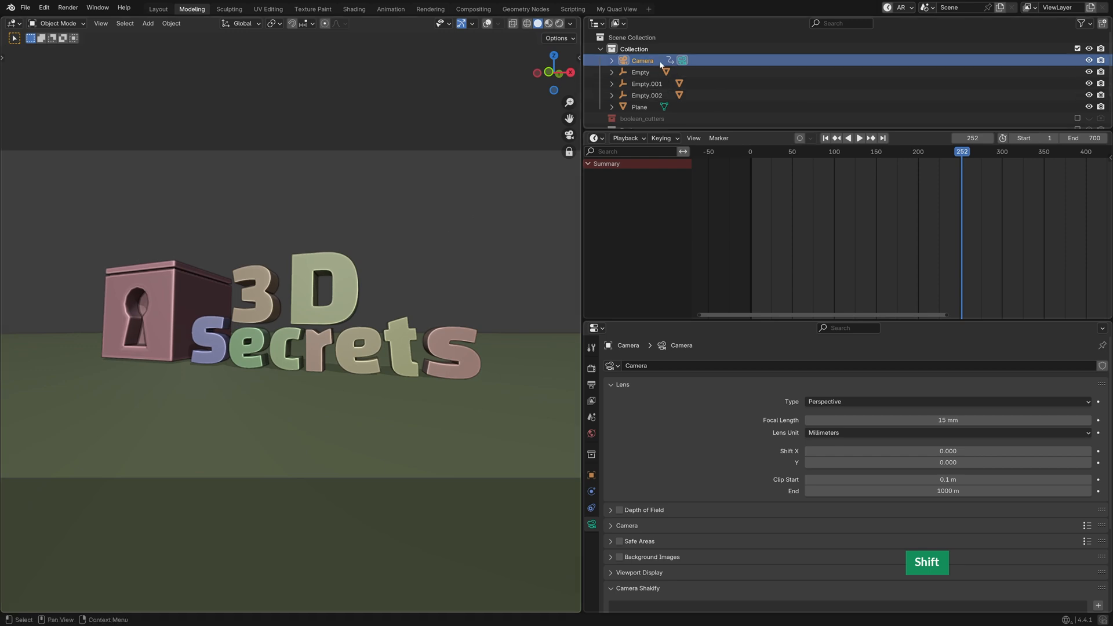
Step: Look through the scene camera at frame 252, framing the keyholed cube and lettering
key(k)
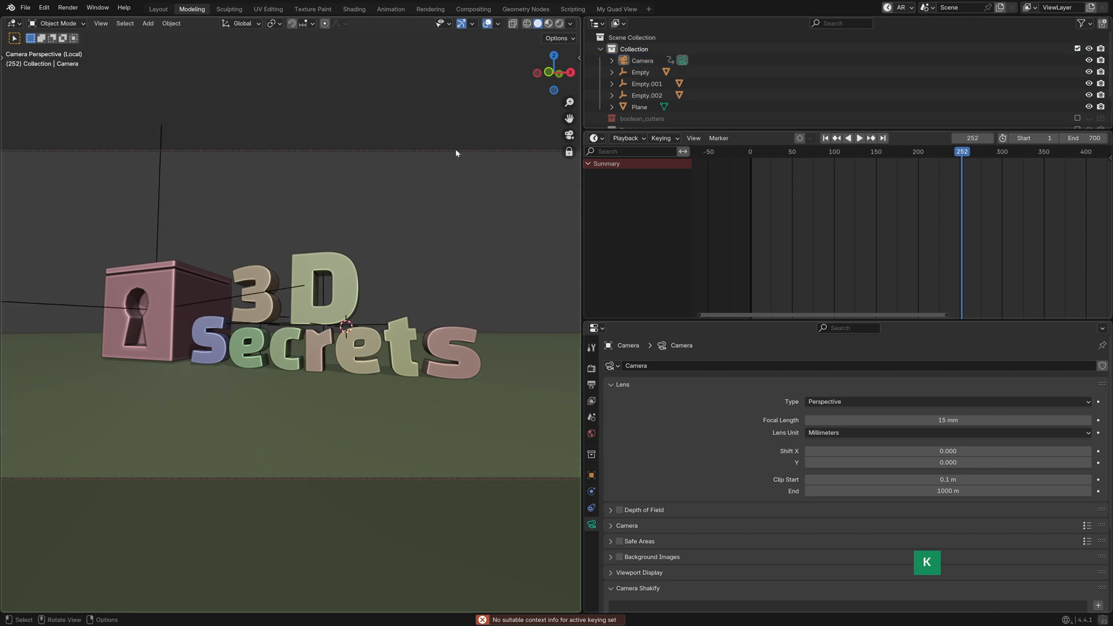
Step: Append the logo collection into the new file and adjust the Viewport Shading settings
click(25, 7)
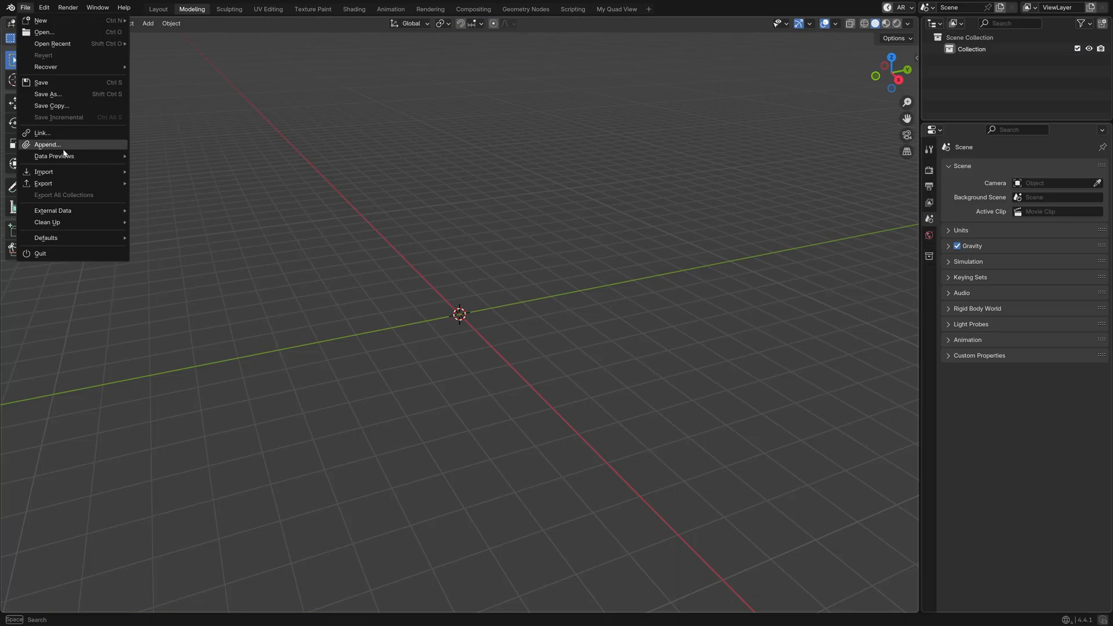
click(46, 145)
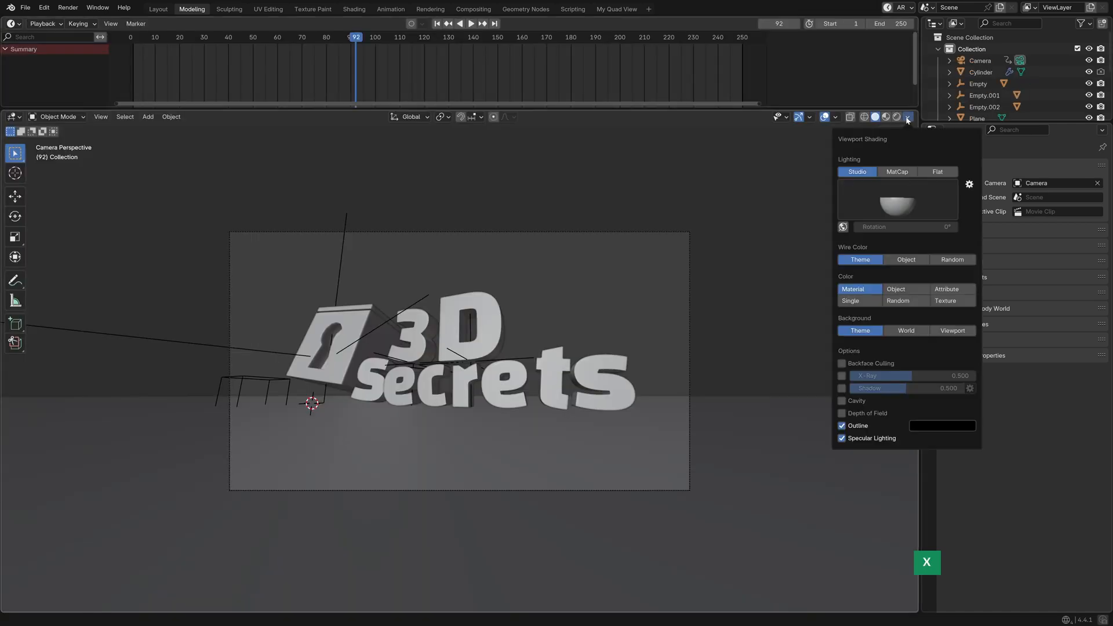
click(886, 117)
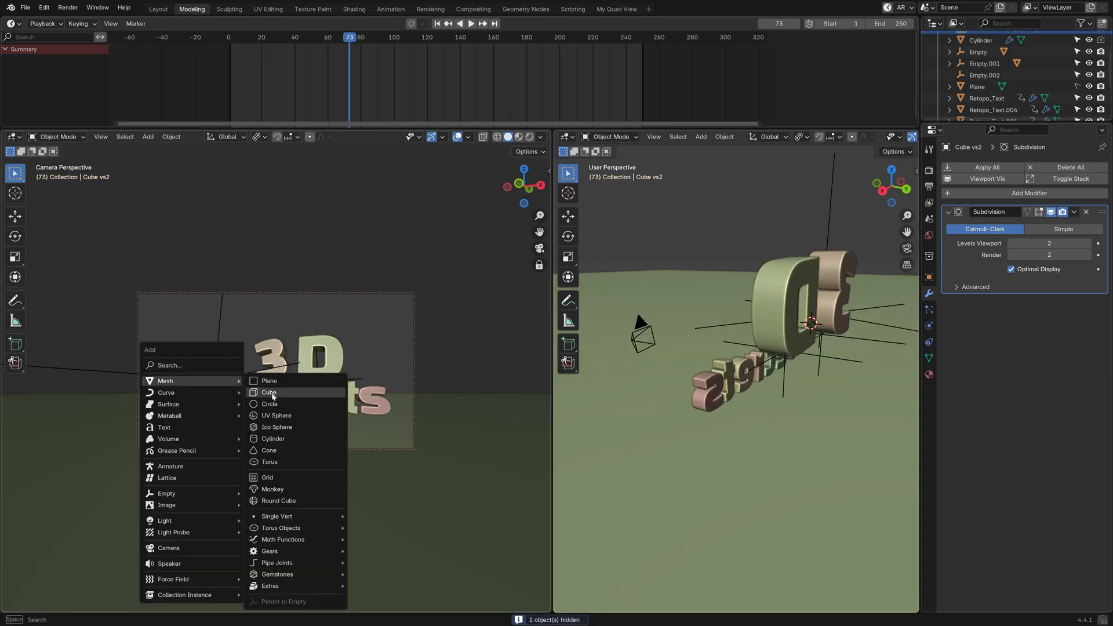
Step: Add a cube, place it beside the lettering, and make it an active rigid body
click(269, 393)
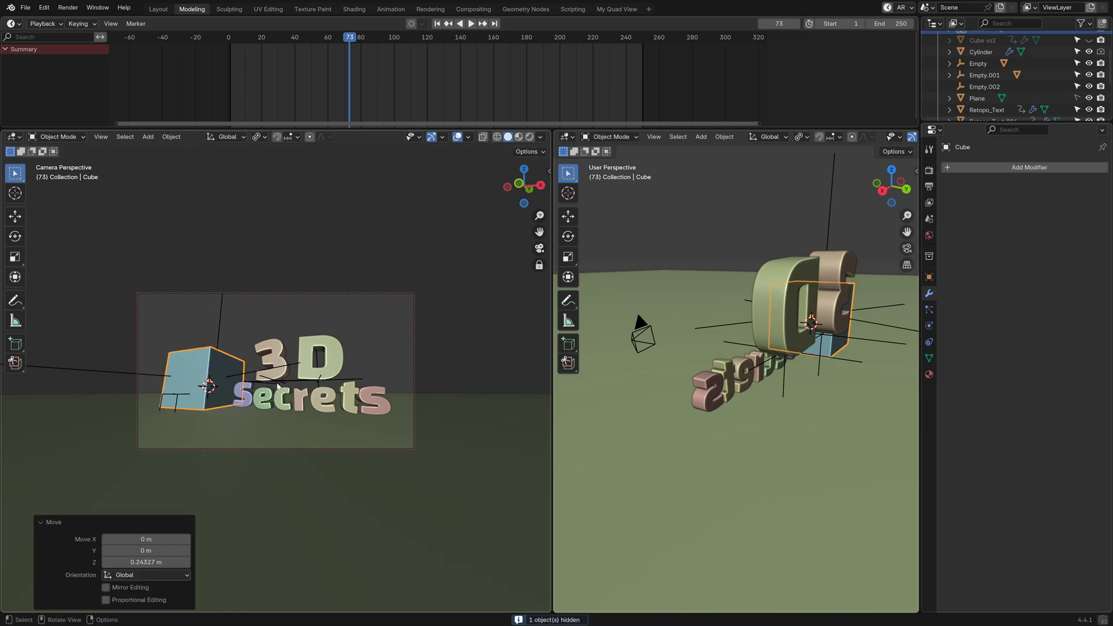
click(471, 136)
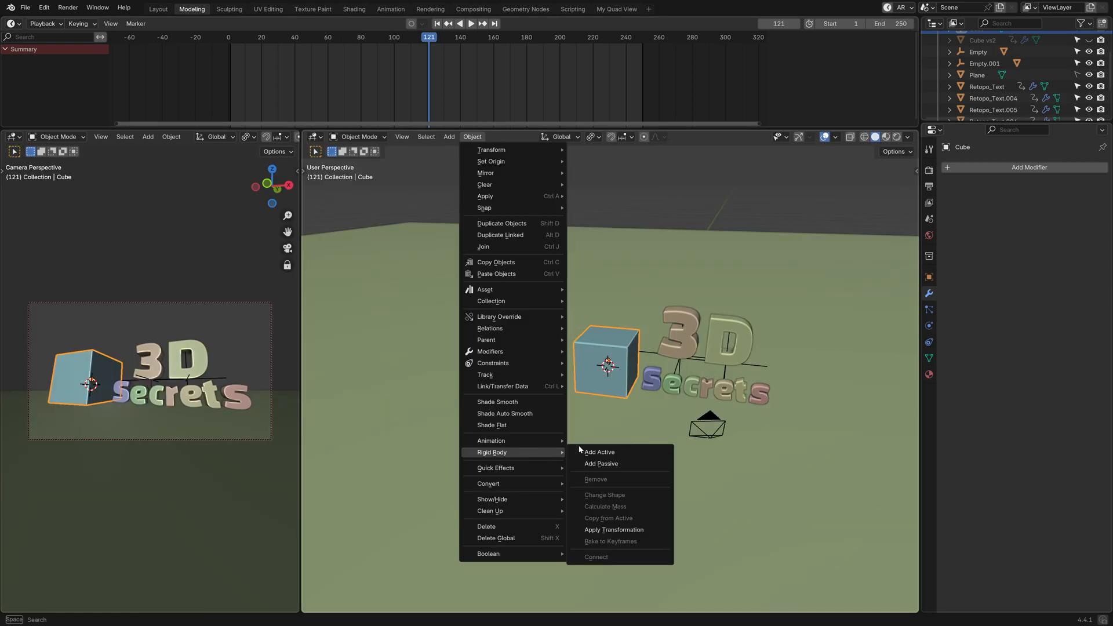
click(599, 452)
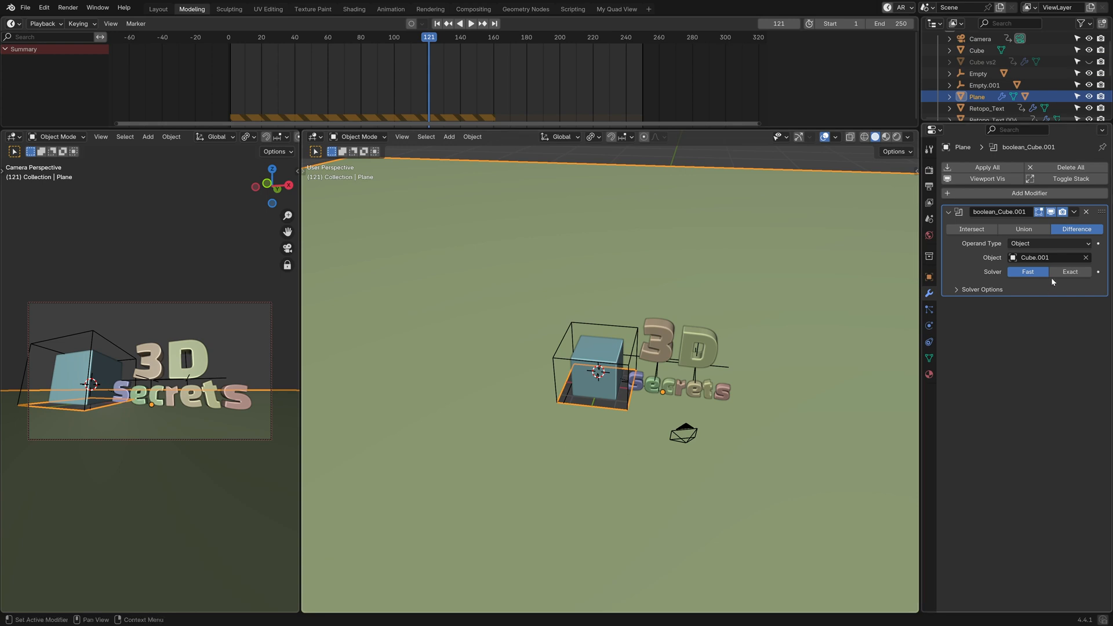
Step: Keyframe the cube's location, rotation and Animated rigid body setting, then preview its rise
click(1085, 212)
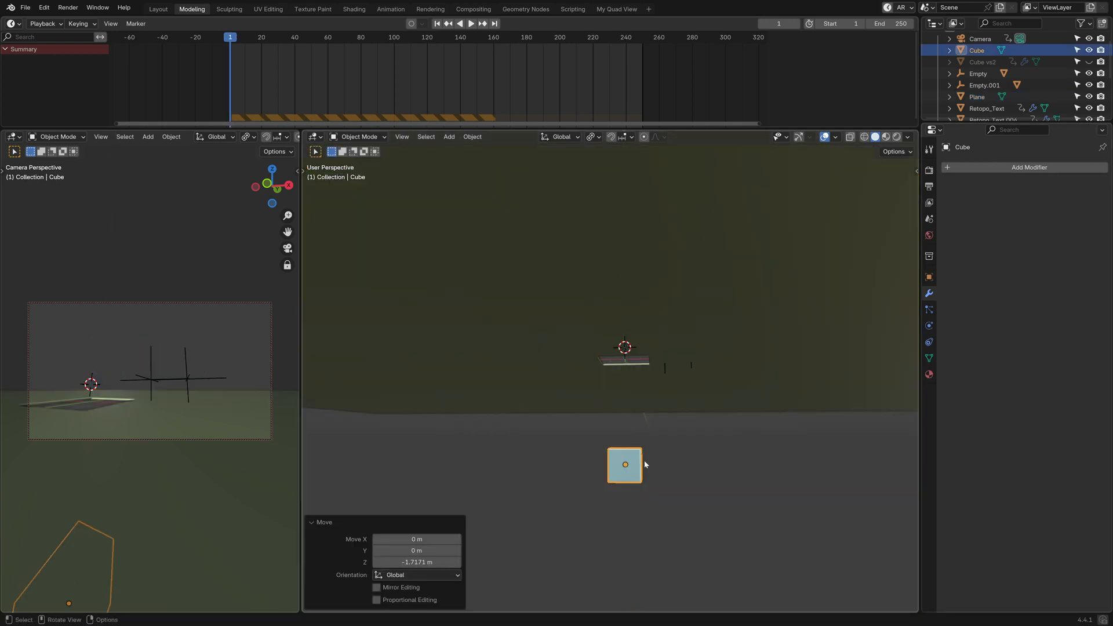
key(i)
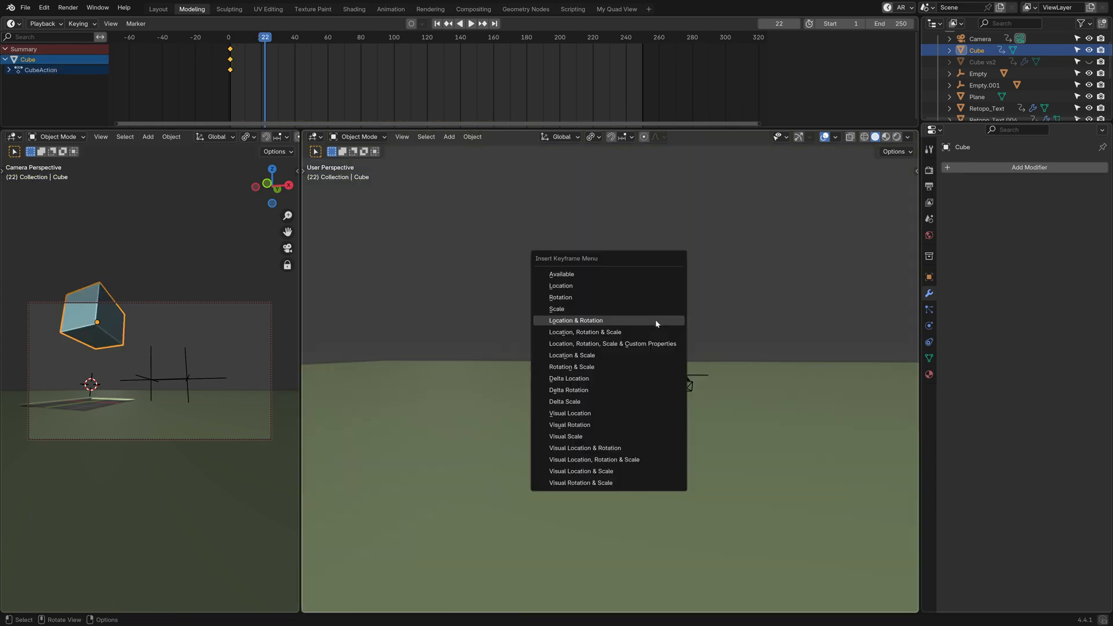
click(575, 321)
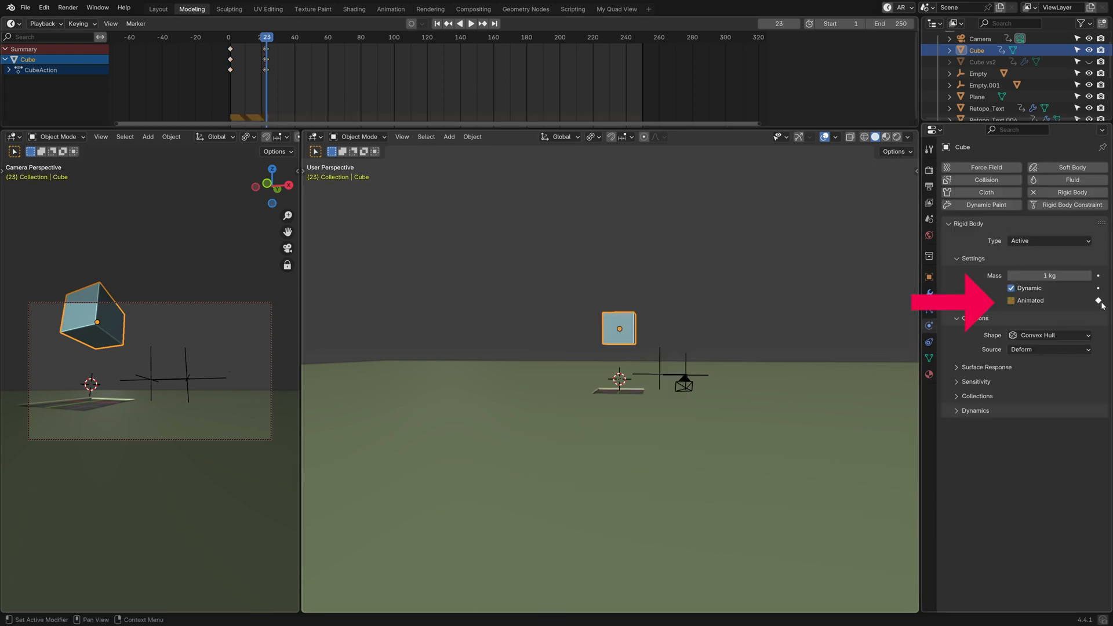
click(1011, 301)
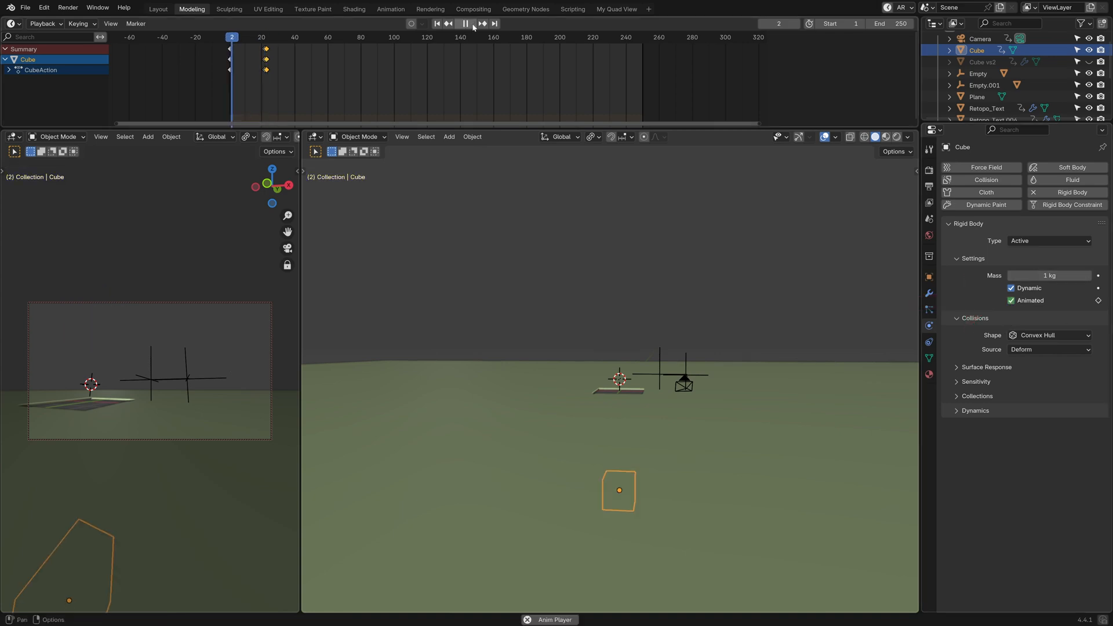
click(465, 24)
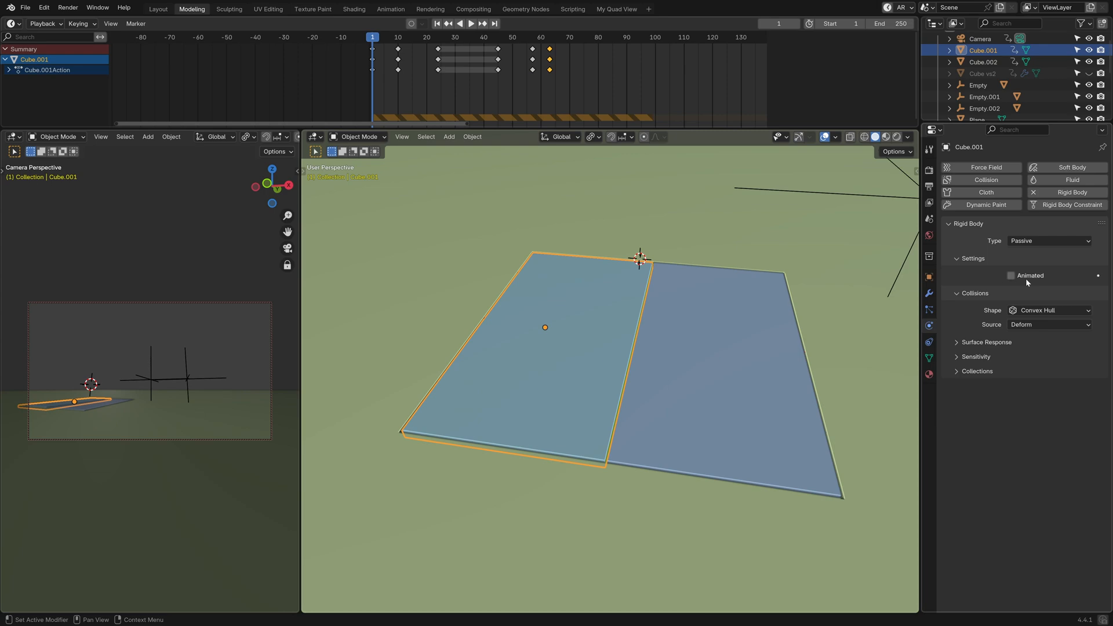
Step: Give the cube friction 3 and bounciness 0.6, rename it 'stunt cube', and hide it
click(467, 23)
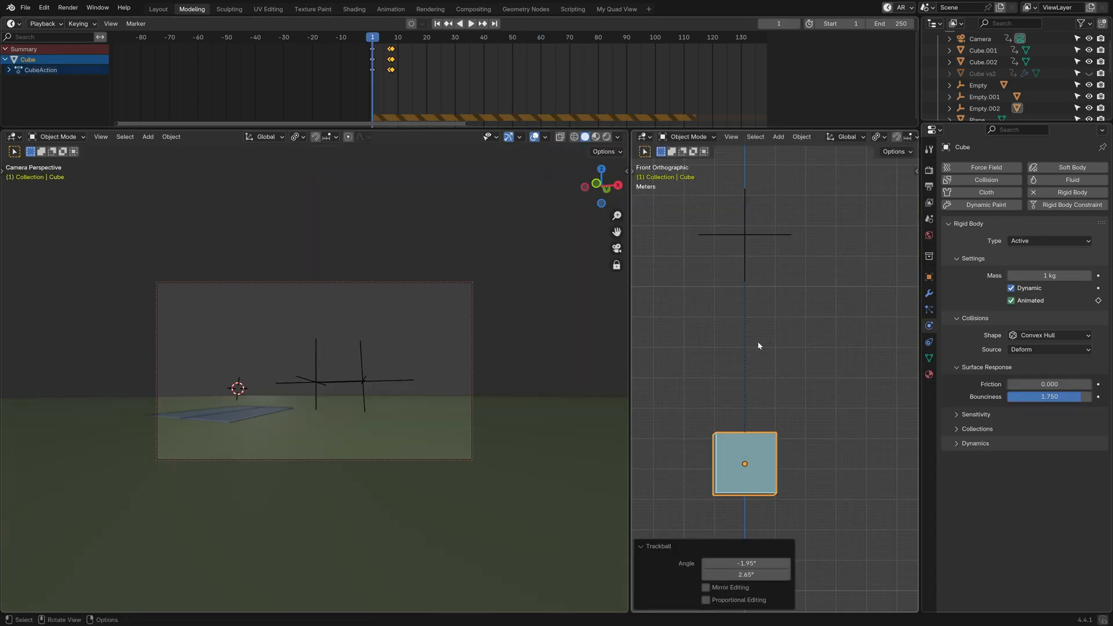
click(471, 23)
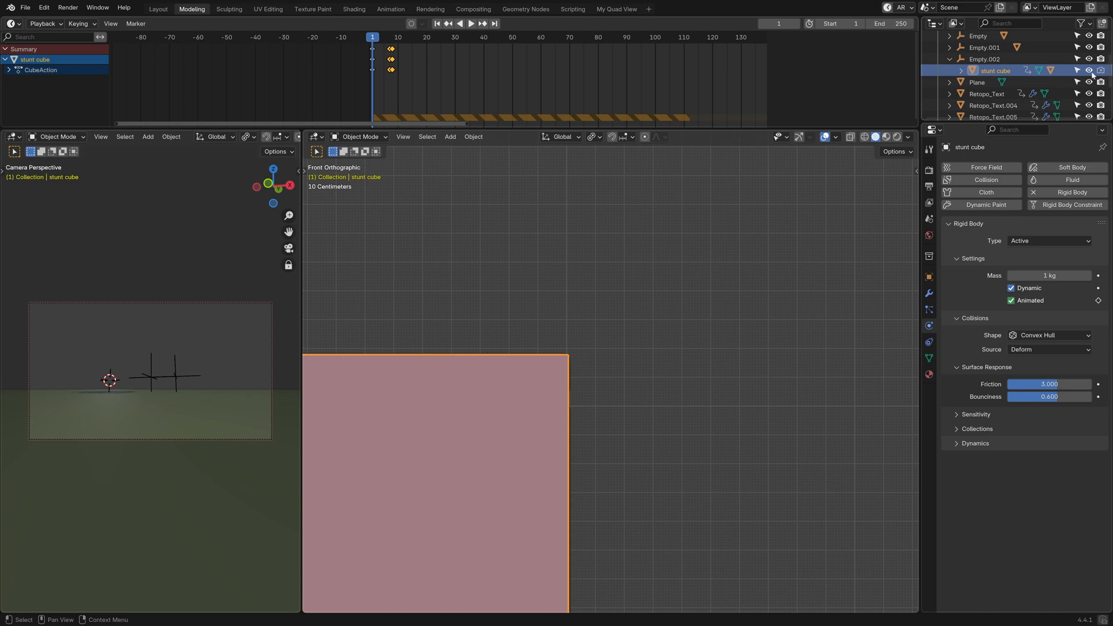
click(470, 23)
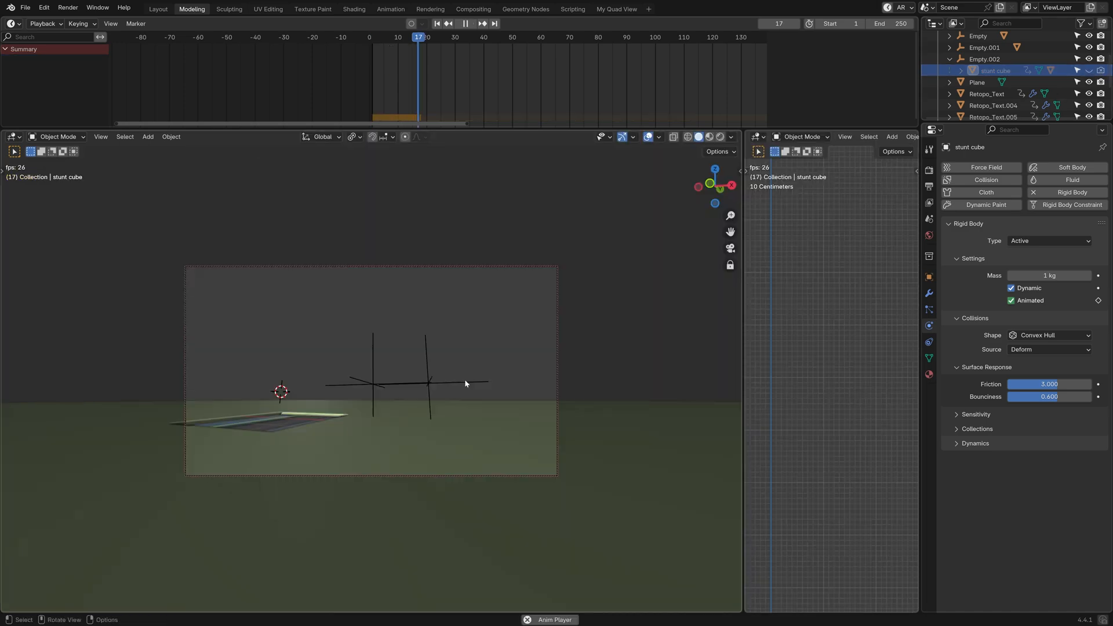
Step: Set the end frame to 500 and select the letters' scale keyframes for retiming
click(481, 23)
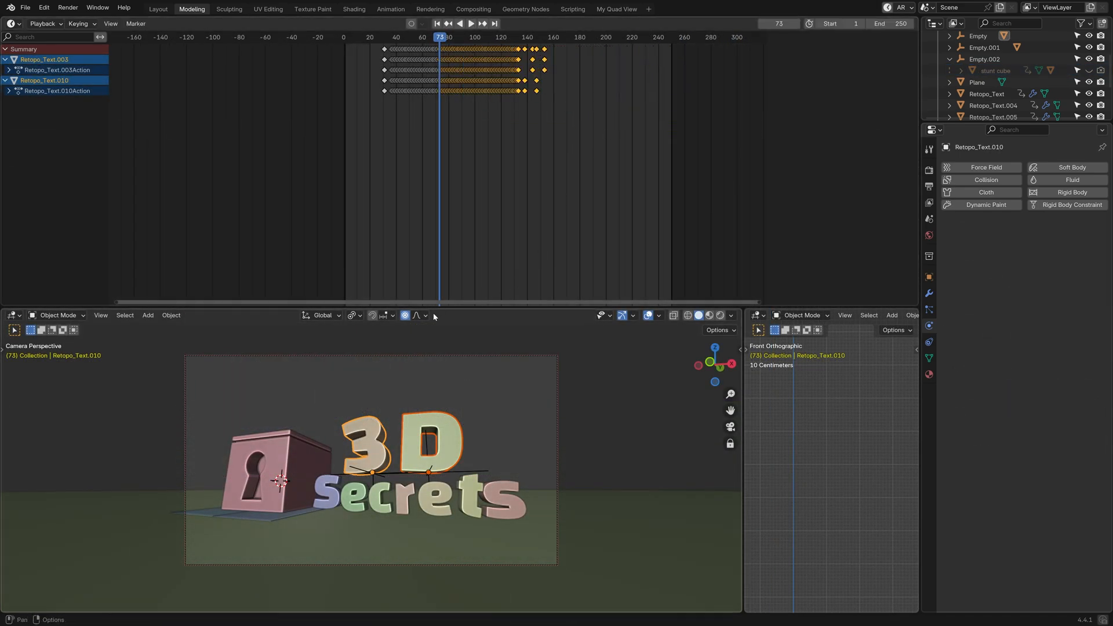
click(417, 315)
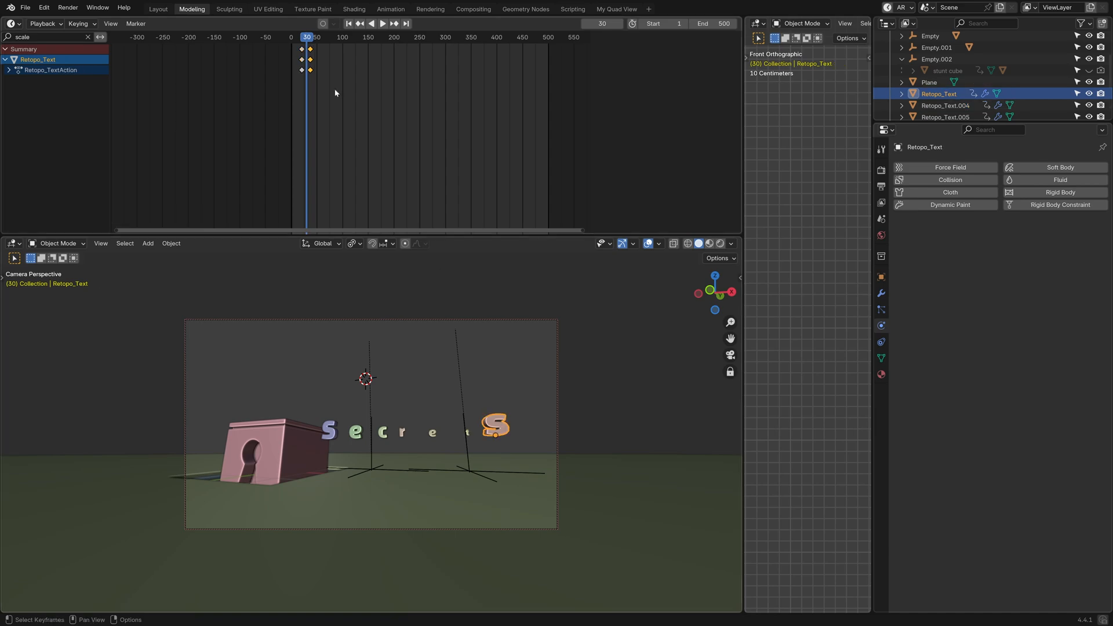
click(382, 23)
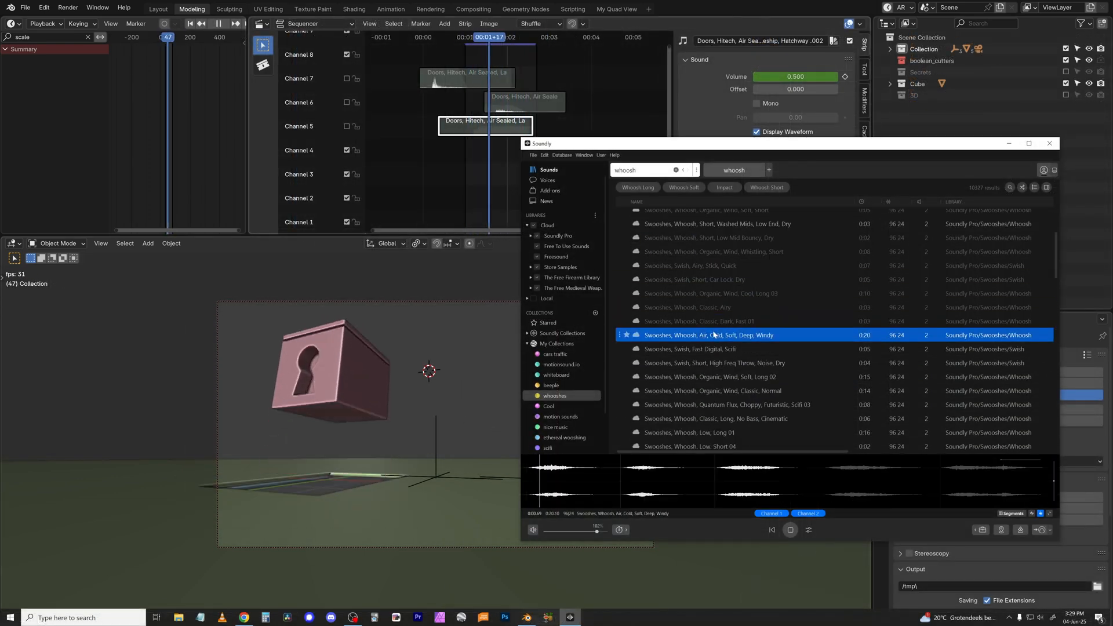
Step: Audition whoosh effects in Soundly and play 'Swooshes, Swish, Short, Ropes, One Throw, Dry'
click(724, 287)
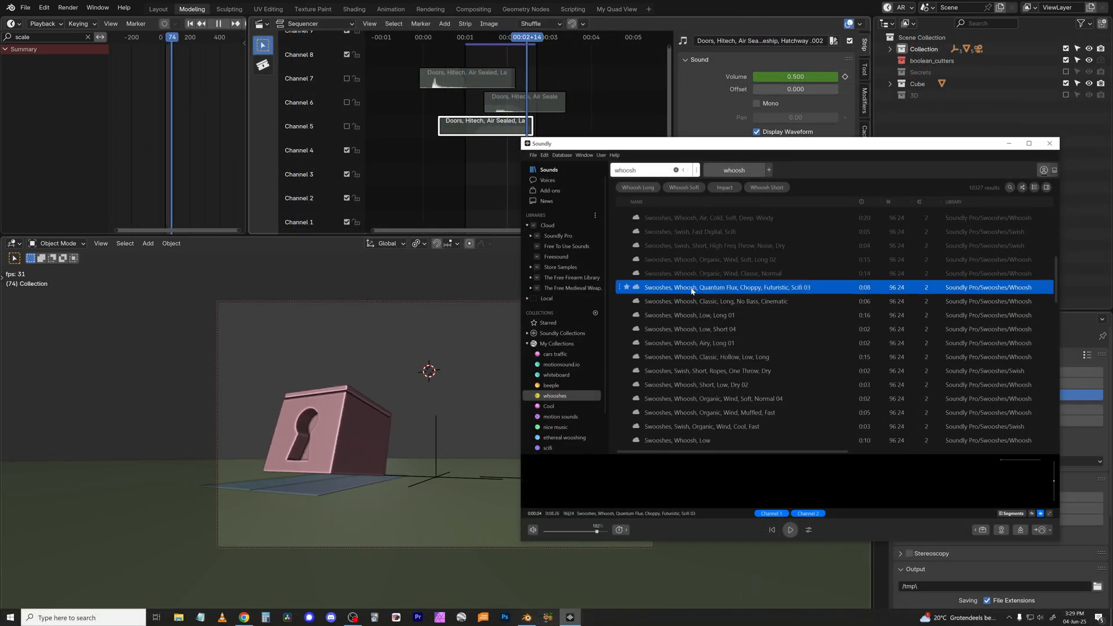
click(689, 329)
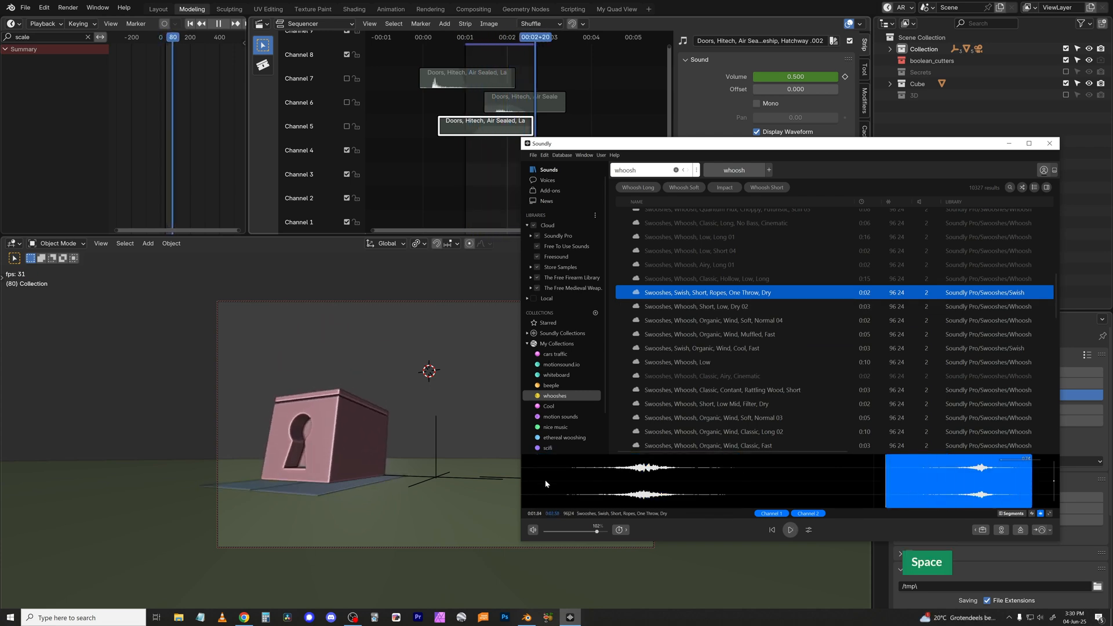
click(696, 306)
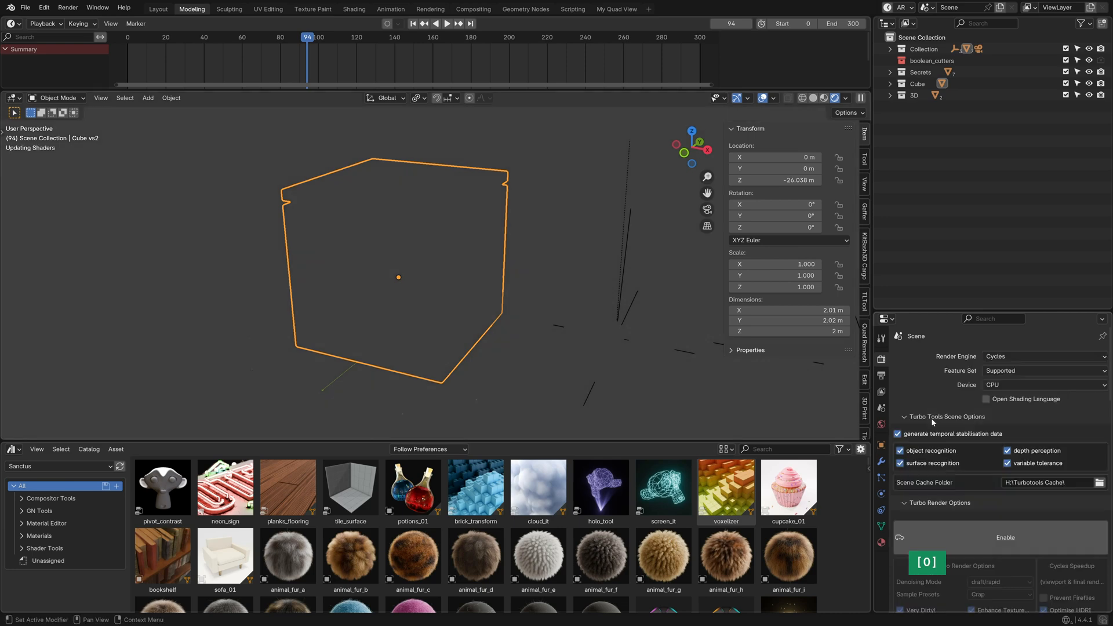
Step: Apply the metallic_coating_26 car paint to the keyhole cube in rendered camera view
click(1042, 385)
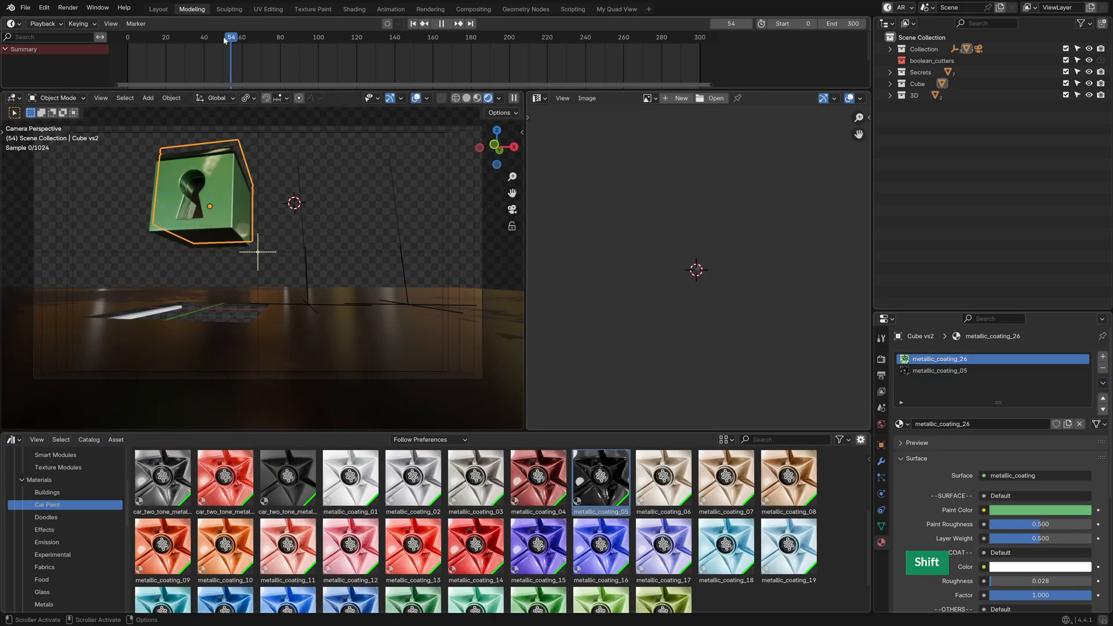
Step: Advance the timeline until the lettering appears and browse Emission and Metals materials
drag(230, 37, 251, 37)
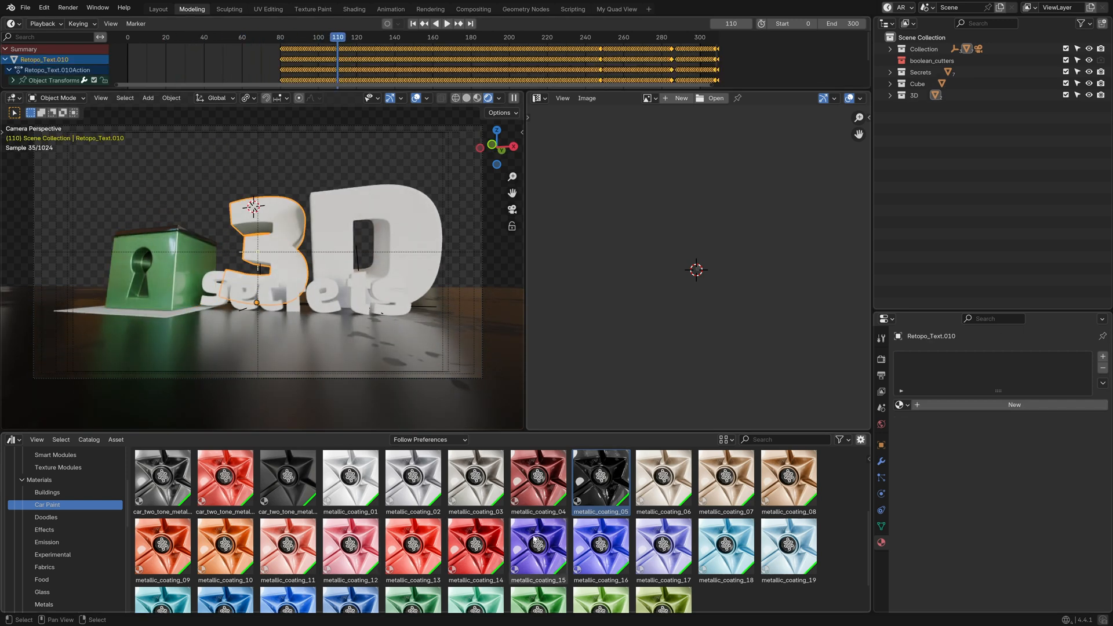
click(46, 543)
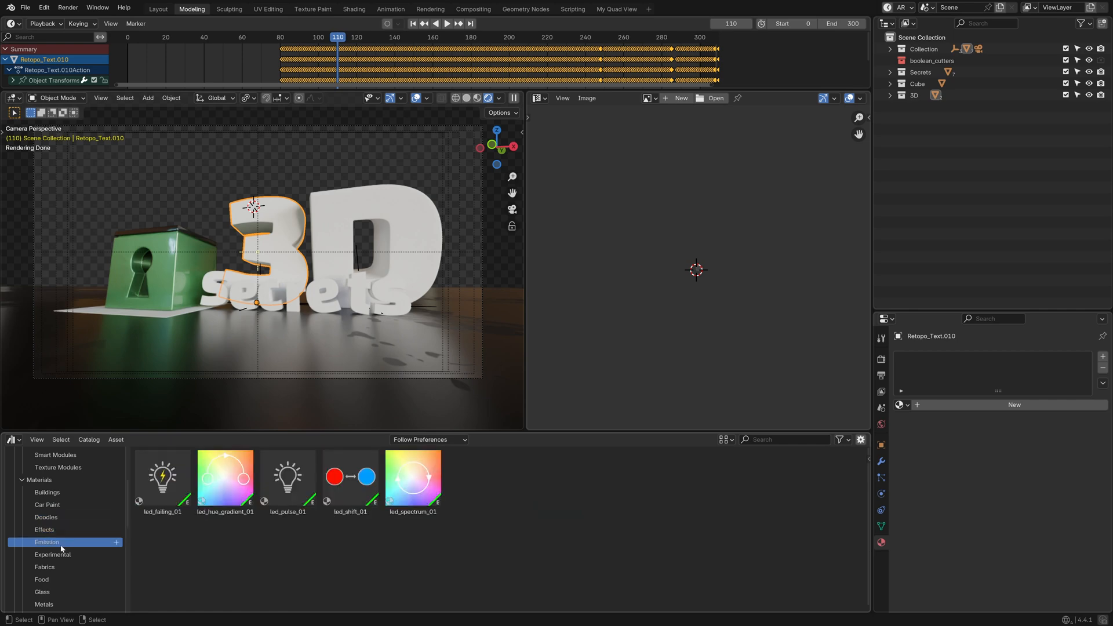
click(45, 566)
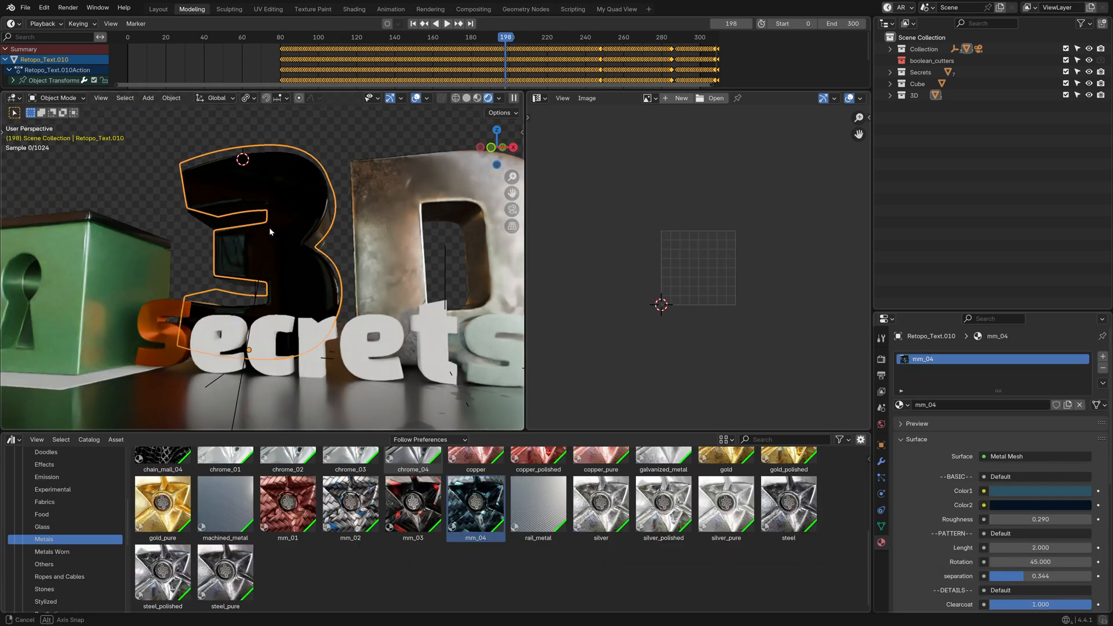
Step: Smart UV Project the letter and give the 3 a green metallic coating
key(u)
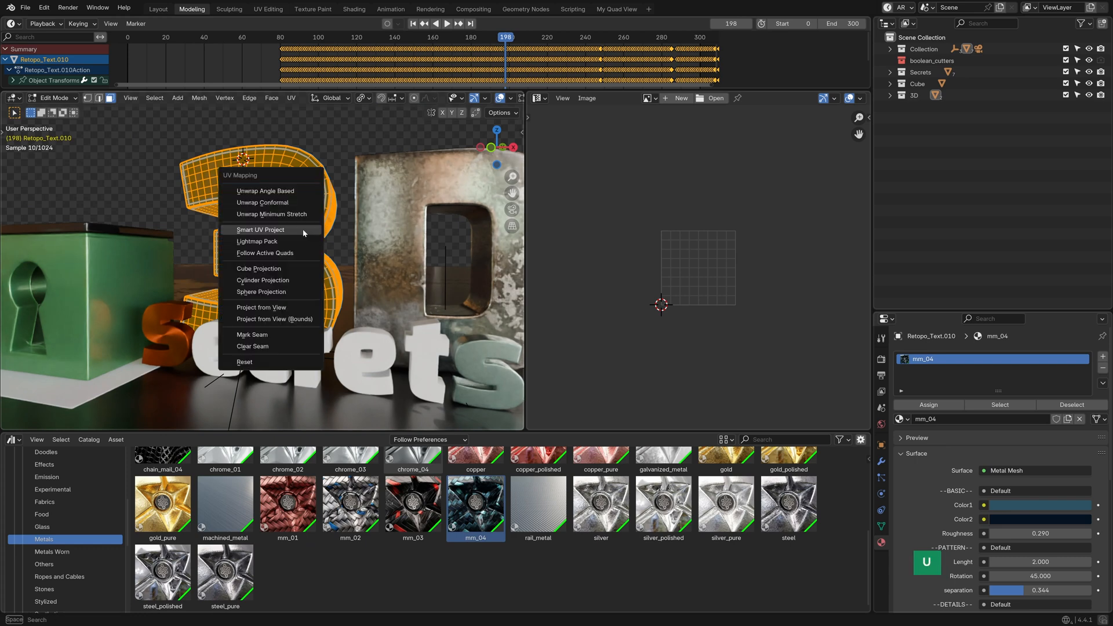
click(260, 230)
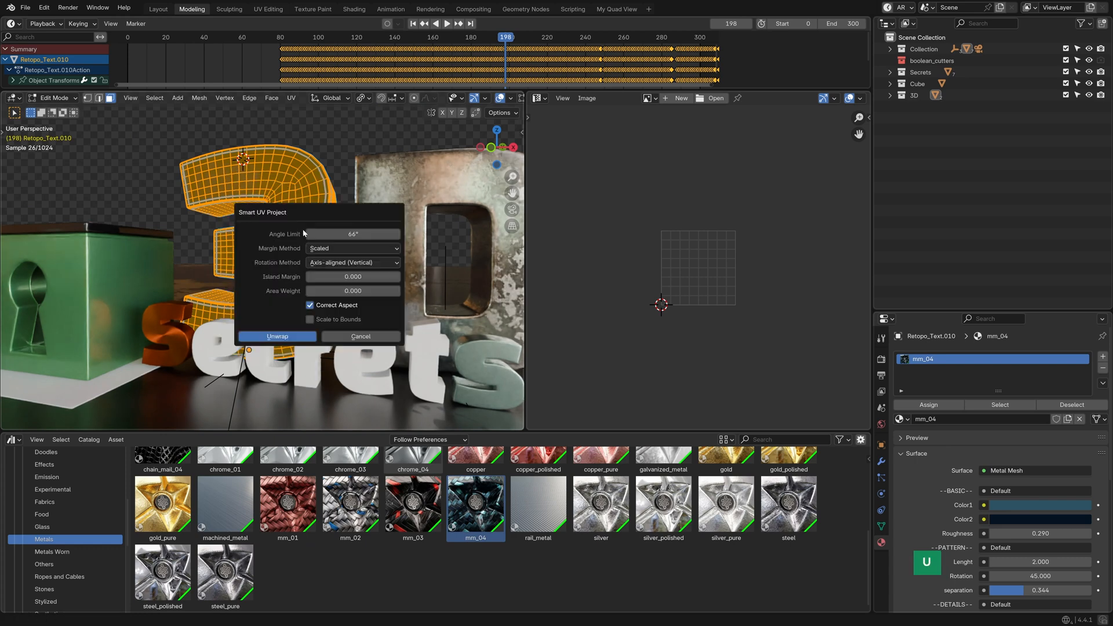
click(278, 336)
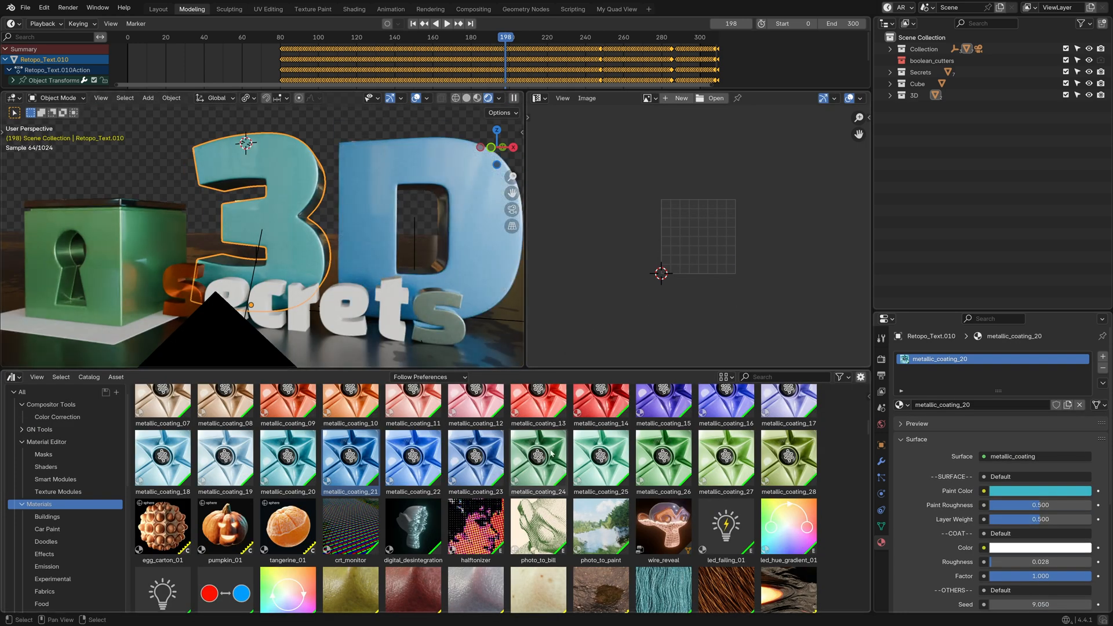
click(725, 458)
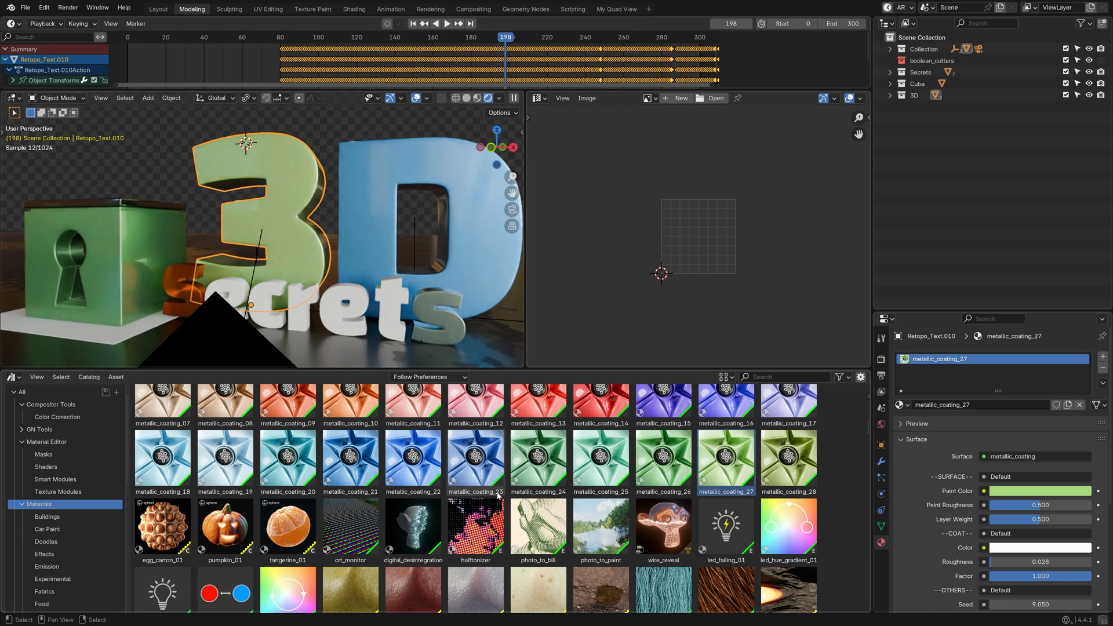
scroll(down, 3)
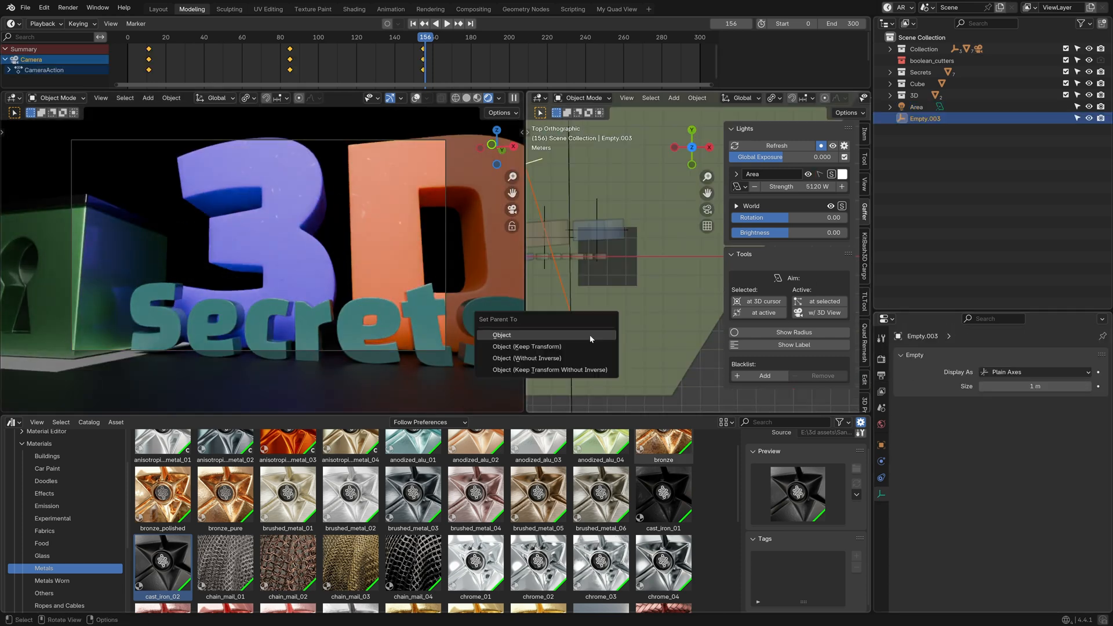
Step: Parent the Area light to Empty.003 using Ctrl+P > Object
click(501, 335)
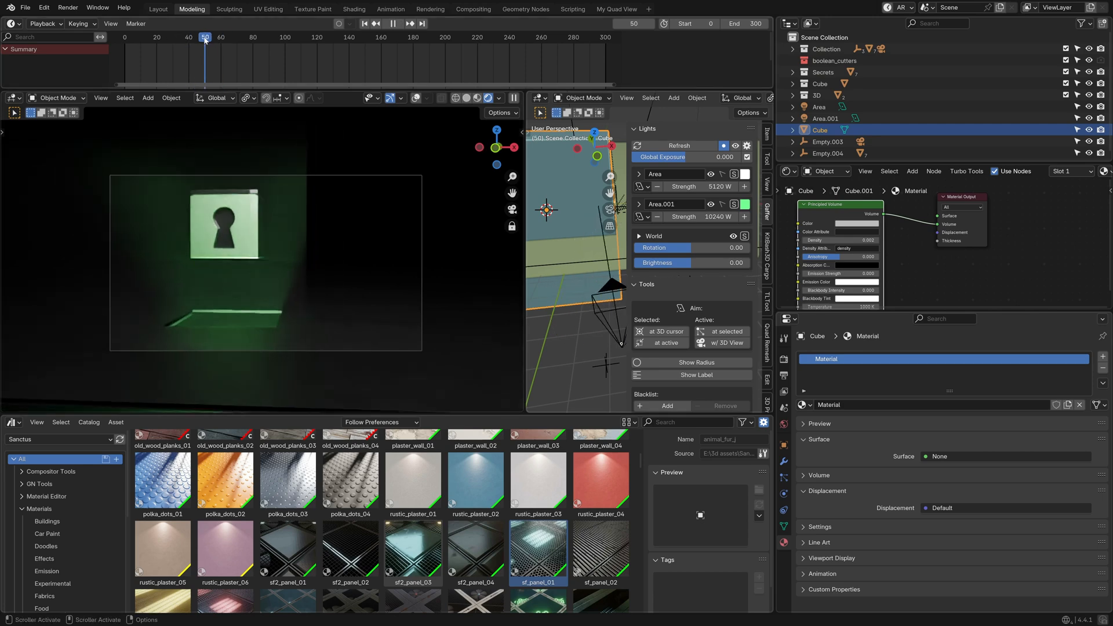
Step: Add Principled Volume cubes and green and magenta area lights through the Gaffer panel
click(183, 37)
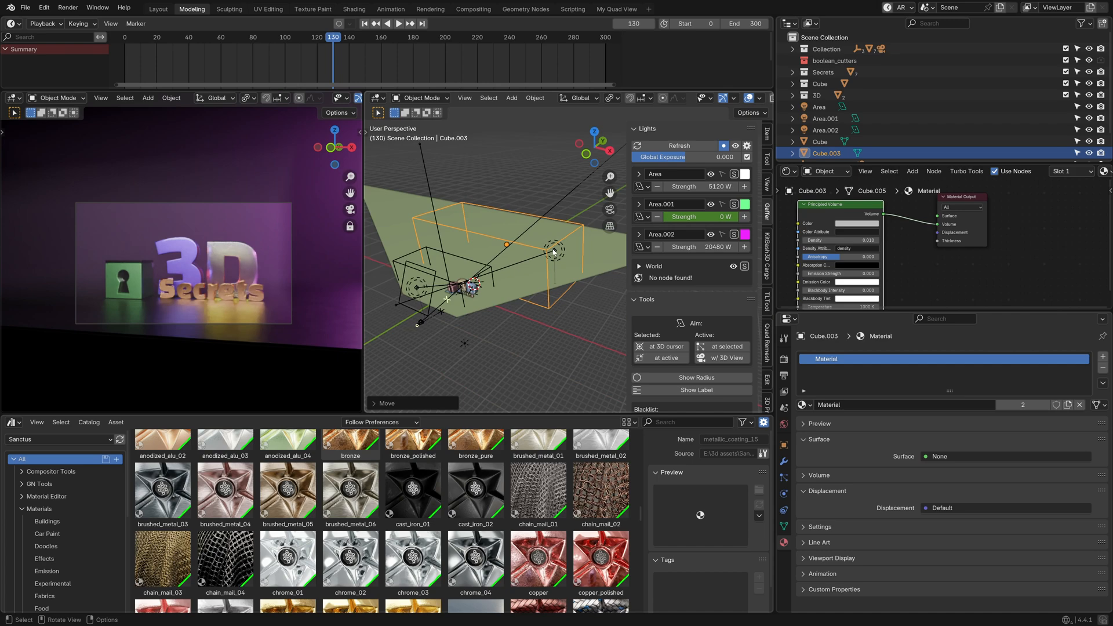
click(826, 130)
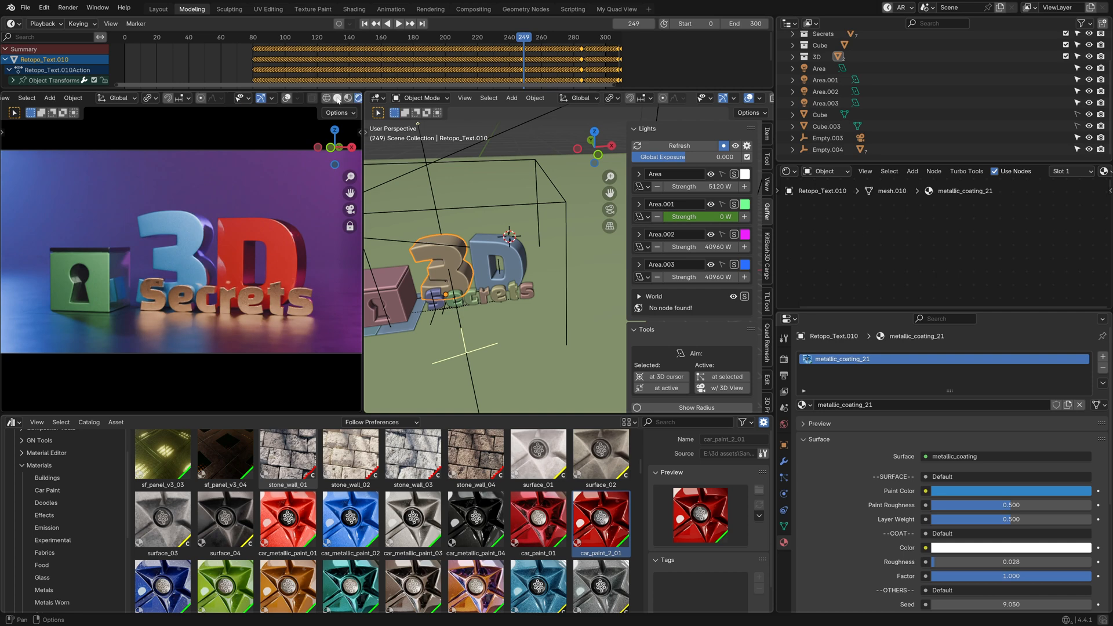
Step: Apply red car paint to the lettering and shift cast_iron_02's base colour to magenta
click(392, 23)
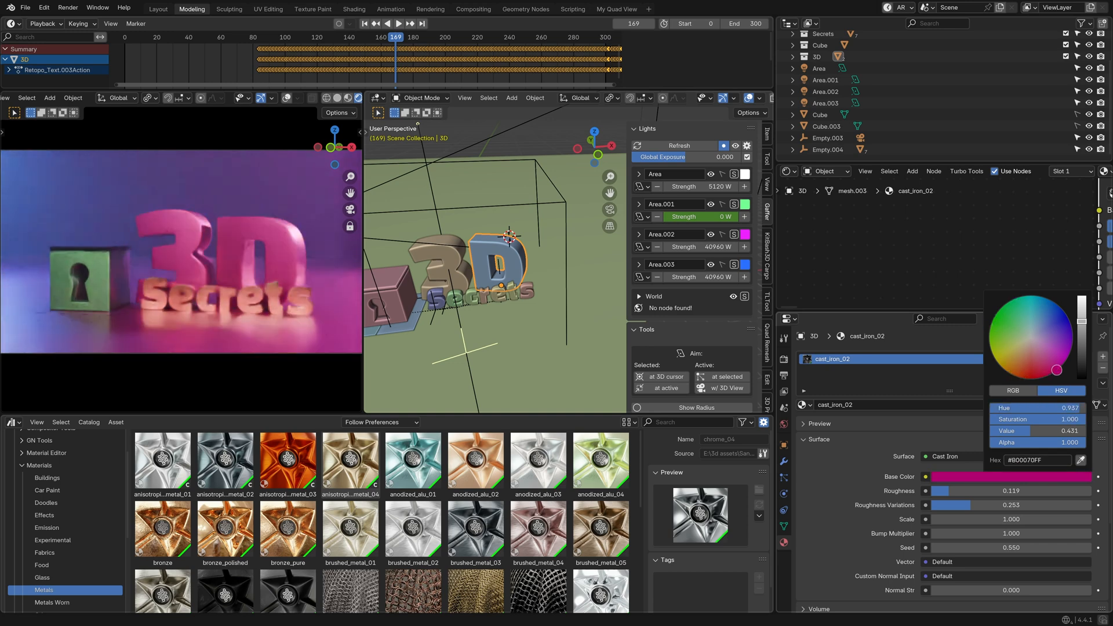
drag(1056, 370, 1072, 327)
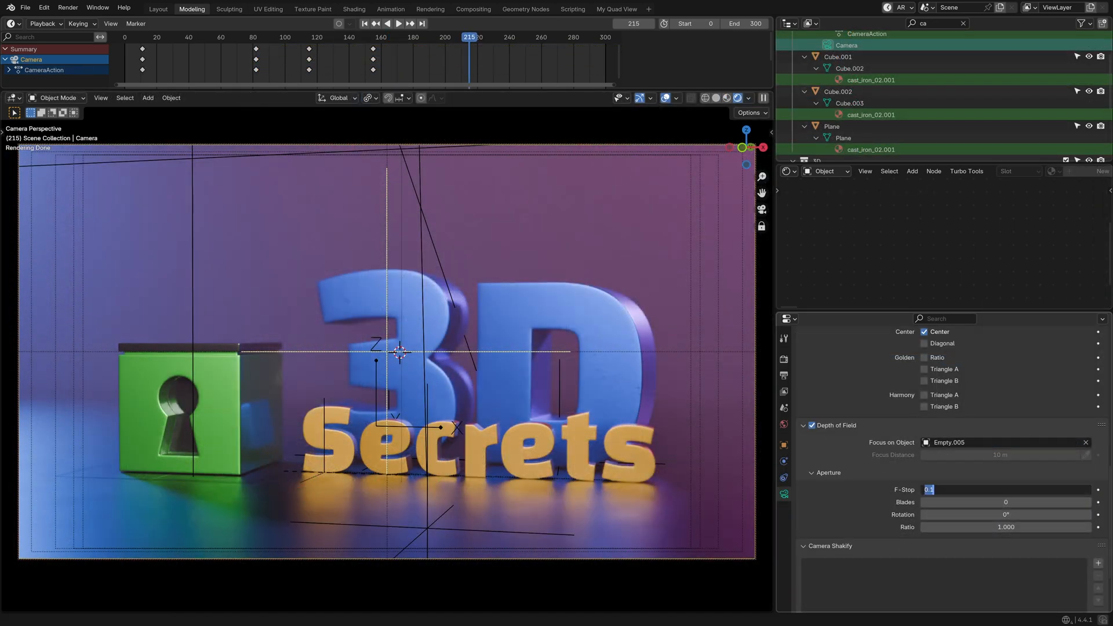
Step: Enable camera depth of field on Empty.005, setting F-Stop to 2.8 then 0.5
text(2.8)
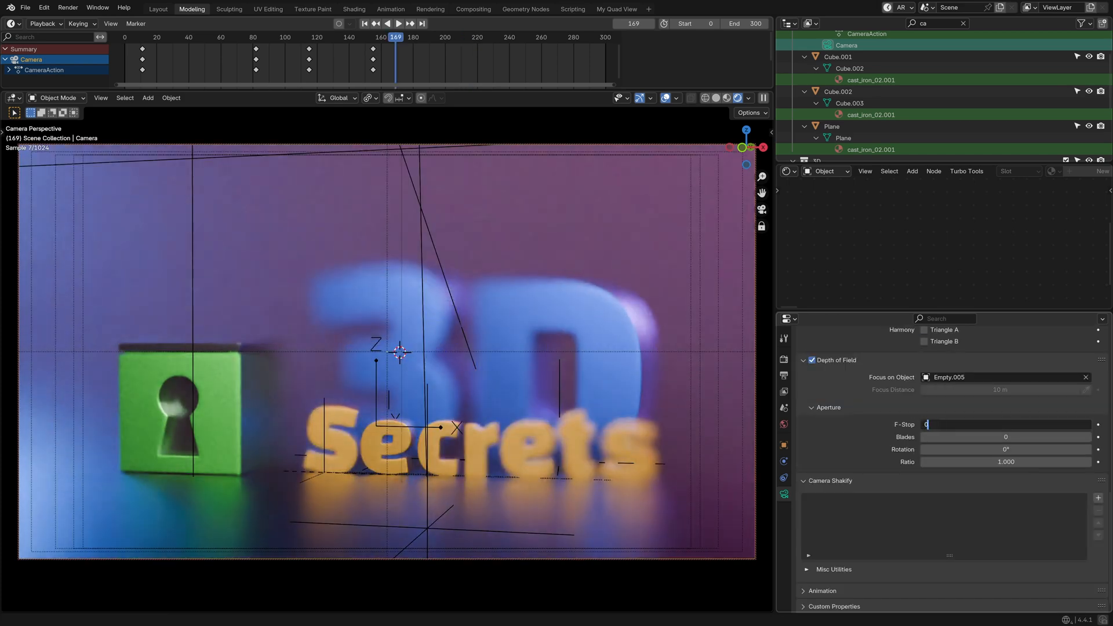
text(0.5)
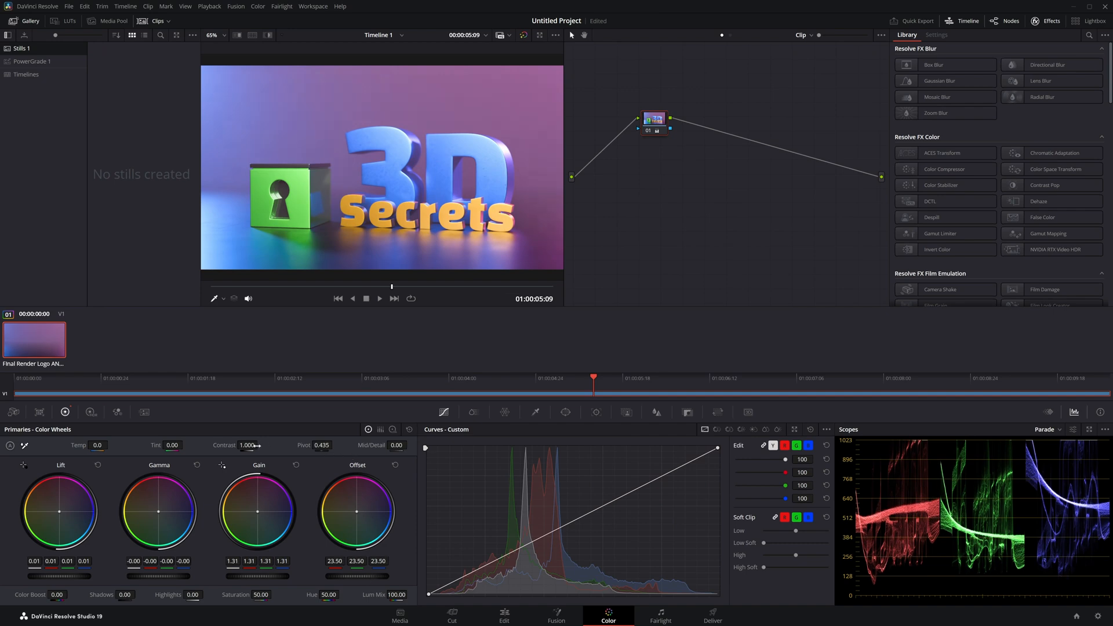
Step: Add an enlarged Vignette node and a Film Look Creator node using the Cinematic preset
drag(249, 446, 256, 445)
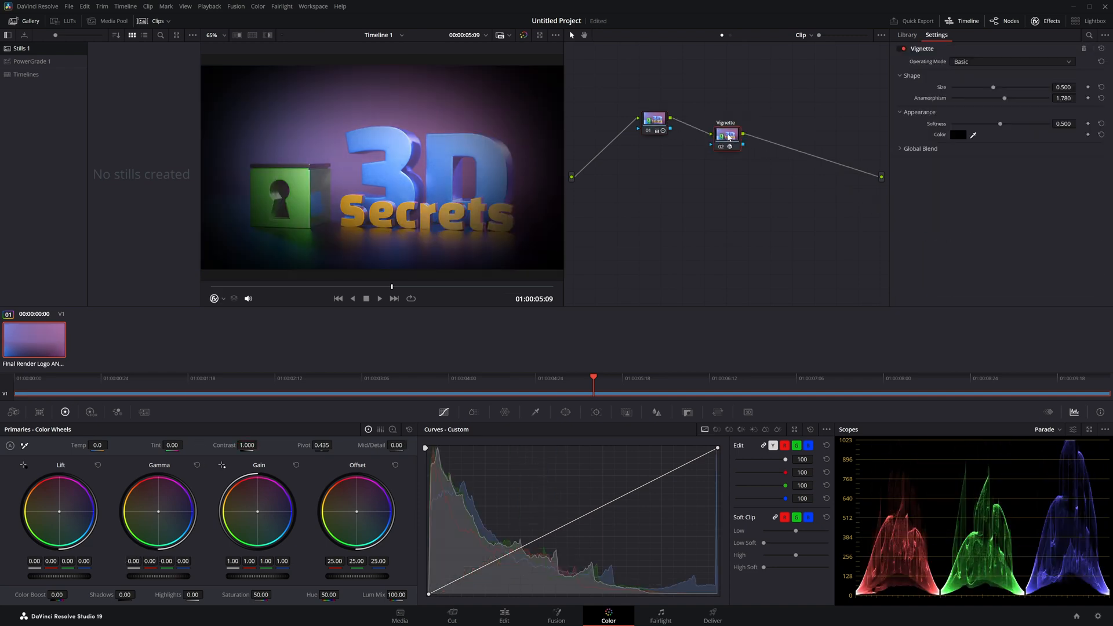
drag(993, 86, 1033, 86)
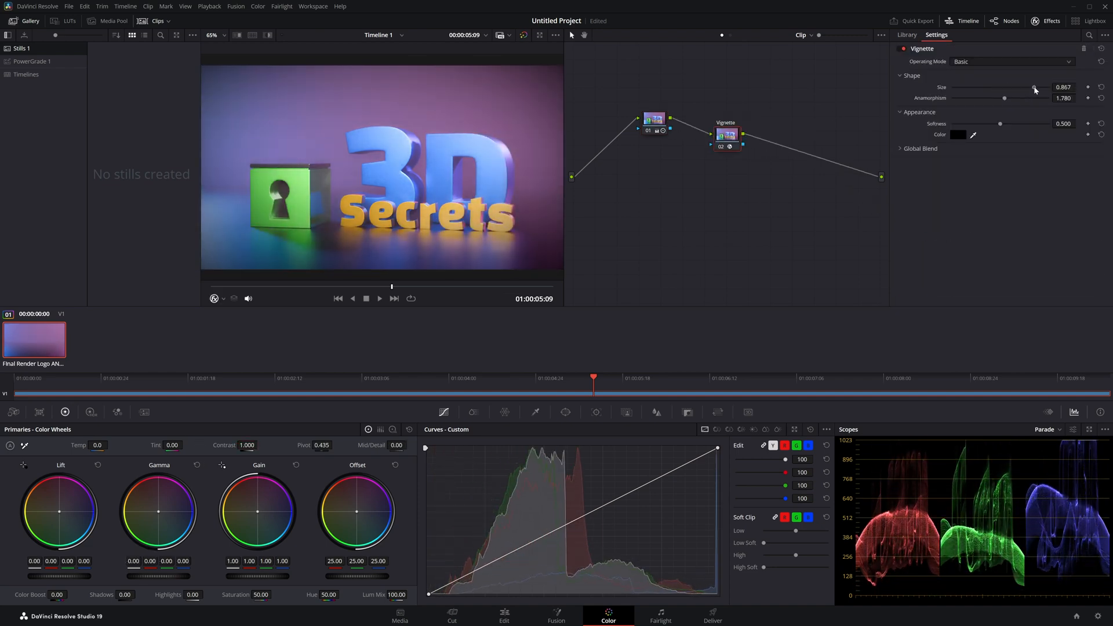
click(907, 34)
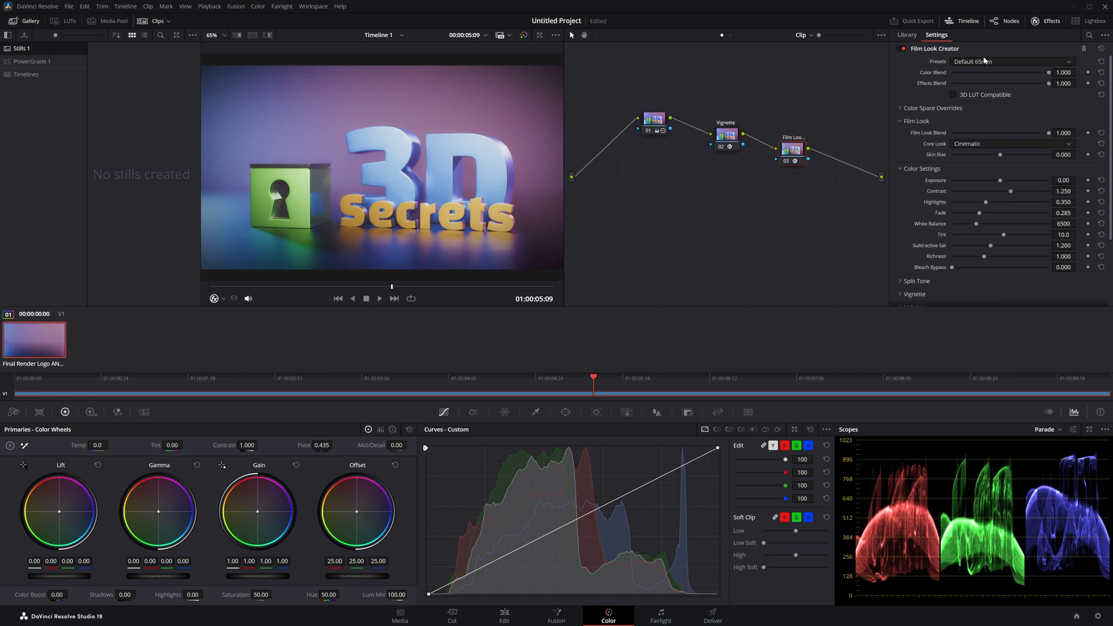
click(1012, 61)
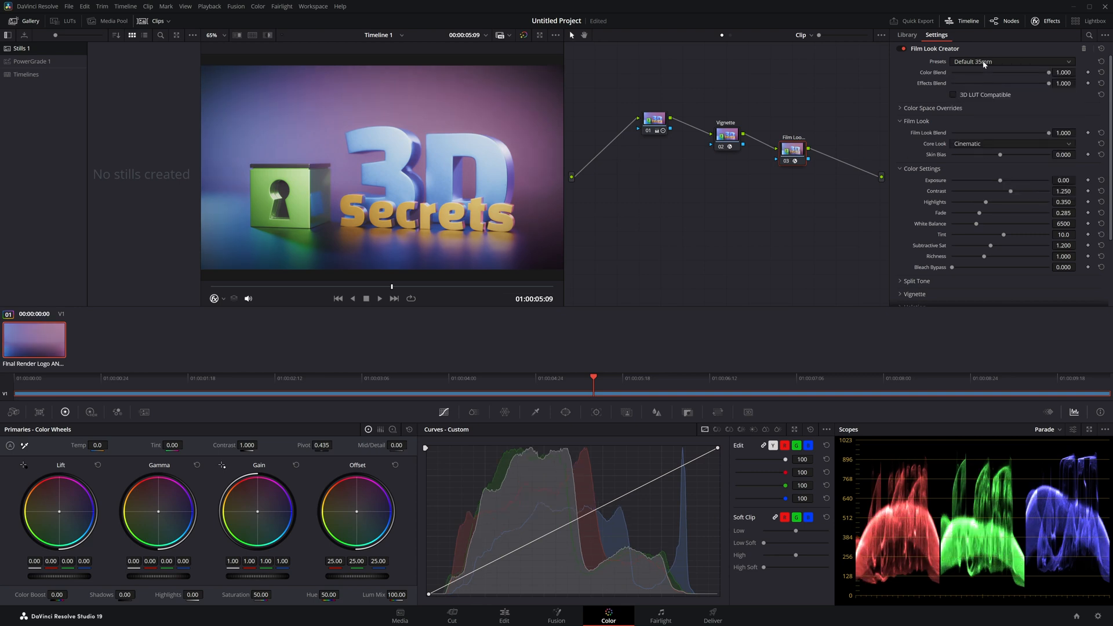
click(1012, 60)
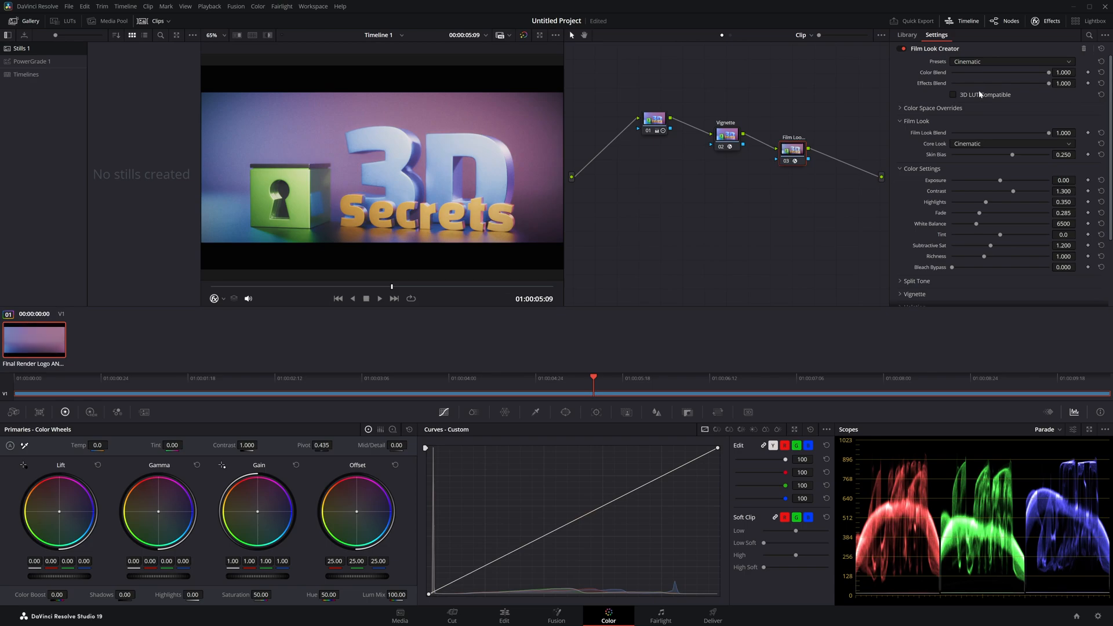